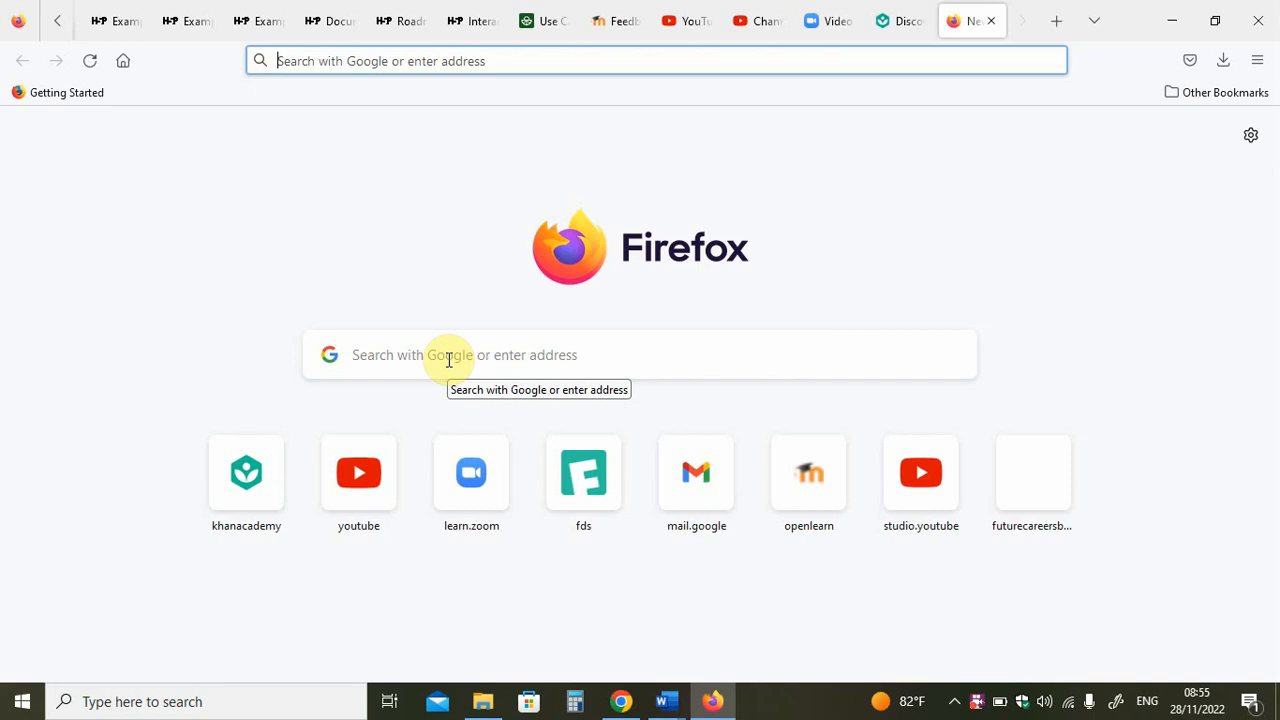
pyautogui.write('https://www.futurecareersbridge.net')
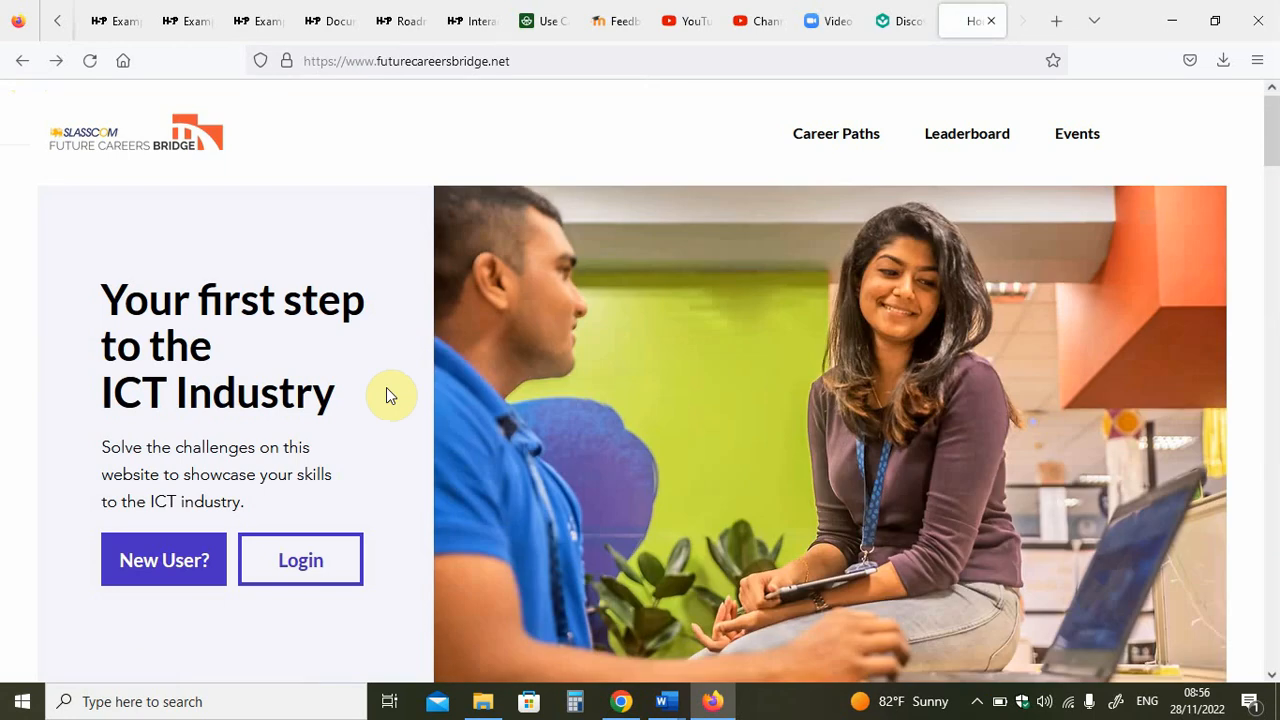
pyautogui.click(164, 560)
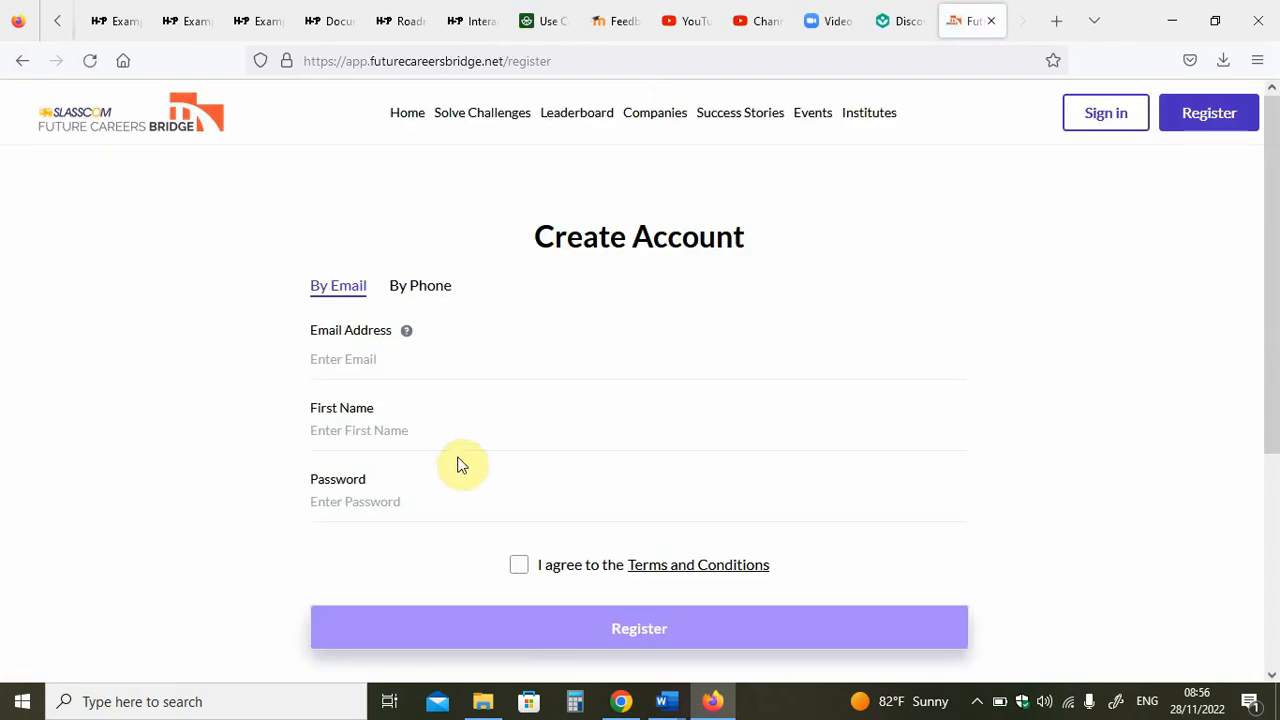
pyautogui.moveTo(288, 312)
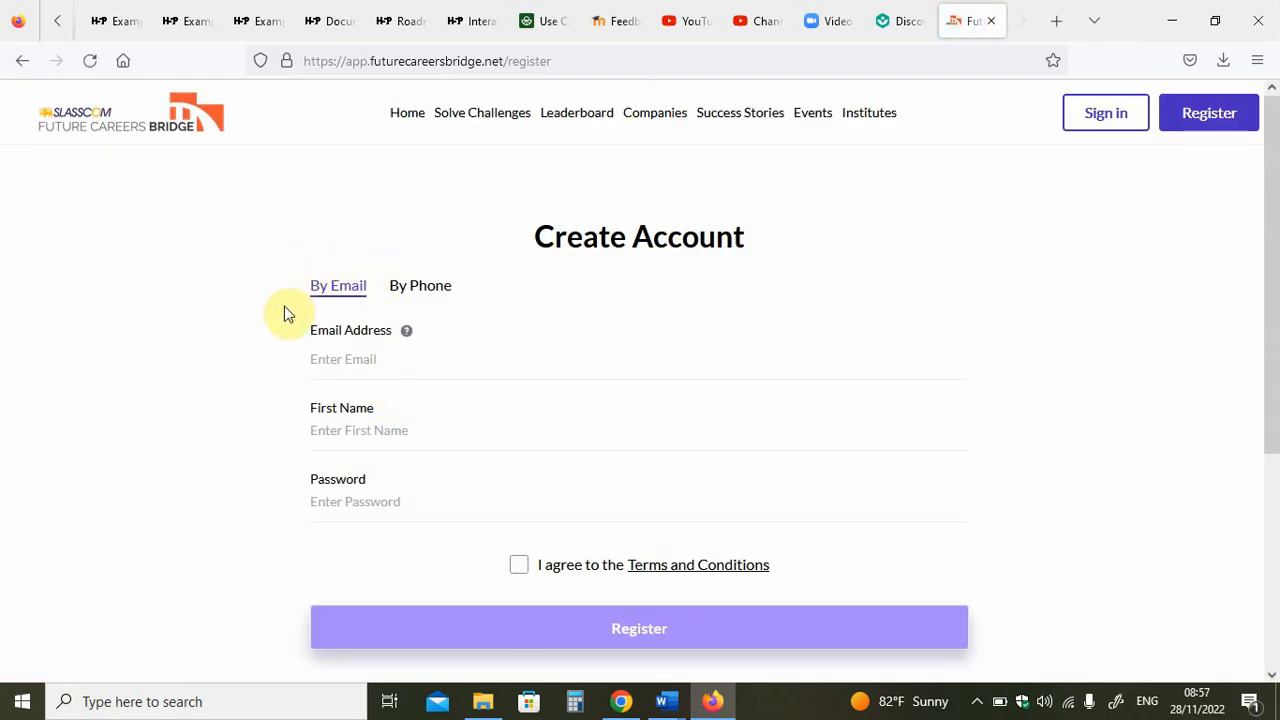
pyautogui.moveTo(336, 252)
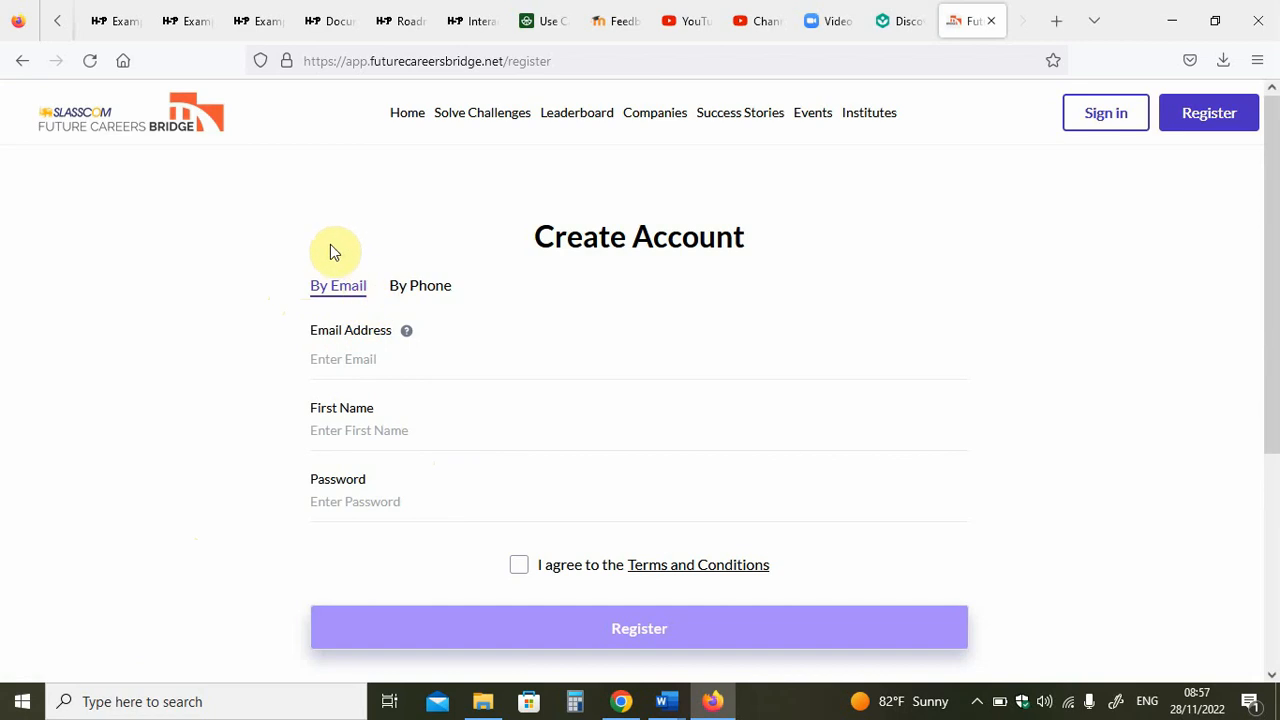
pyautogui.moveTo(280, 288)
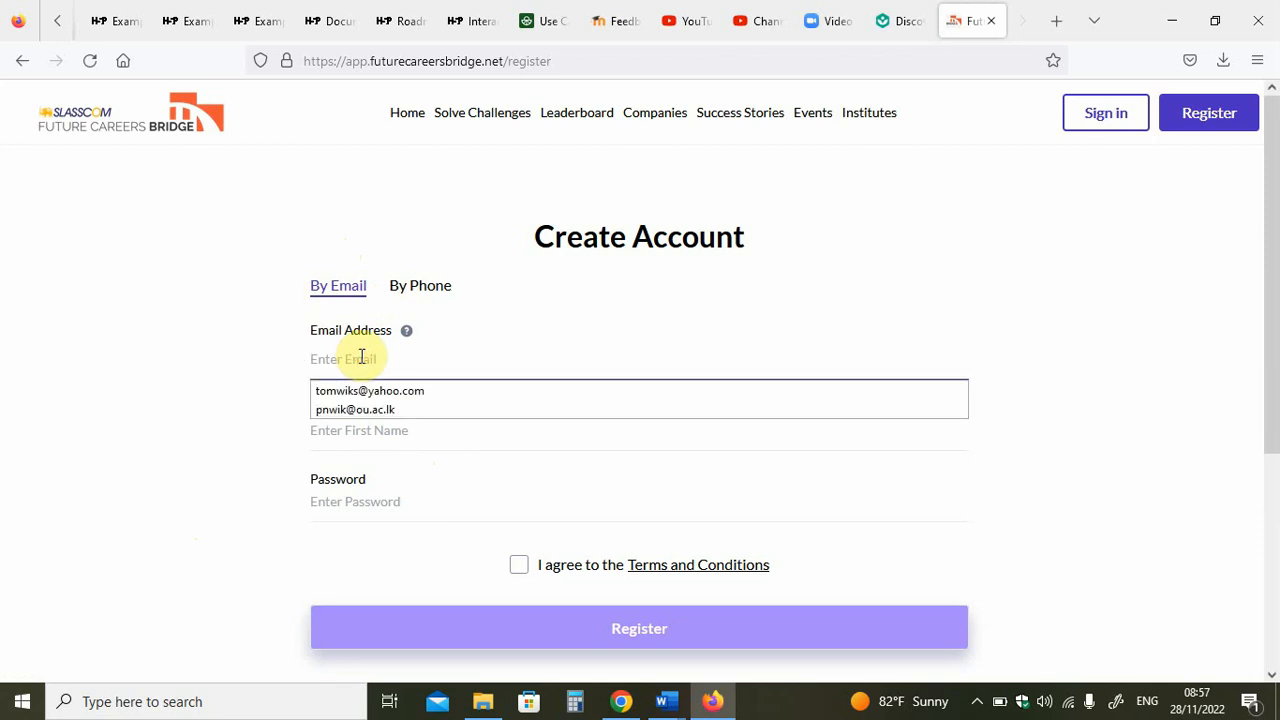
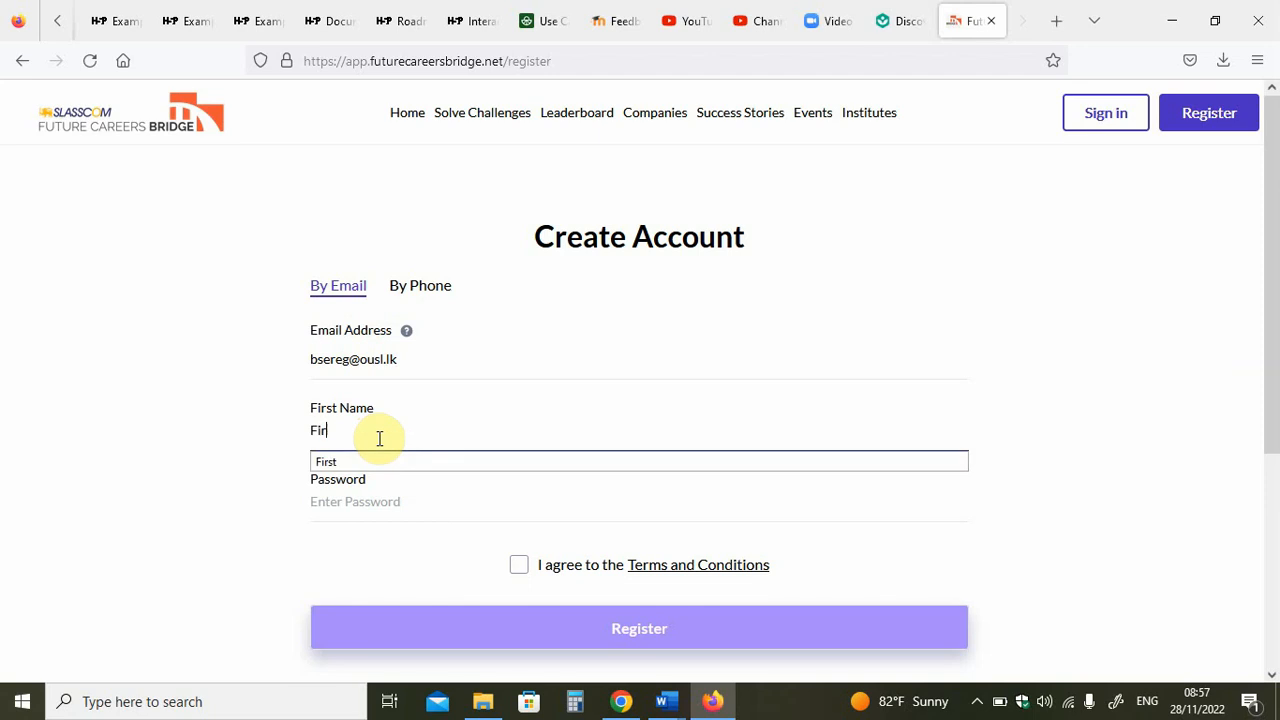
# - Enter first name BSE, a password, and accept the Terms and Conditions
pyautogui.press('ctrl+a')
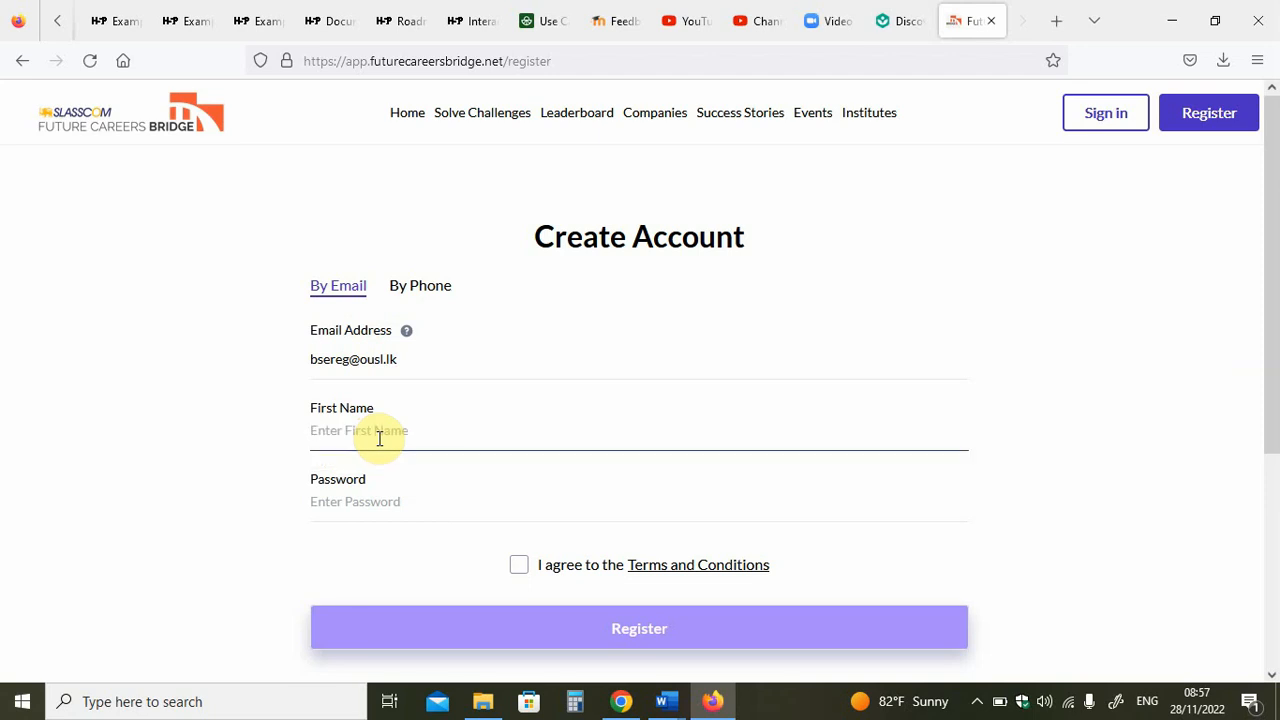
pyautogui.write('BSE')
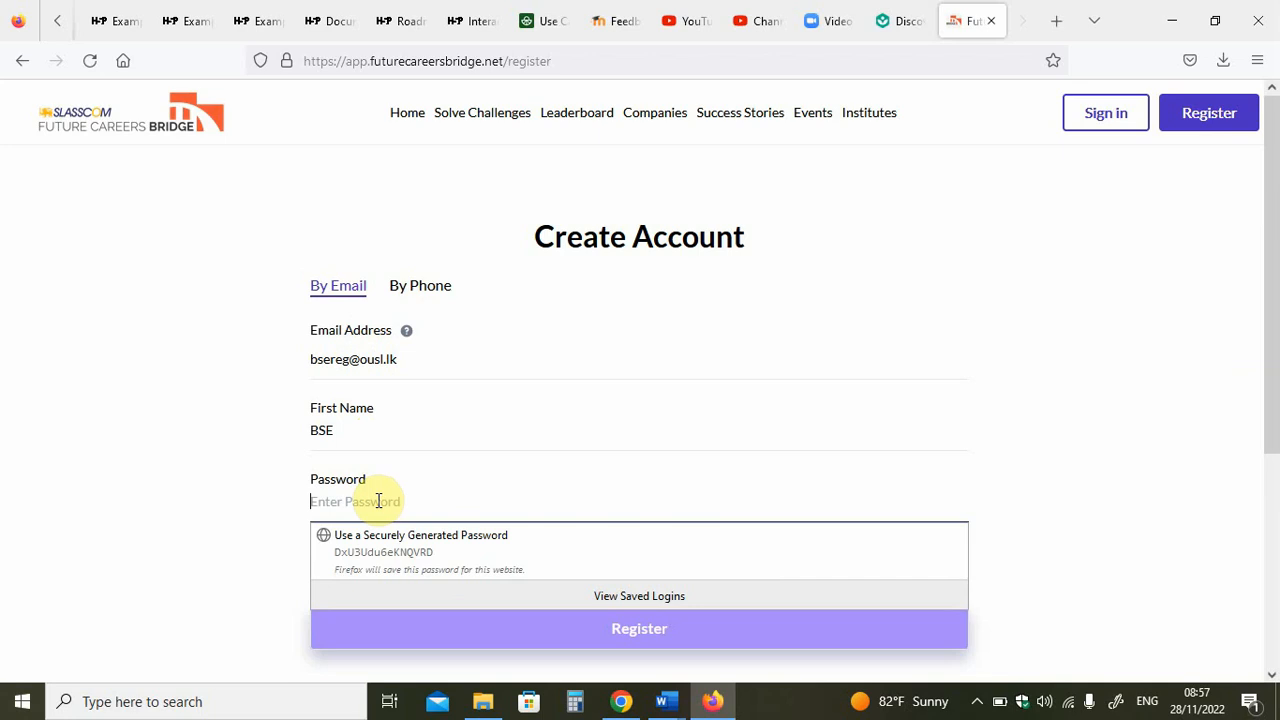
pyautogui.write('•••')
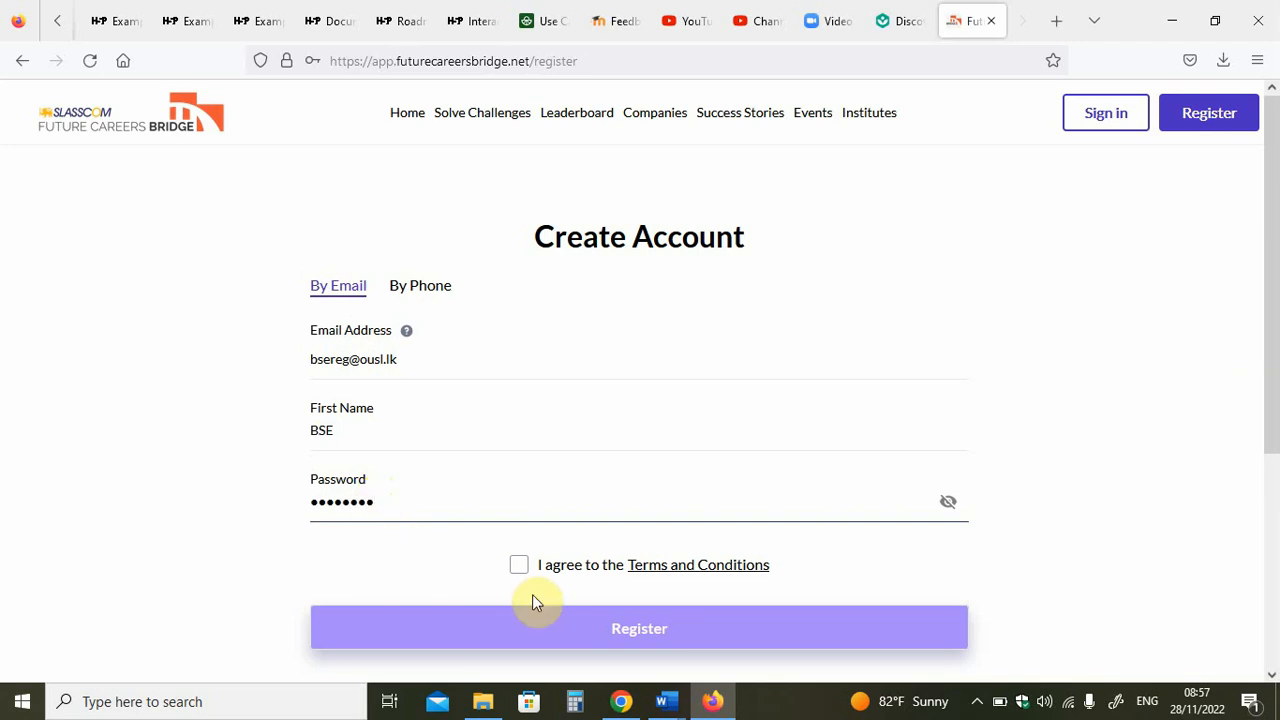
pyautogui.click(518, 564)
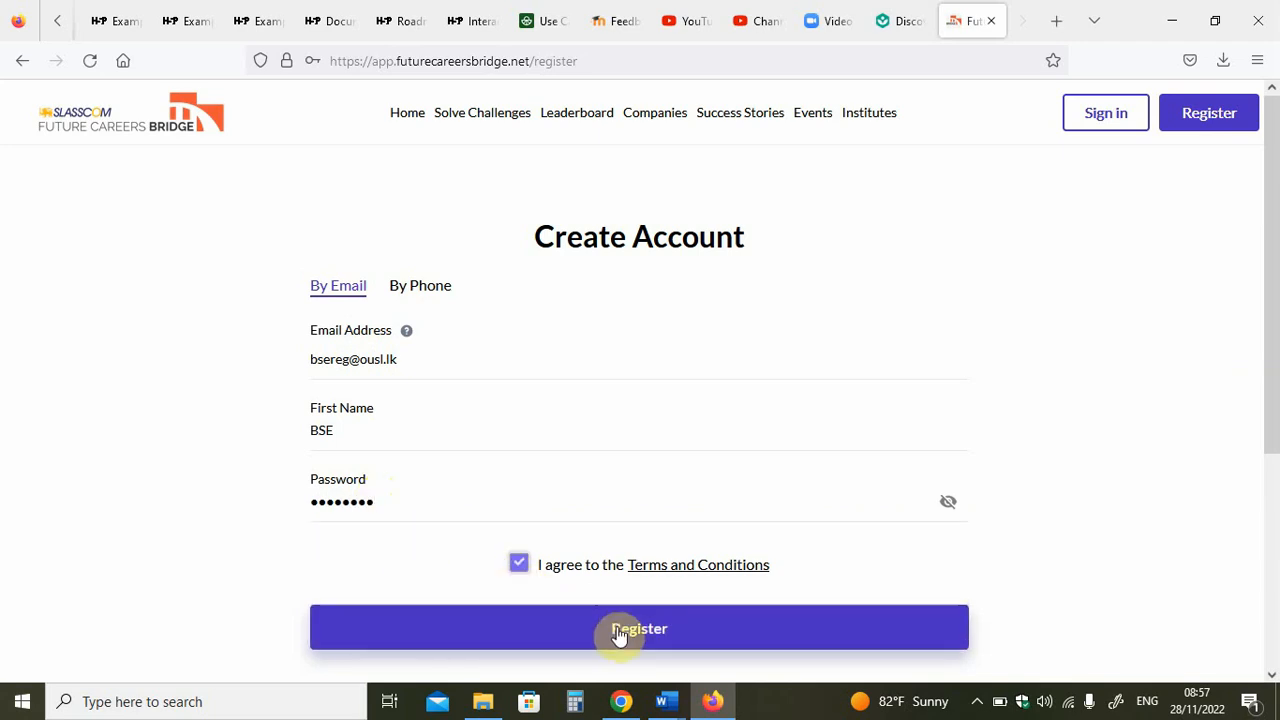
# - Register, decline Firefox's save-login prompt, lengthen the password and register again
pyautogui.click(640, 628)
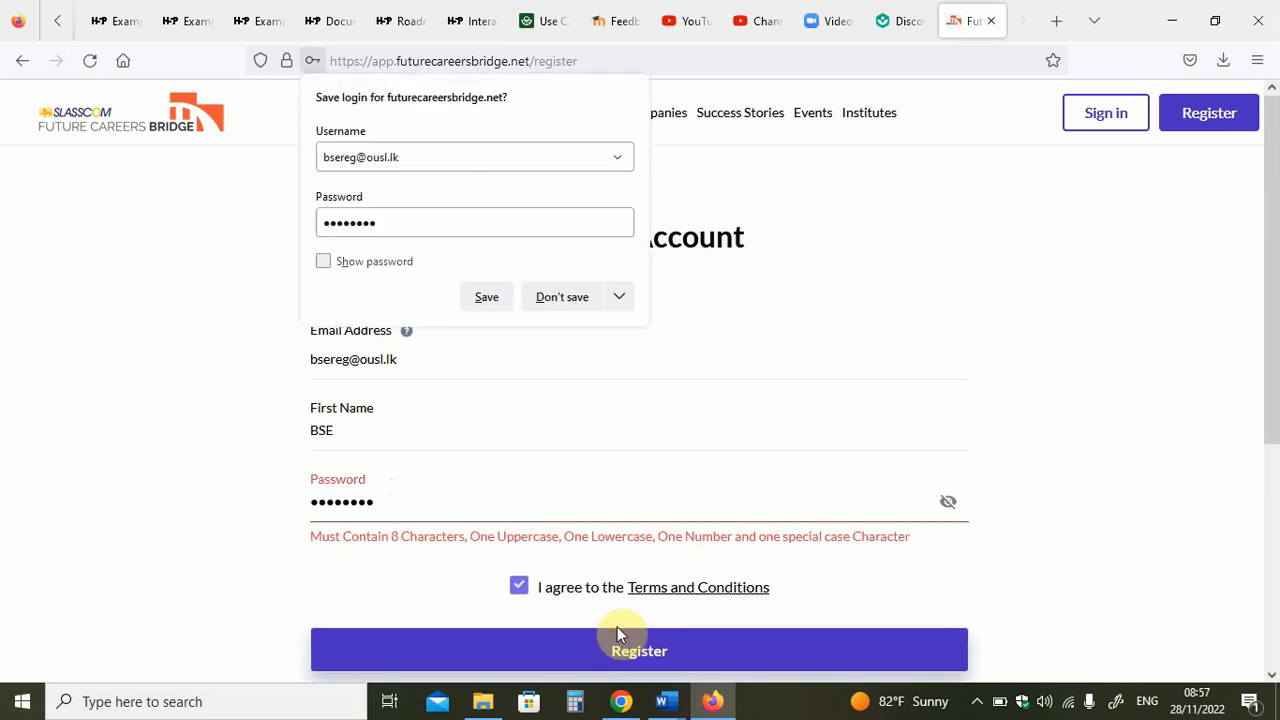
pyautogui.moveTo(588, 434)
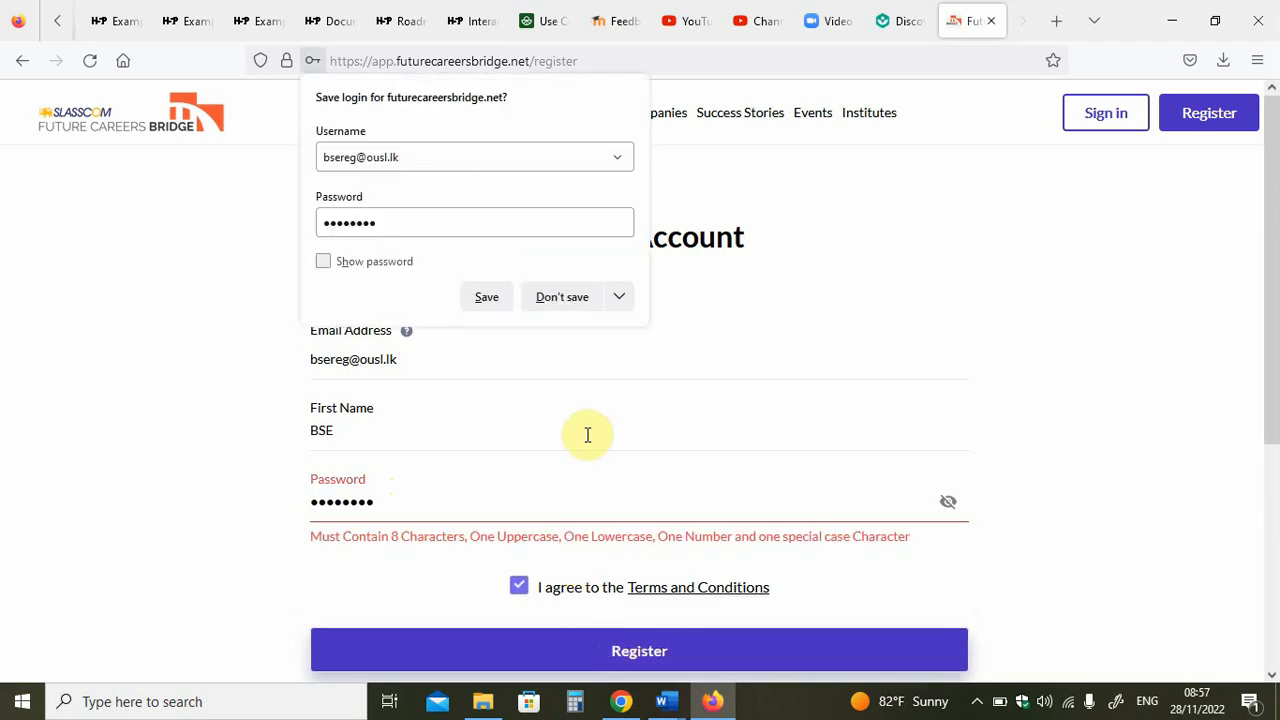
pyautogui.moveTo(600, 296)
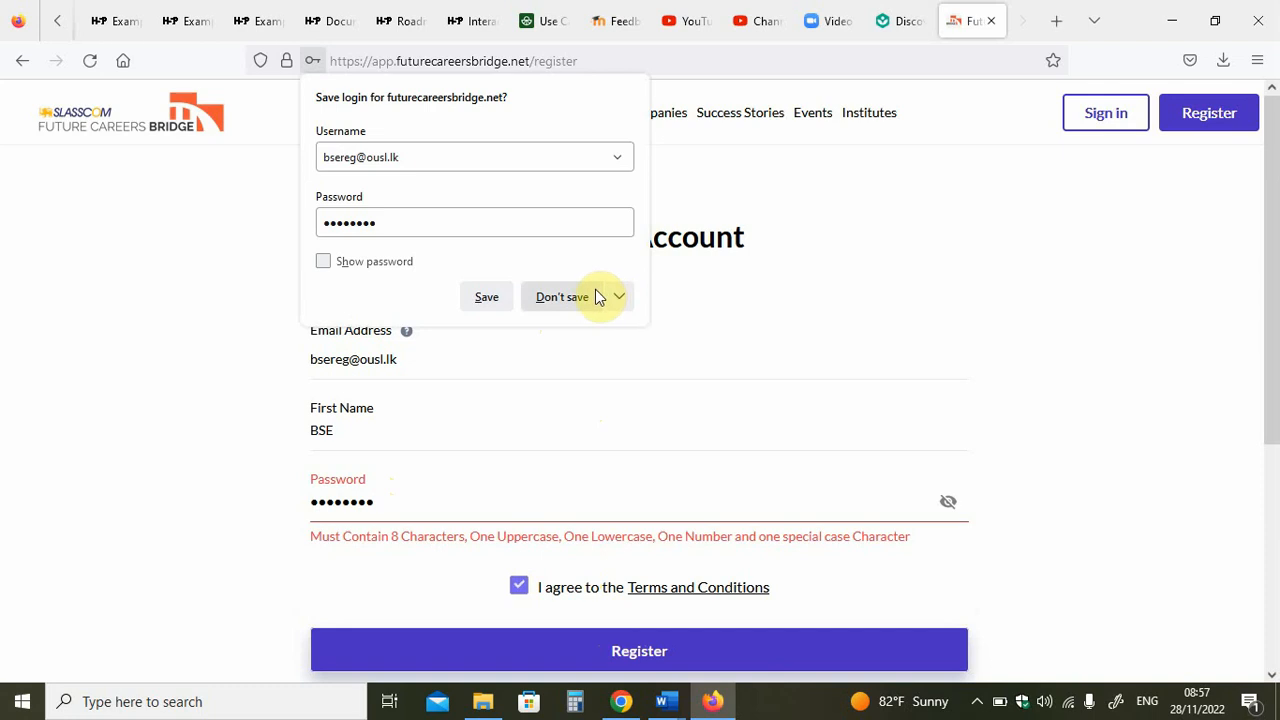
pyautogui.click(560, 296)
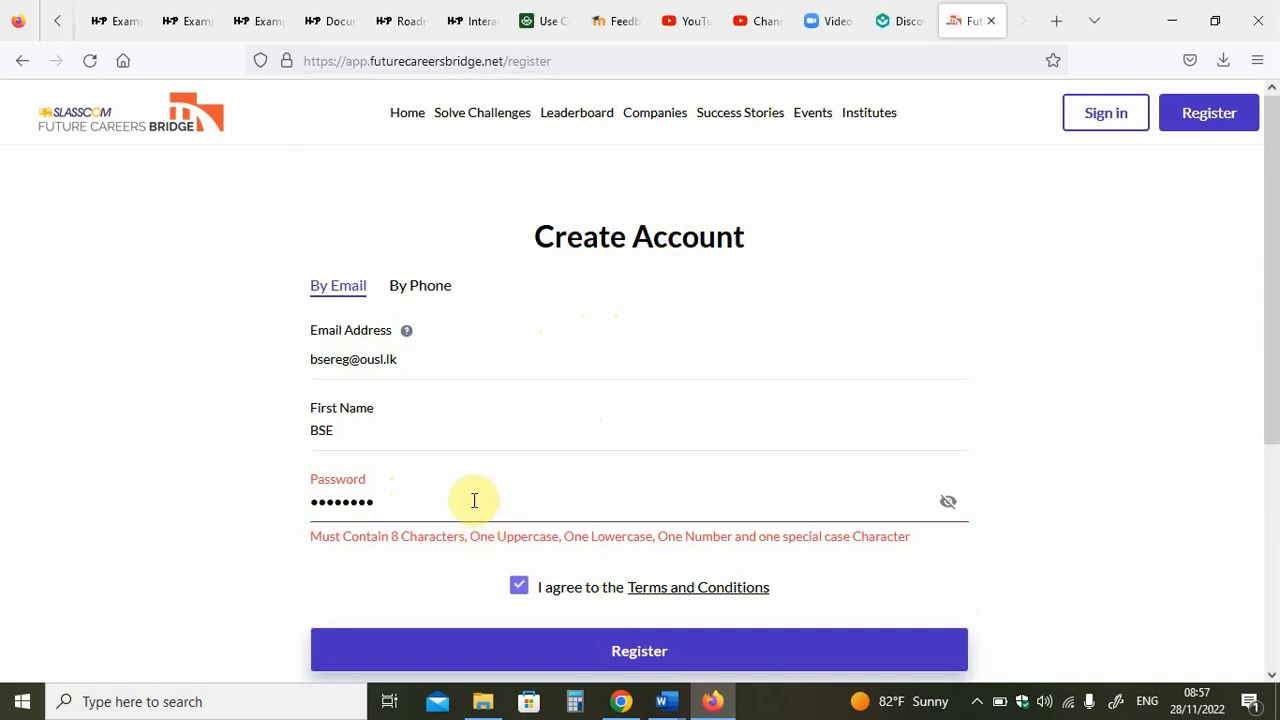
pyautogui.write('•')
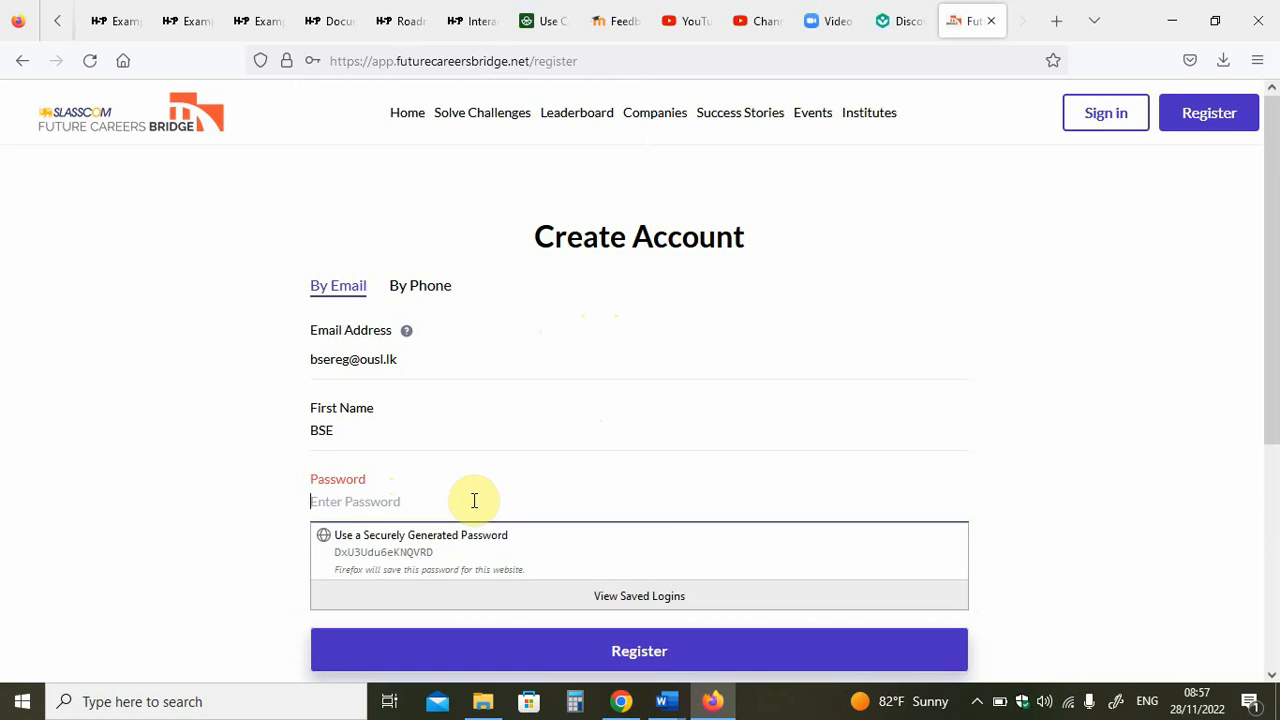
pyautogui.write('•')
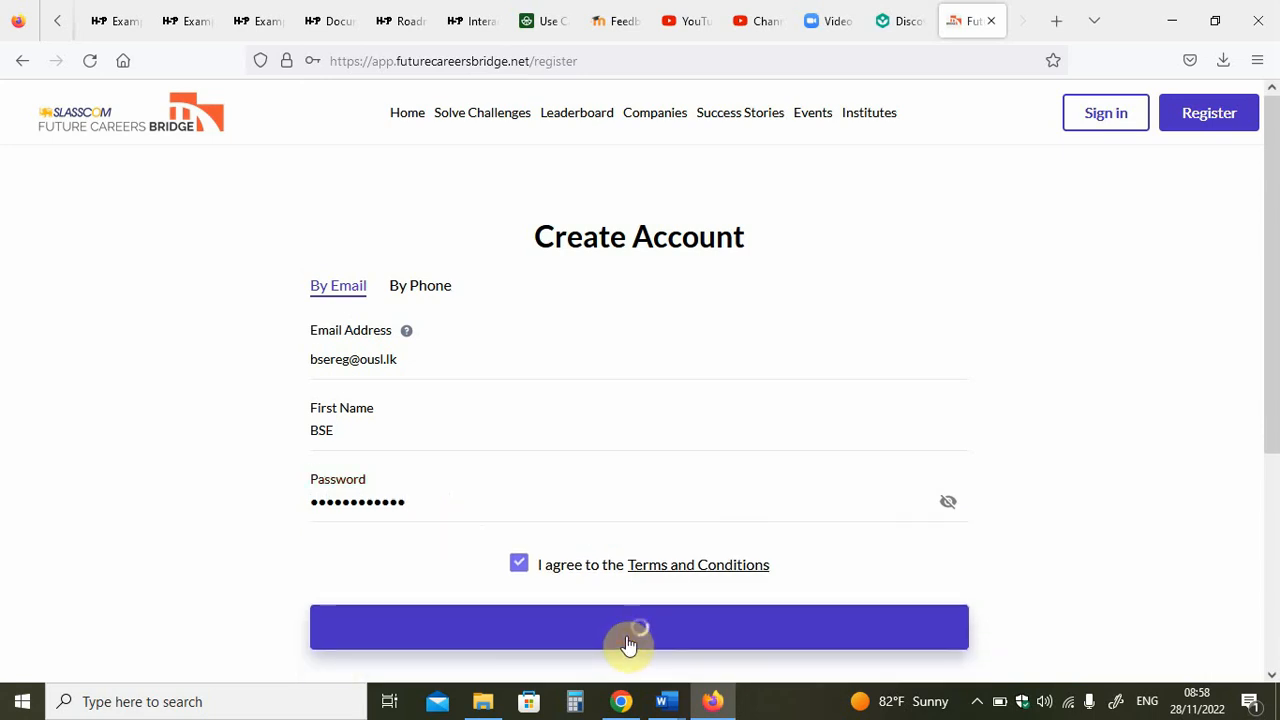
pyautogui.click(640, 628)
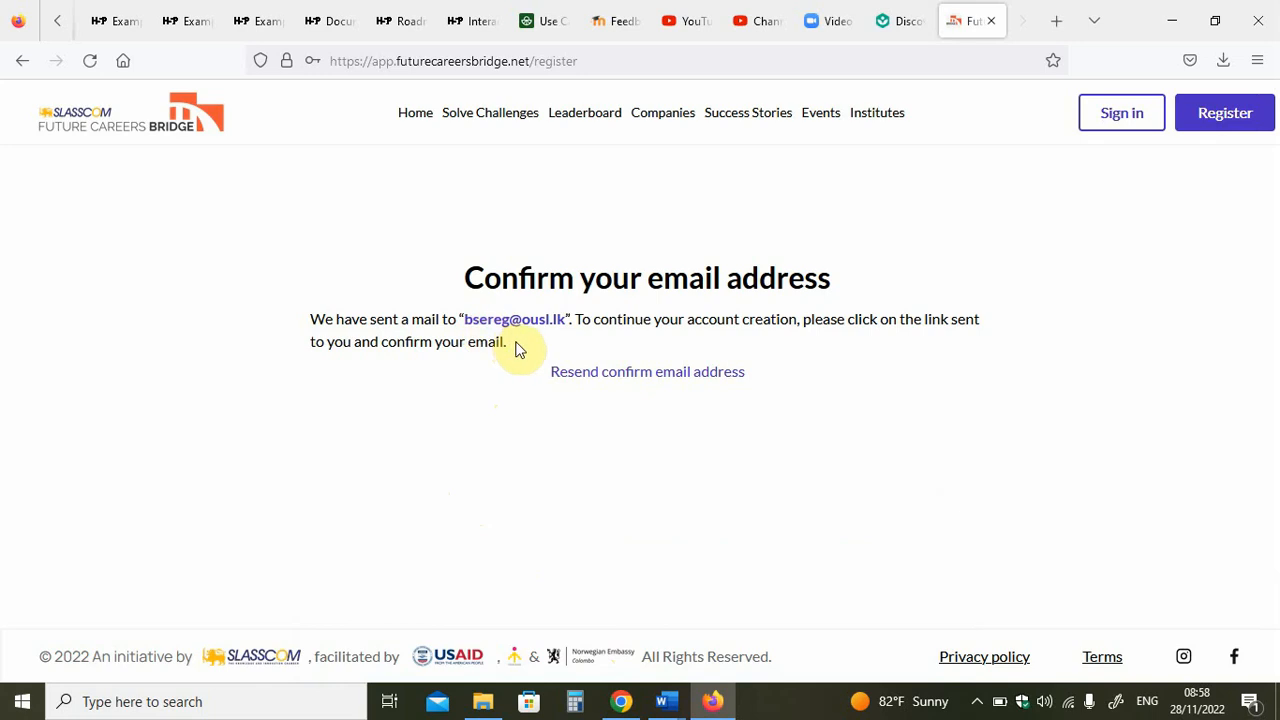
pyautogui.moveTo(520, 344)
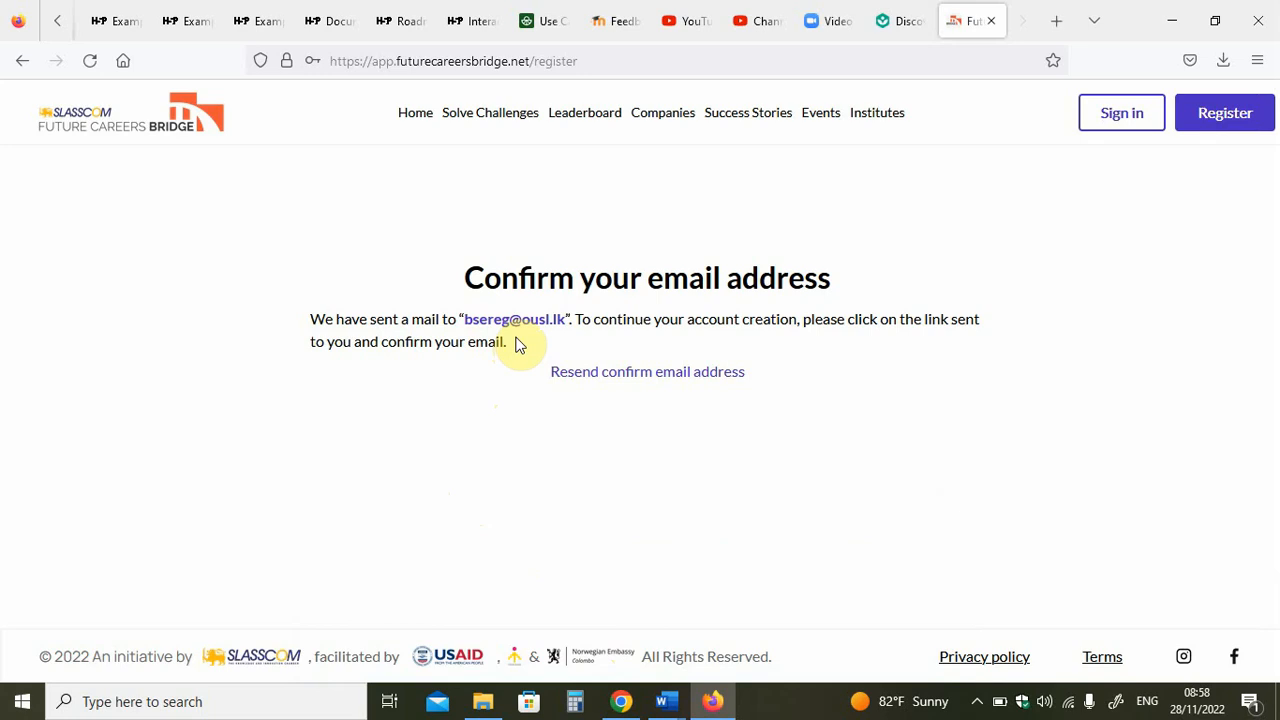
# - Switch from the confirmation notice to the Gmail inbox tab
pyautogui.click(178, 20)
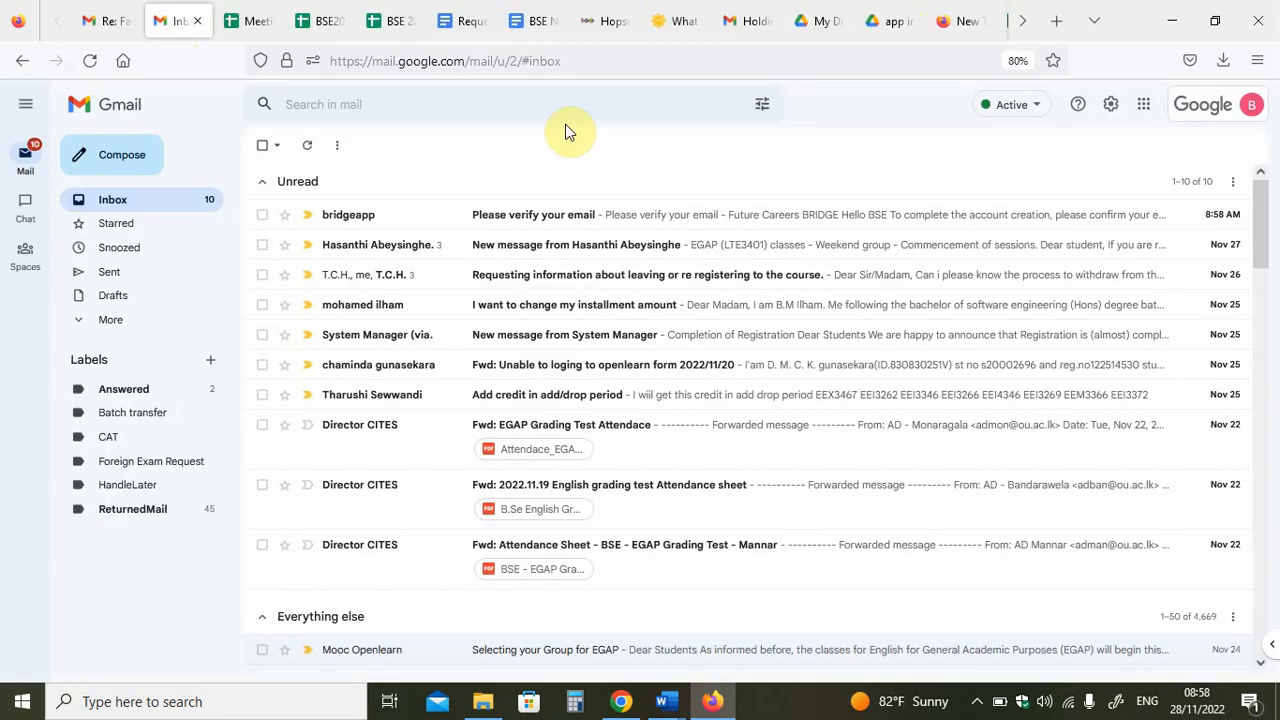
pyautogui.moveTo(462, 238)
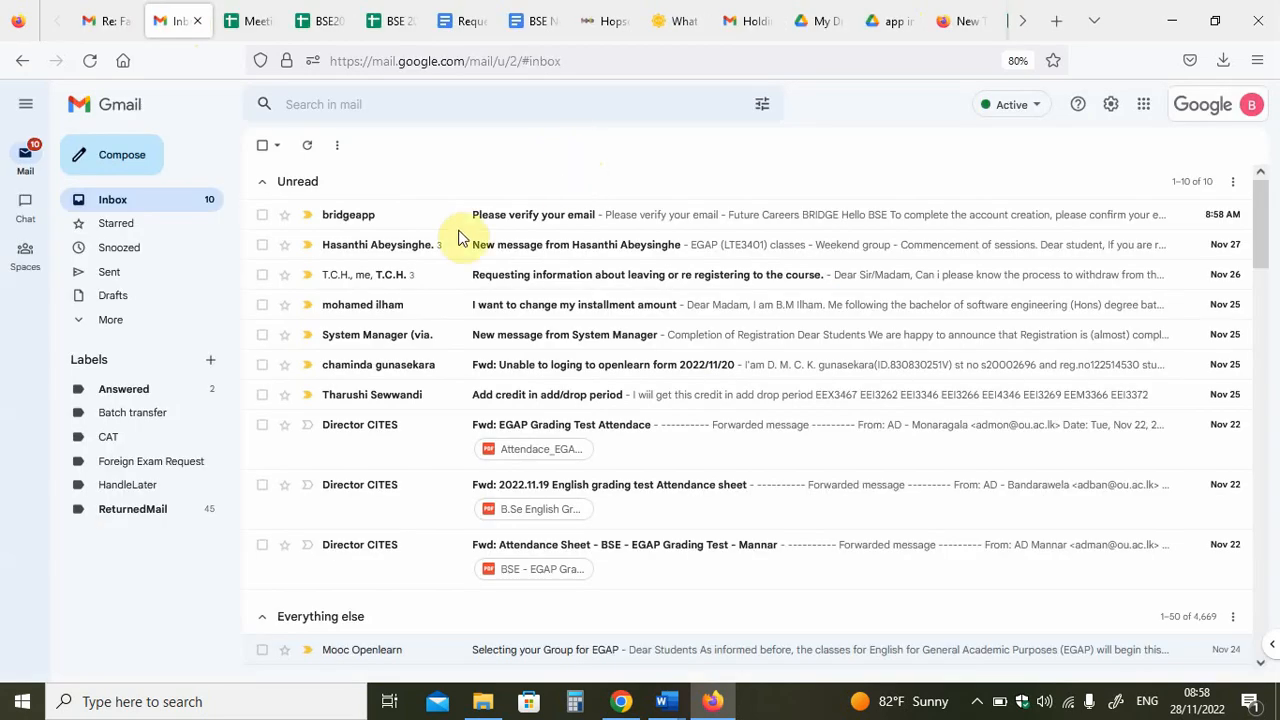
pyautogui.moveTo(434, 218)
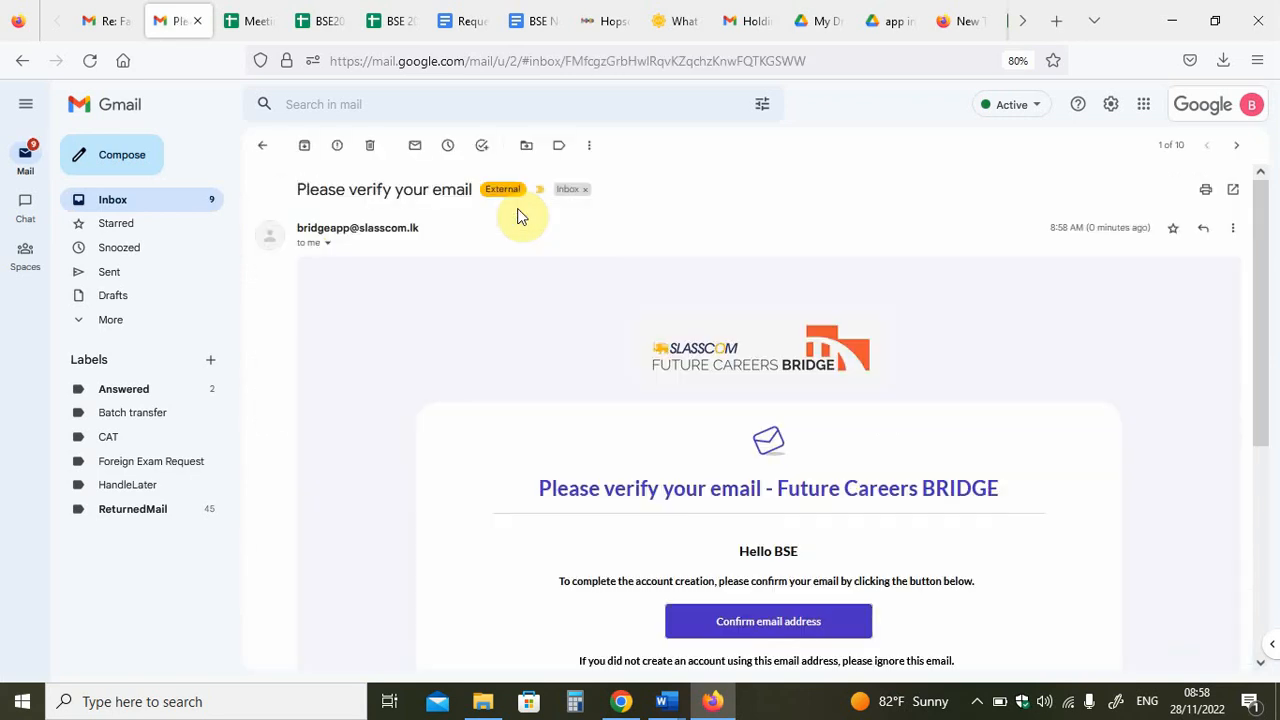
# - Use the Confirm email address link in the verification message
pyautogui.scroll(-3)
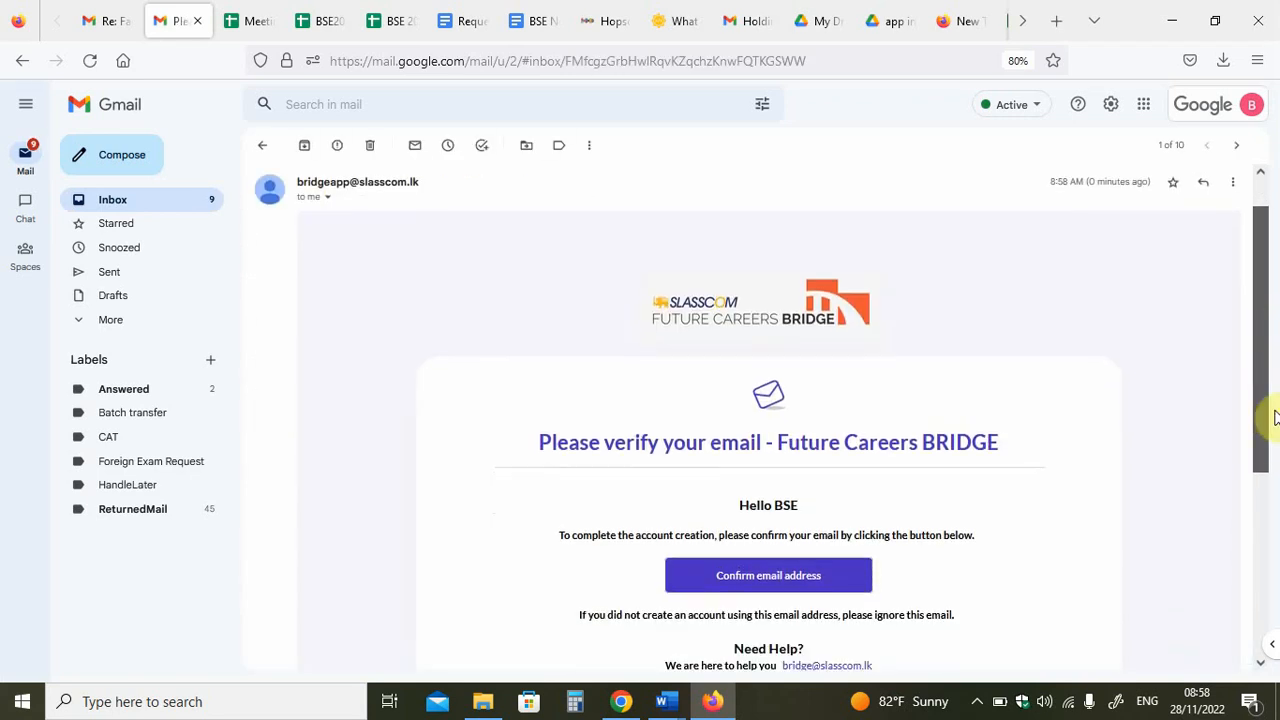
pyautogui.scroll(-3)
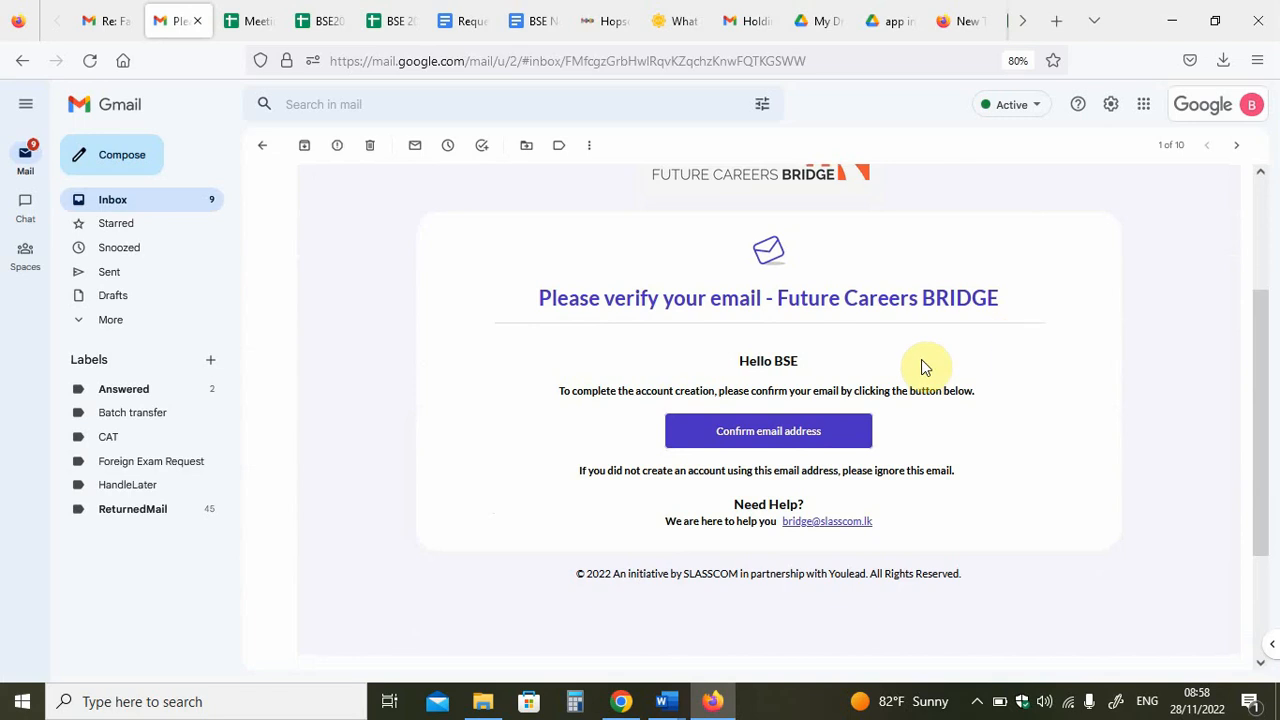
pyautogui.click(768, 432)
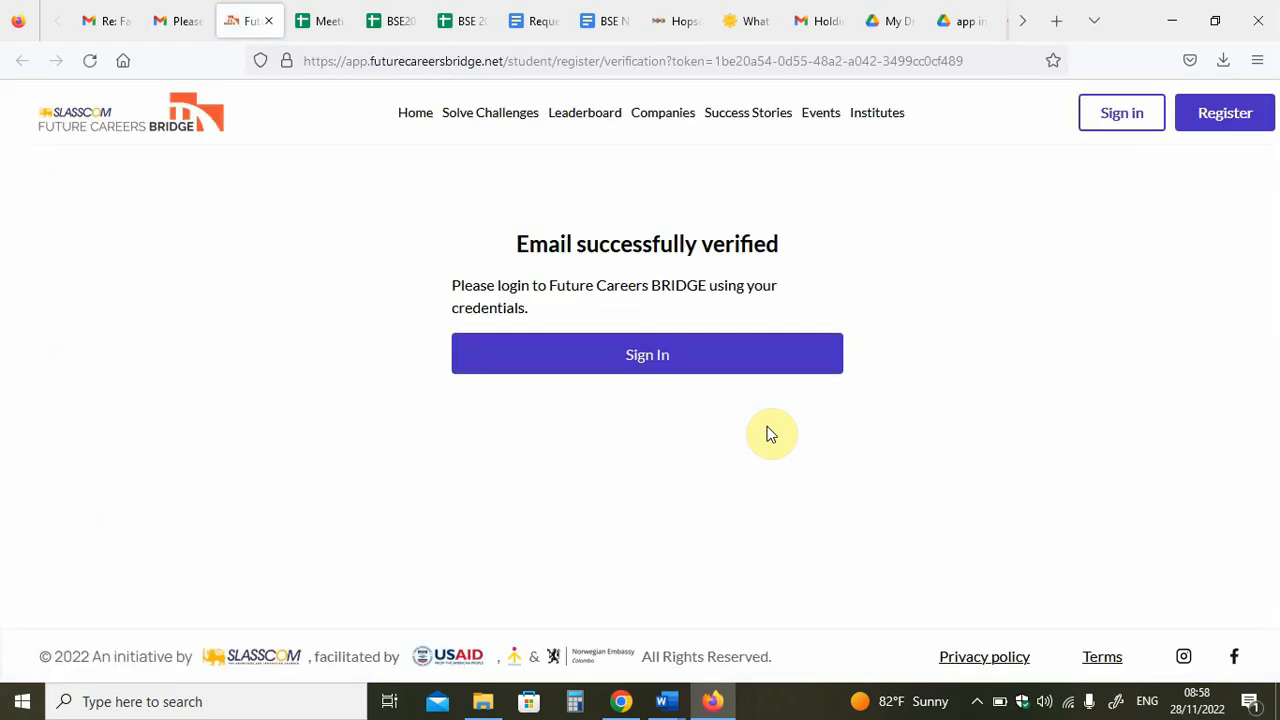
pyautogui.moveTo(678, 420)
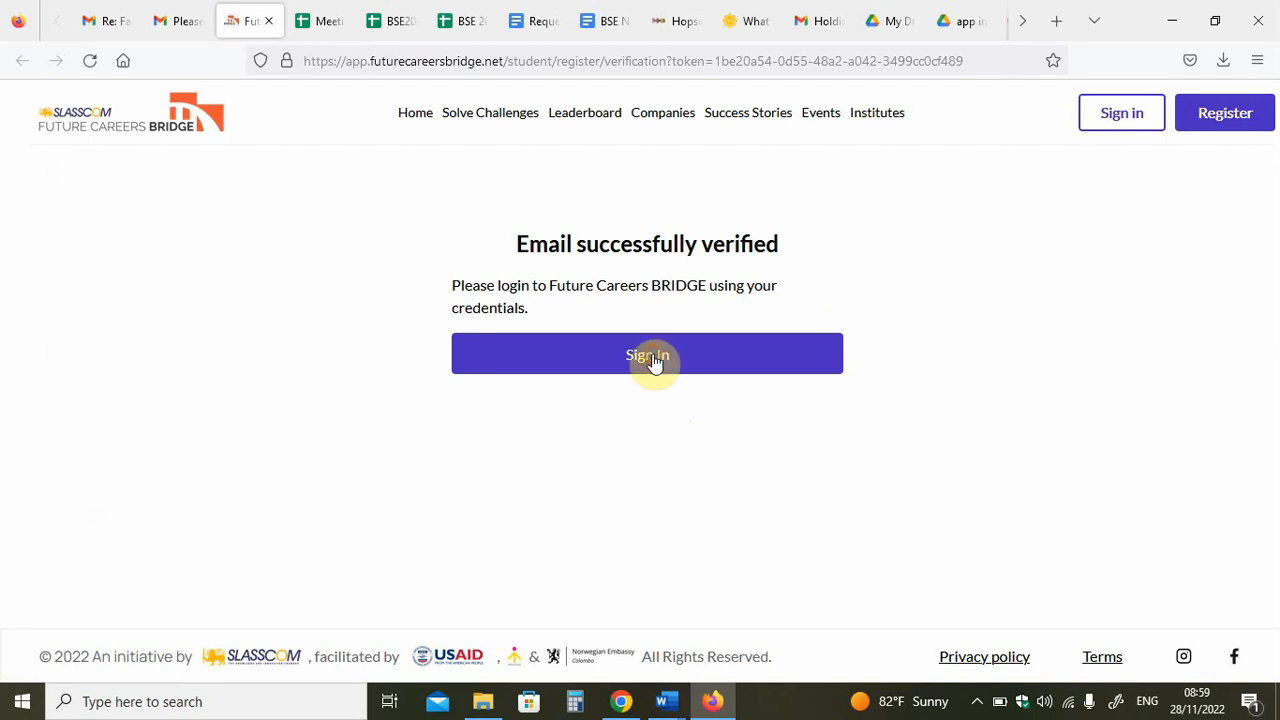
pyautogui.click(648, 352)
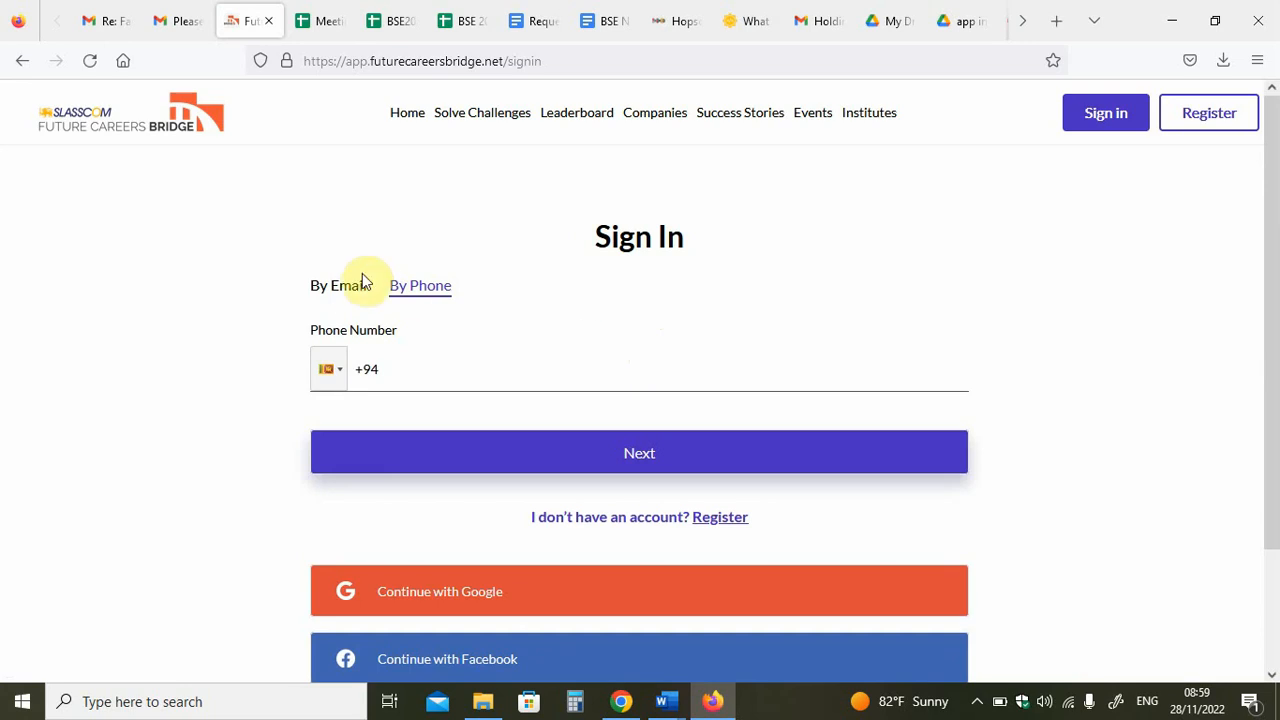
pyautogui.click(338, 284)
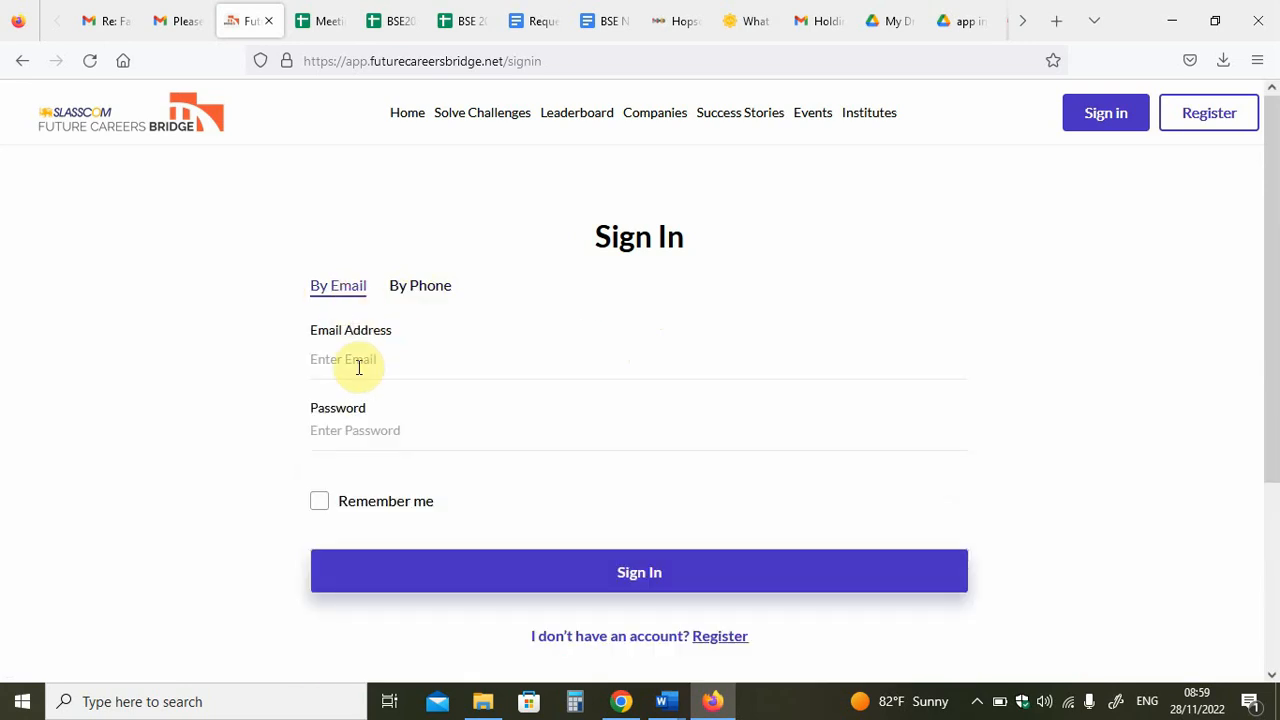
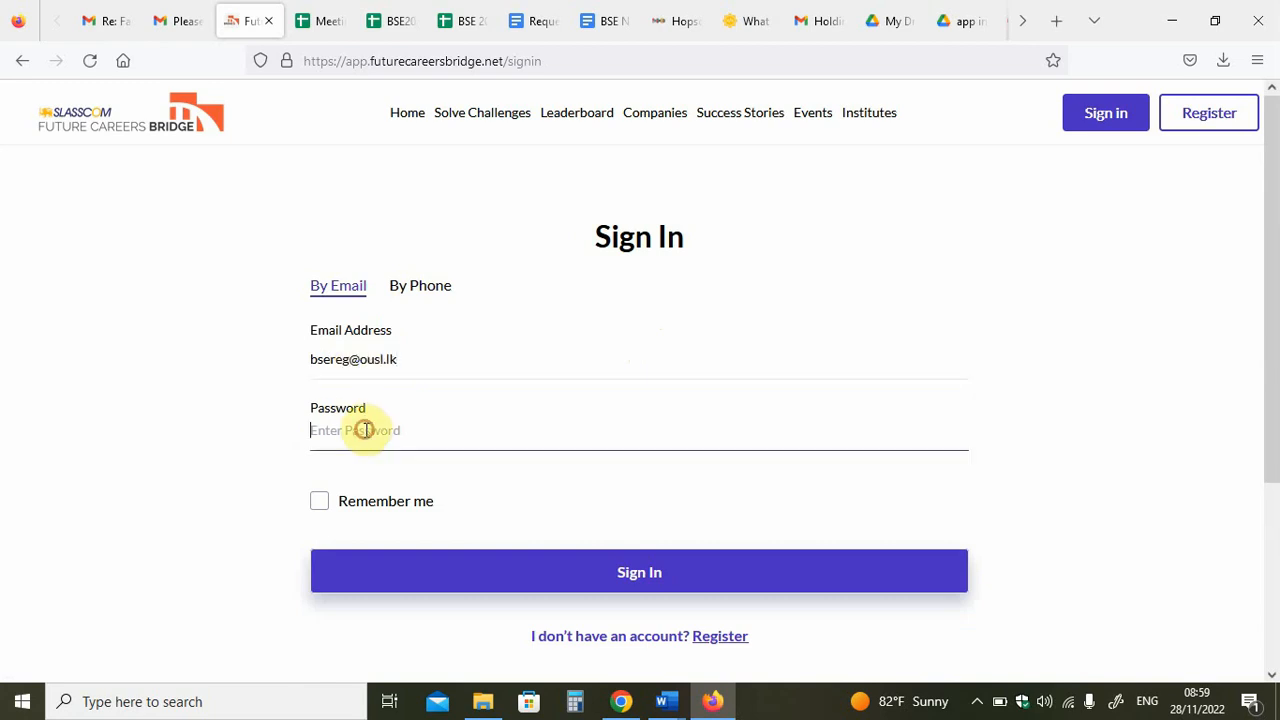
# - Enter the password, tick Remember me and submit the sign-in
pyautogui.click(364, 430)
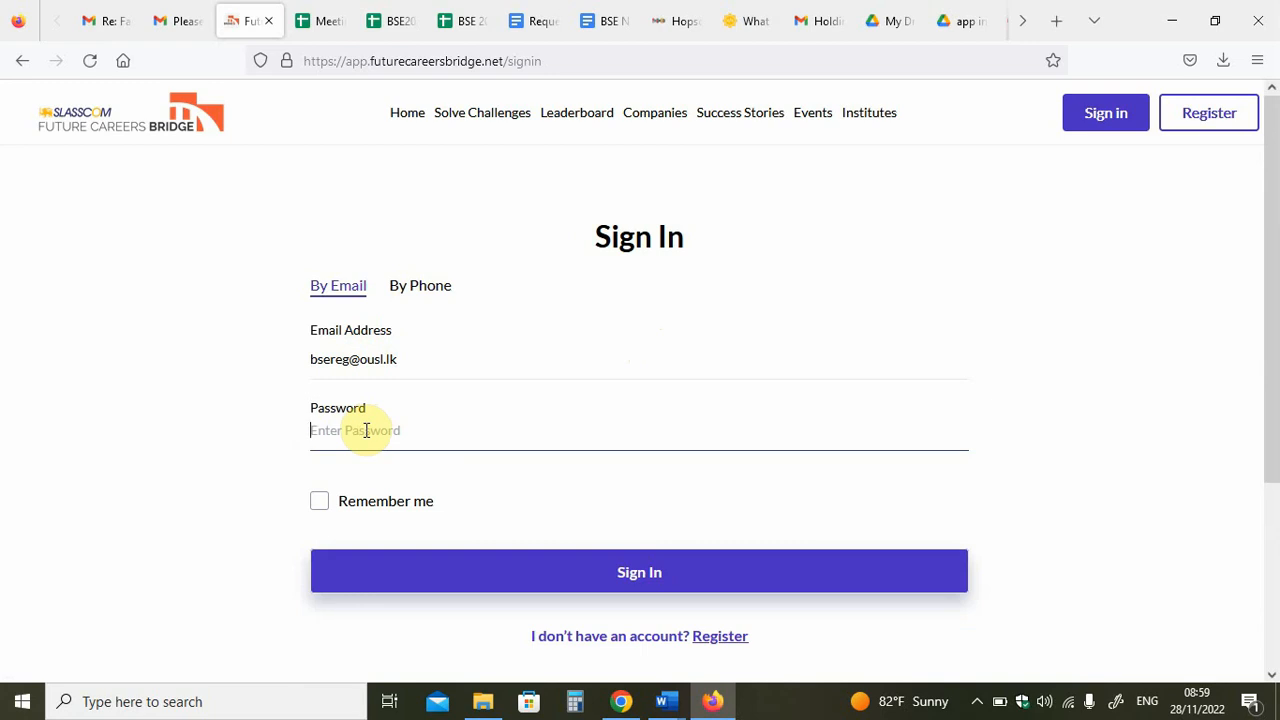
pyautogui.write('••')
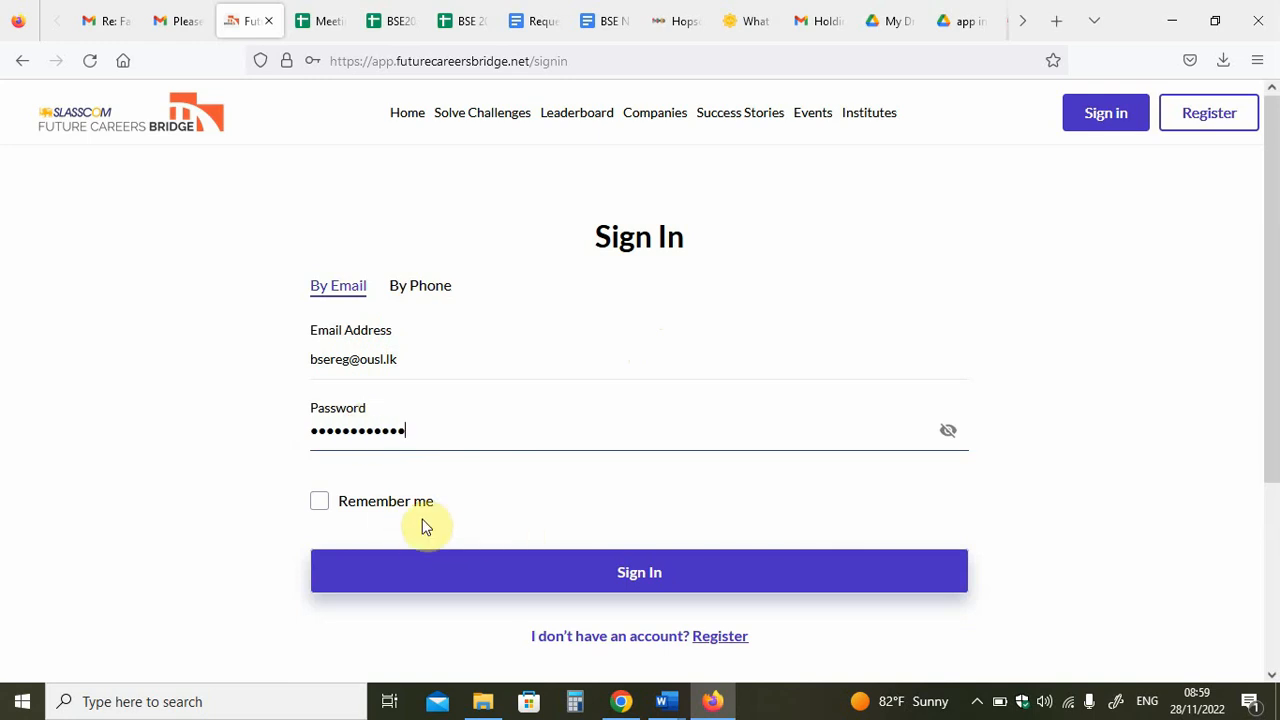
pyautogui.click(320, 500)
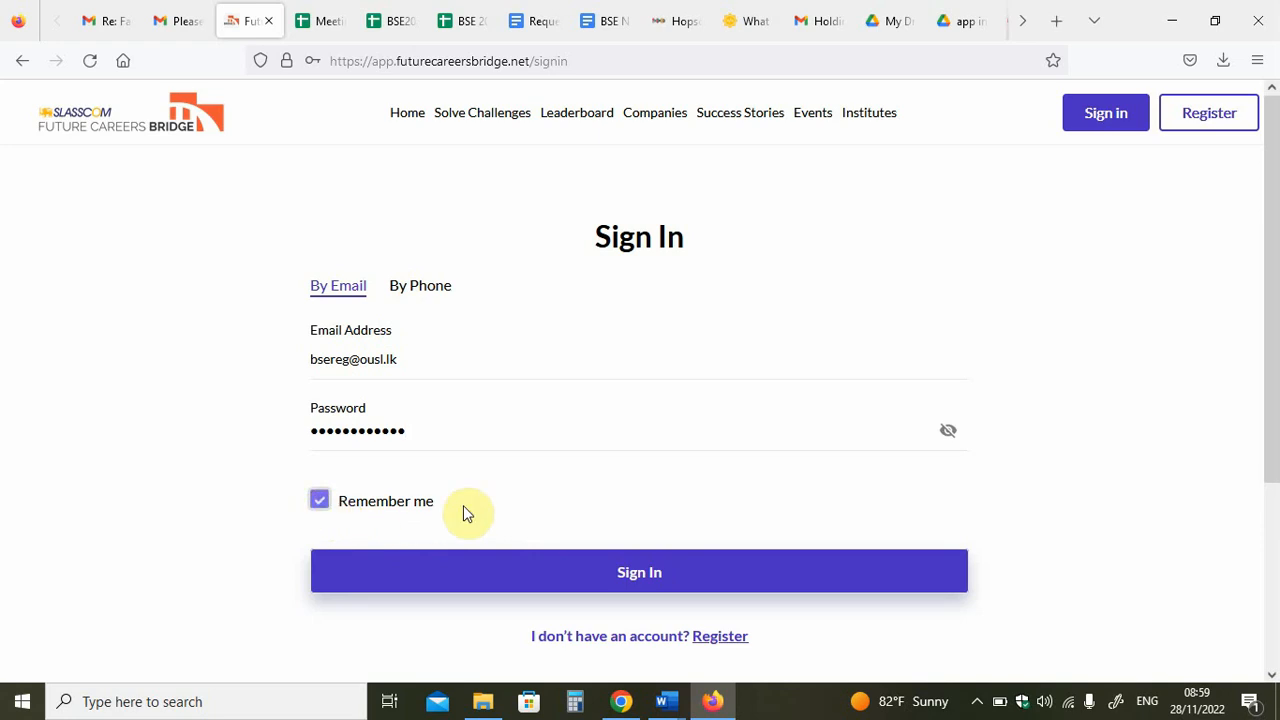
pyautogui.moveTo(698, 508)
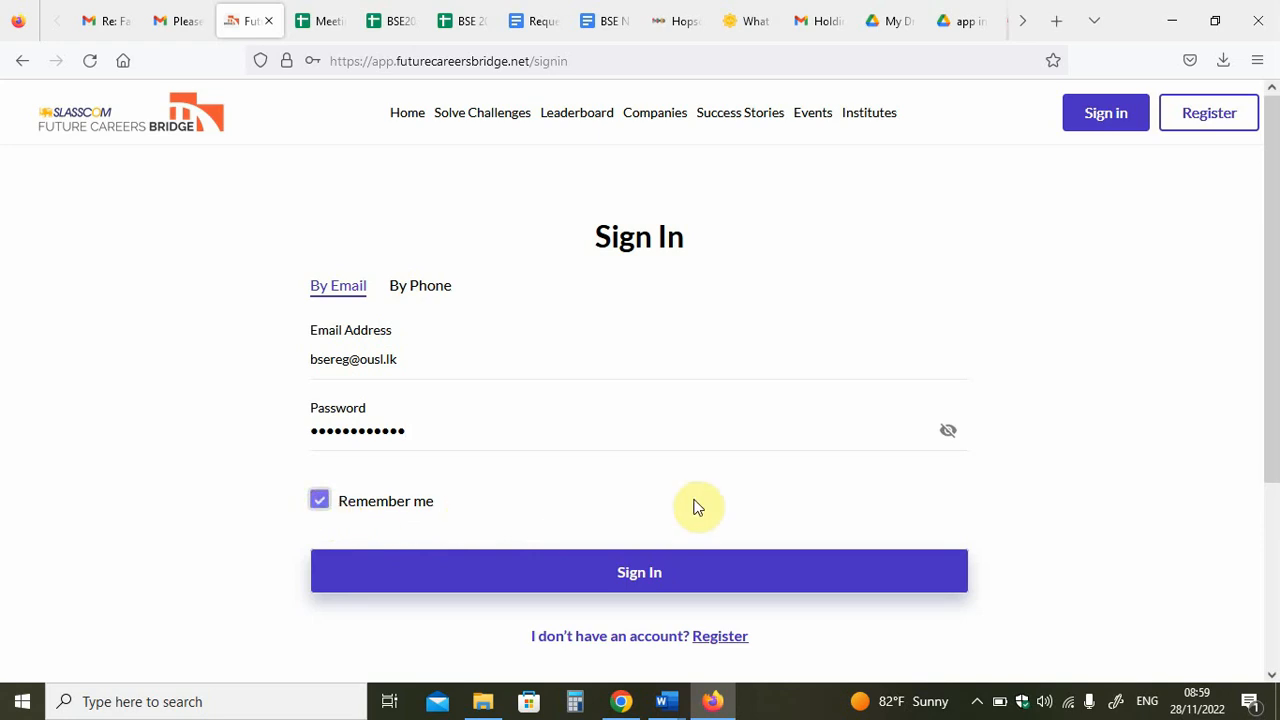
pyautogui.moveTo(732, 520)
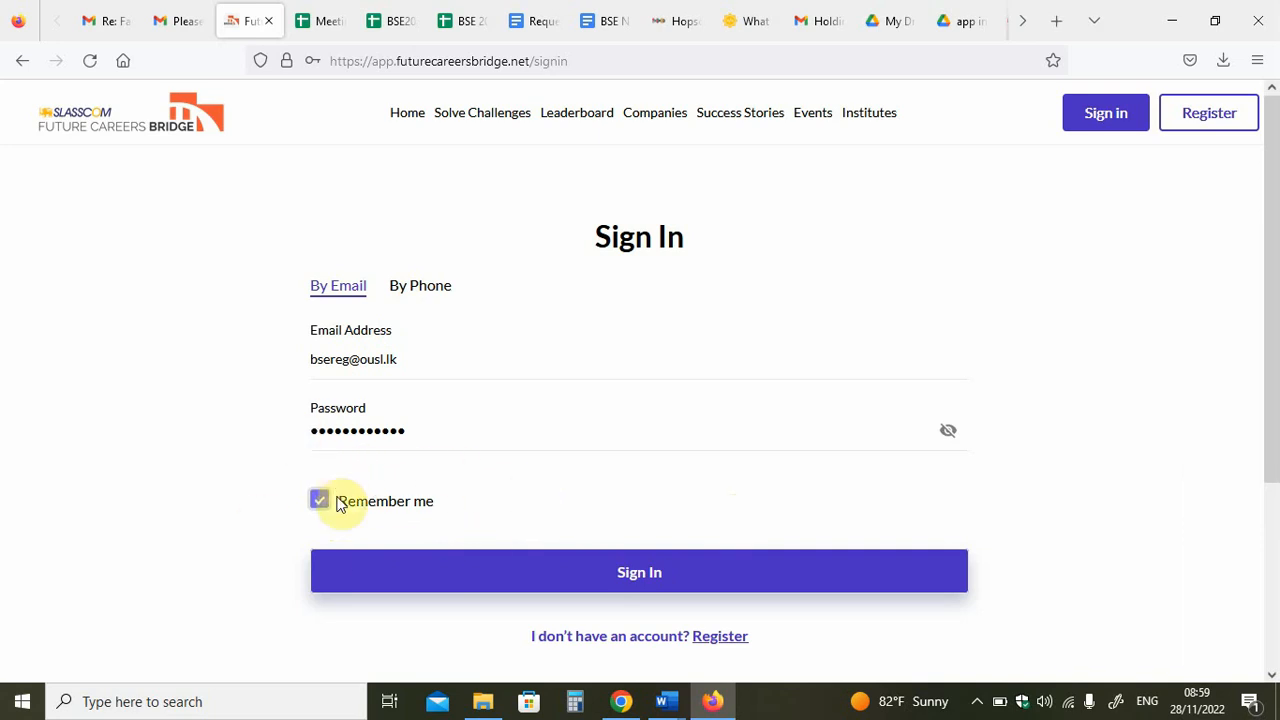
pyautogui.click(640, 572)
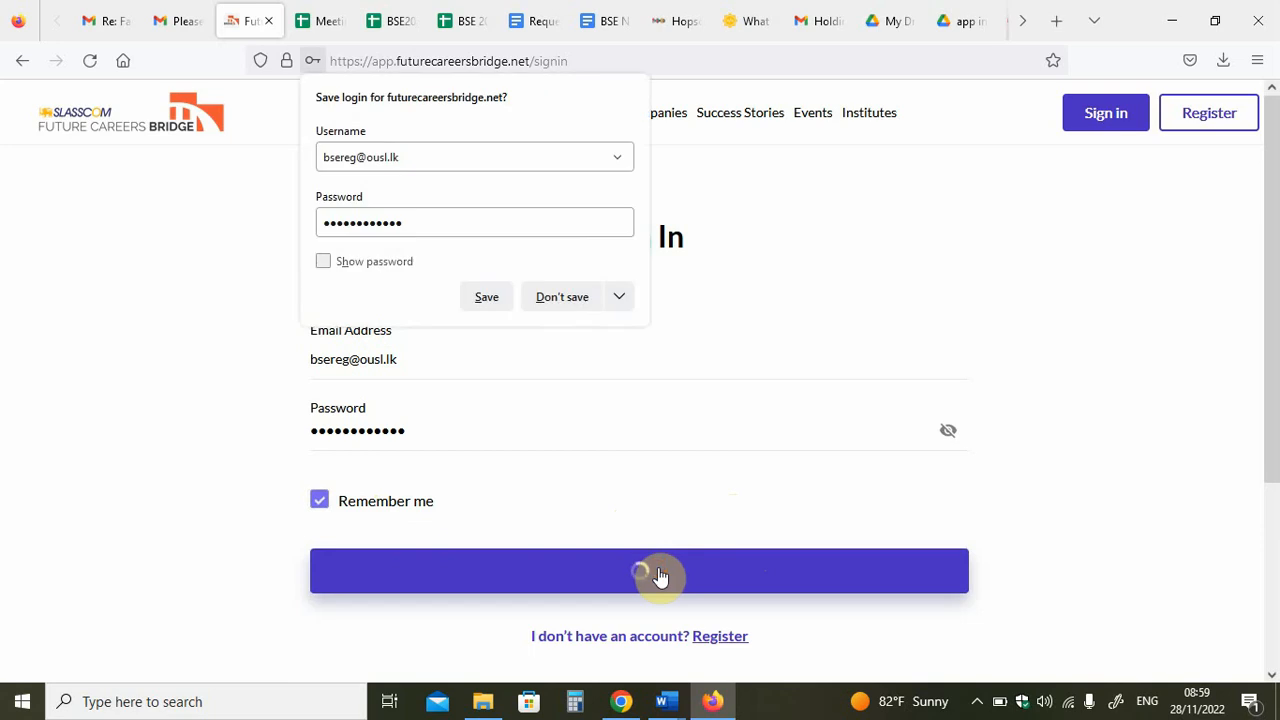
# - Save the login in Firefox and untick the leaderboard profile picture consent
pyautogui.click(640, 570)
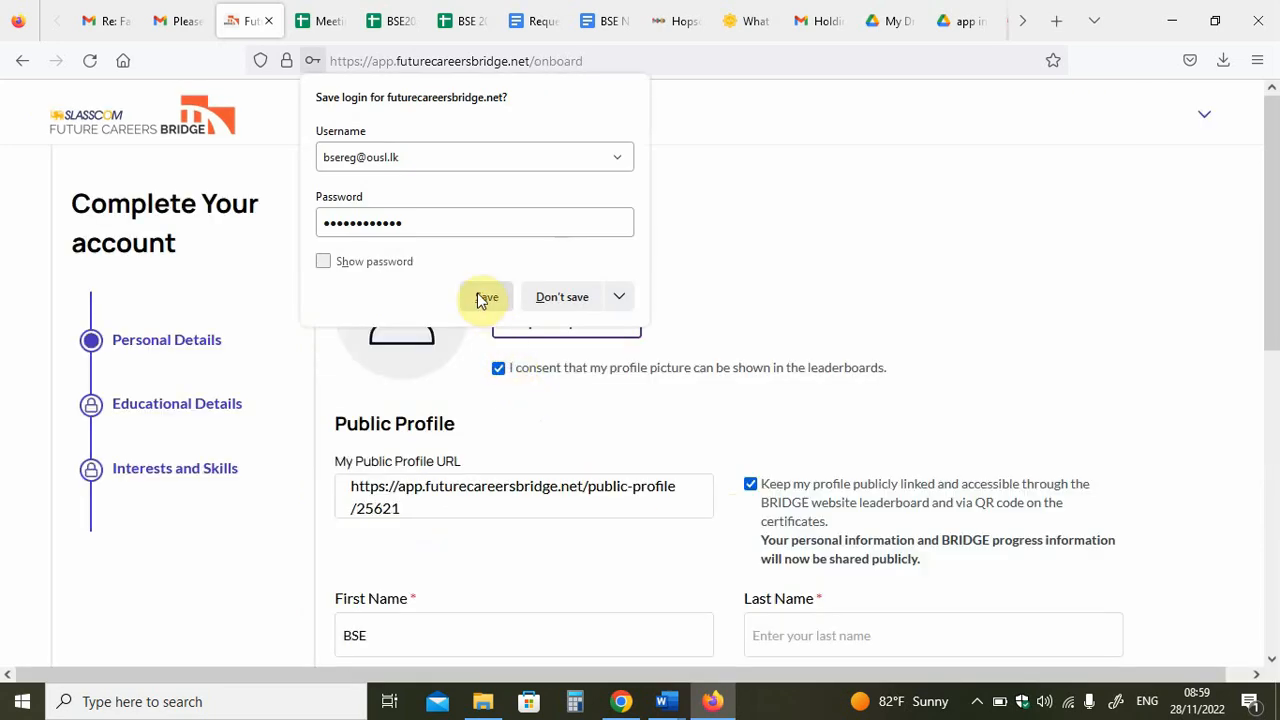
pyautogui.click(486, 296)
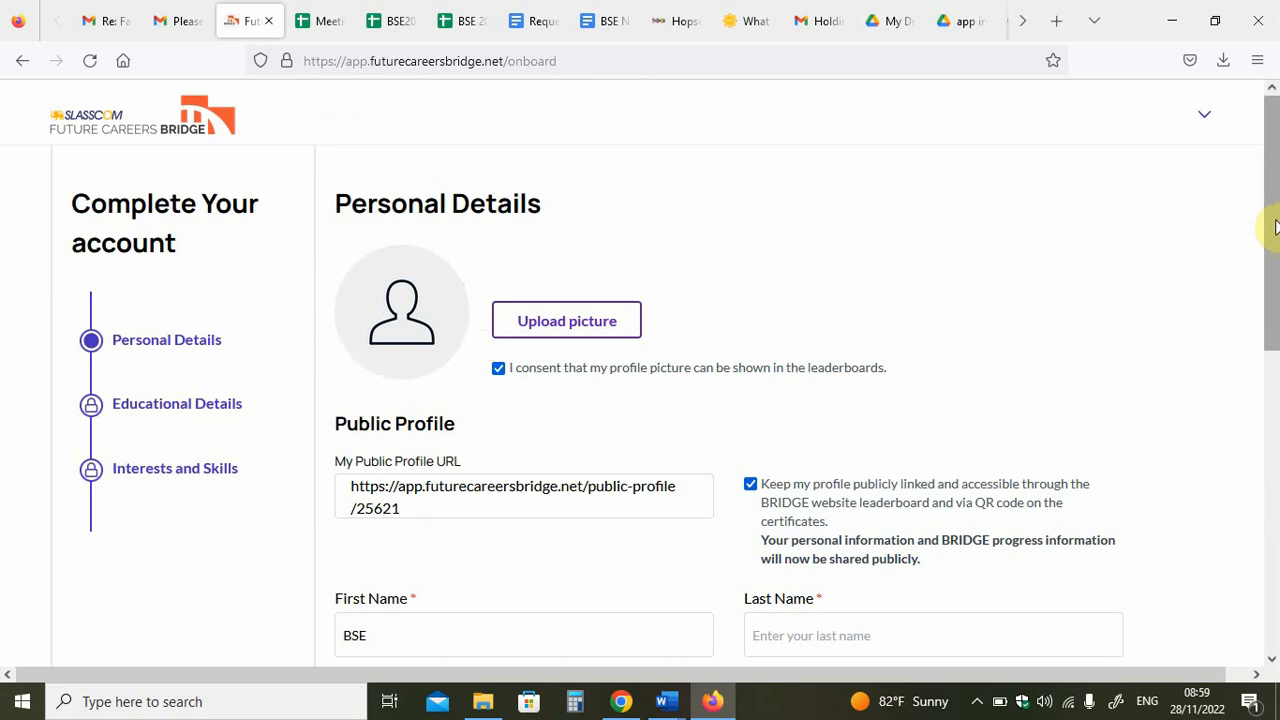
pyautogui.scroll(-3)
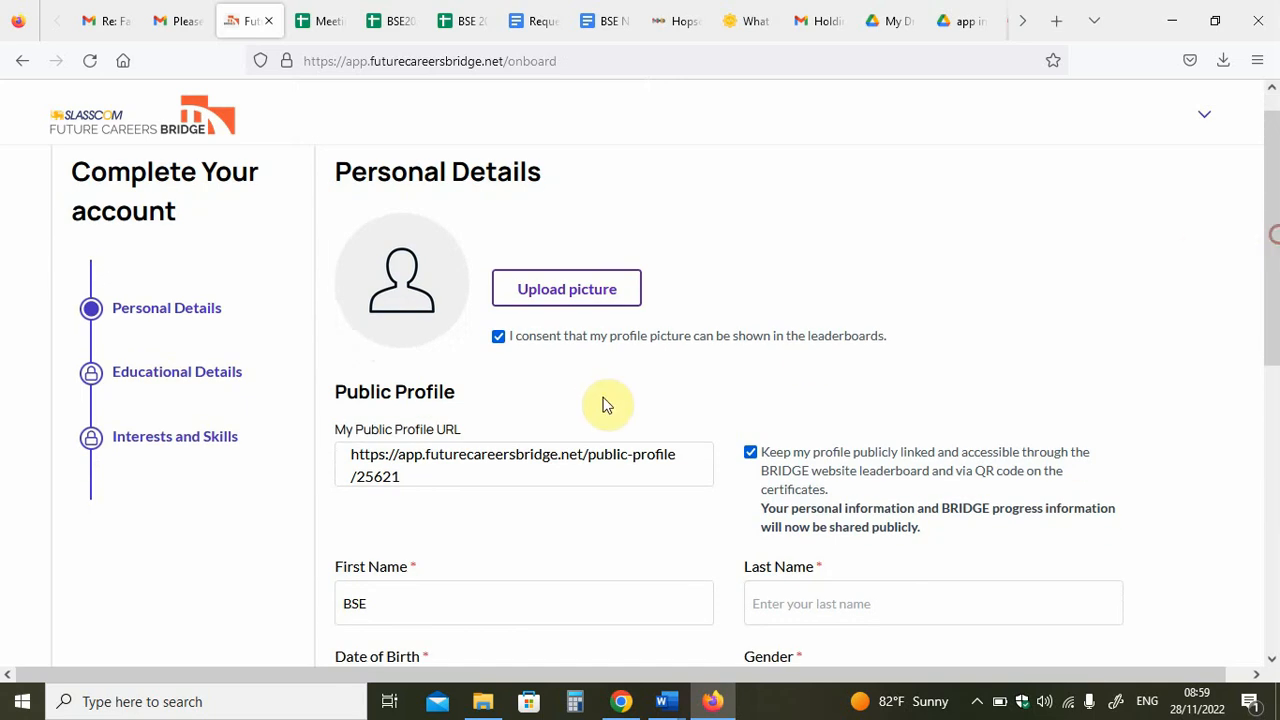
pyautogui.moveTo(786, 264)
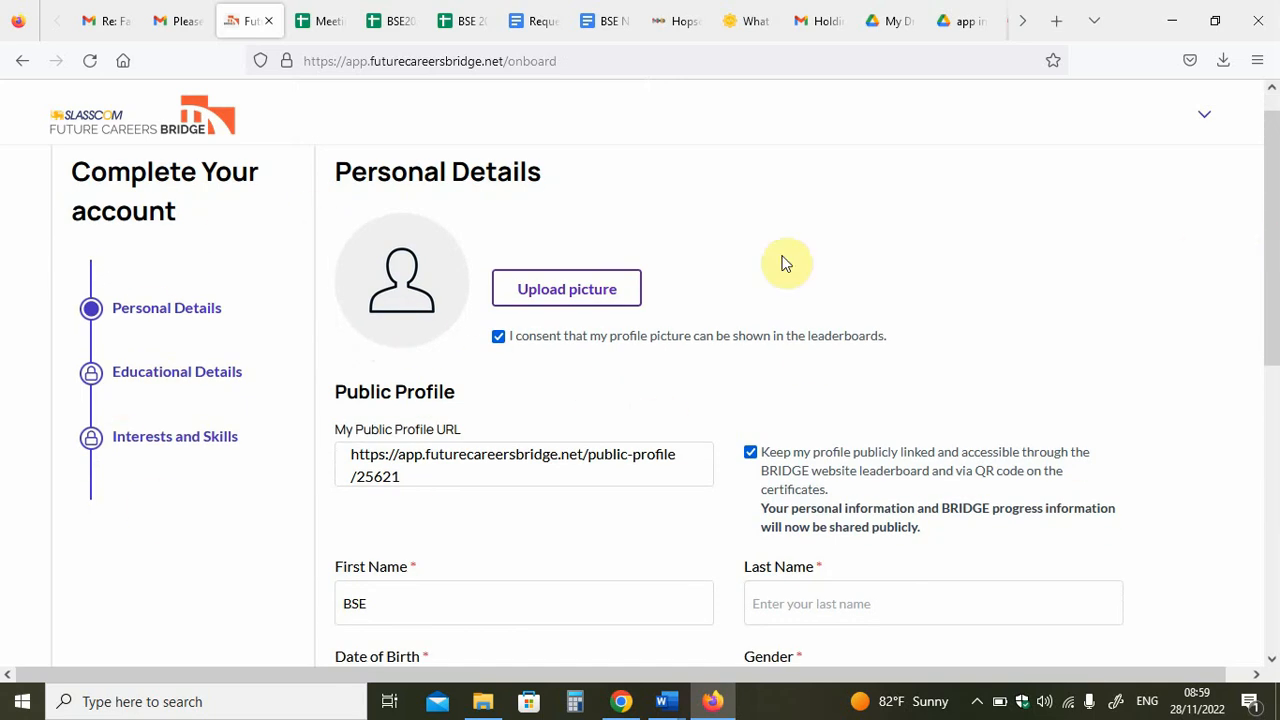
pyautogui.moveTo(684, 278)
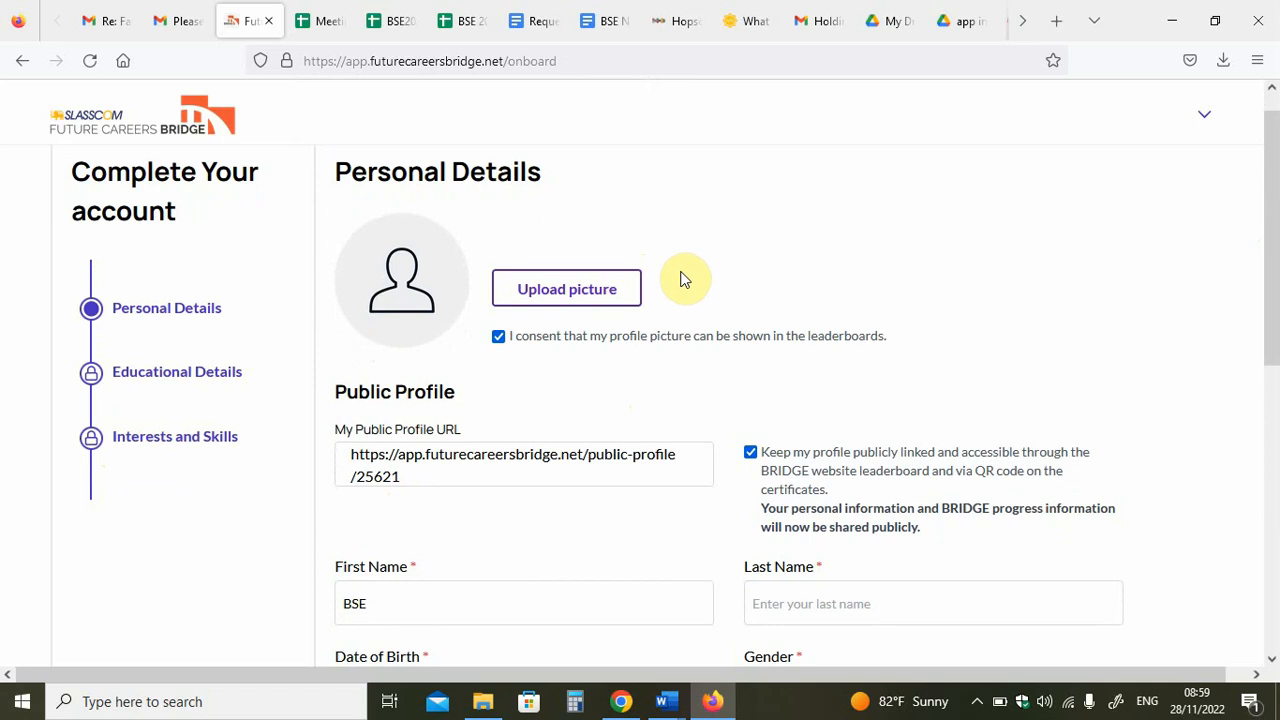
pyautogui.moveTo(540, 372)
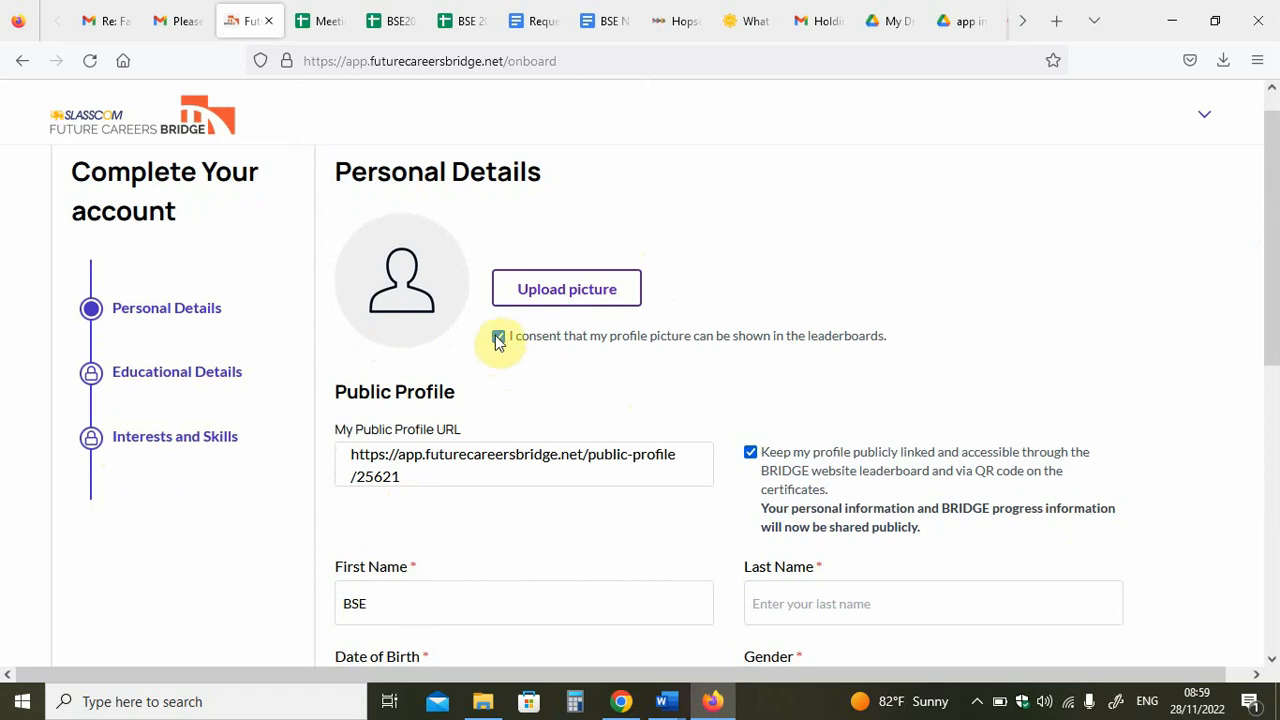
pyautogui.click(498, 336)
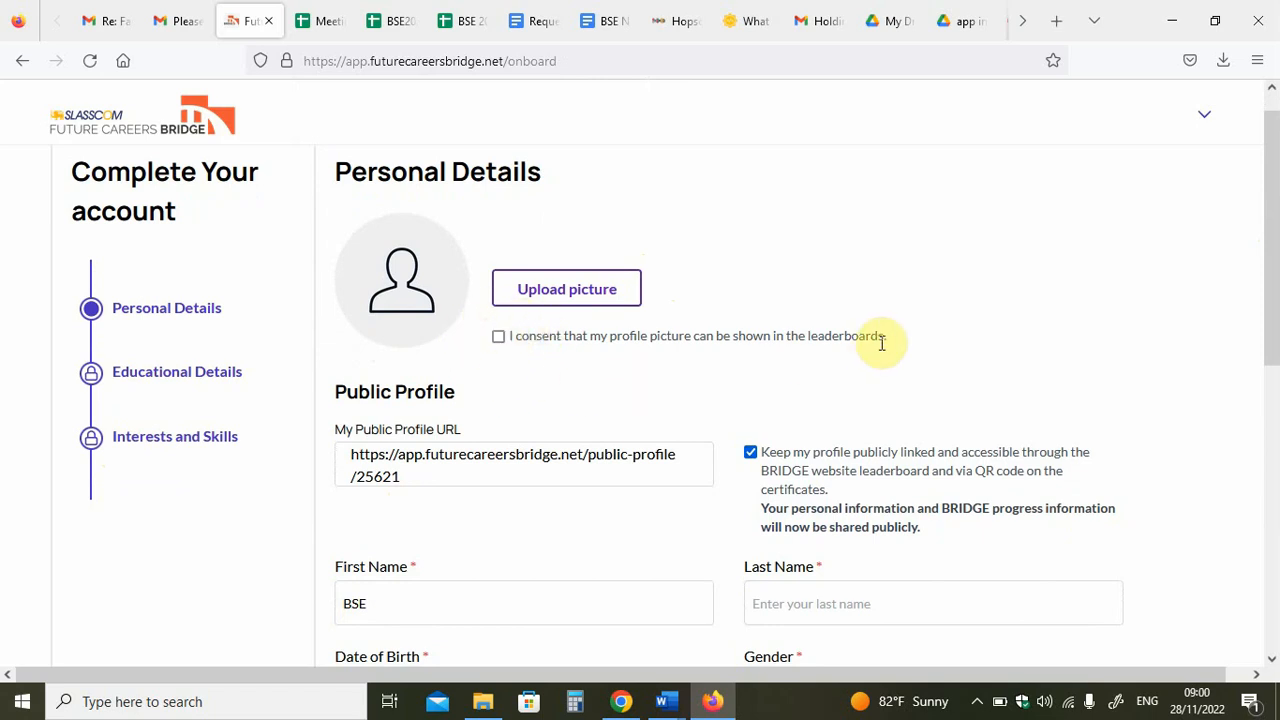
pyautogui.moveTo(564, 368)
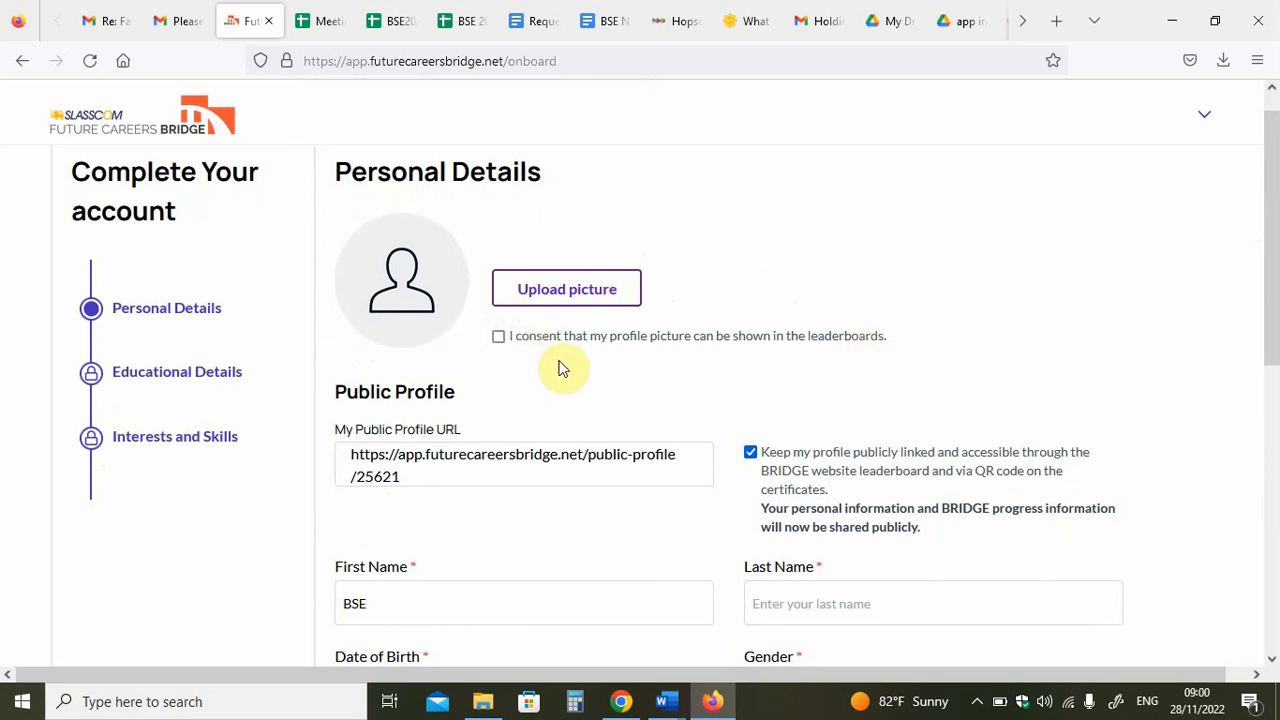
pyautogui.moveTo(596, 370)
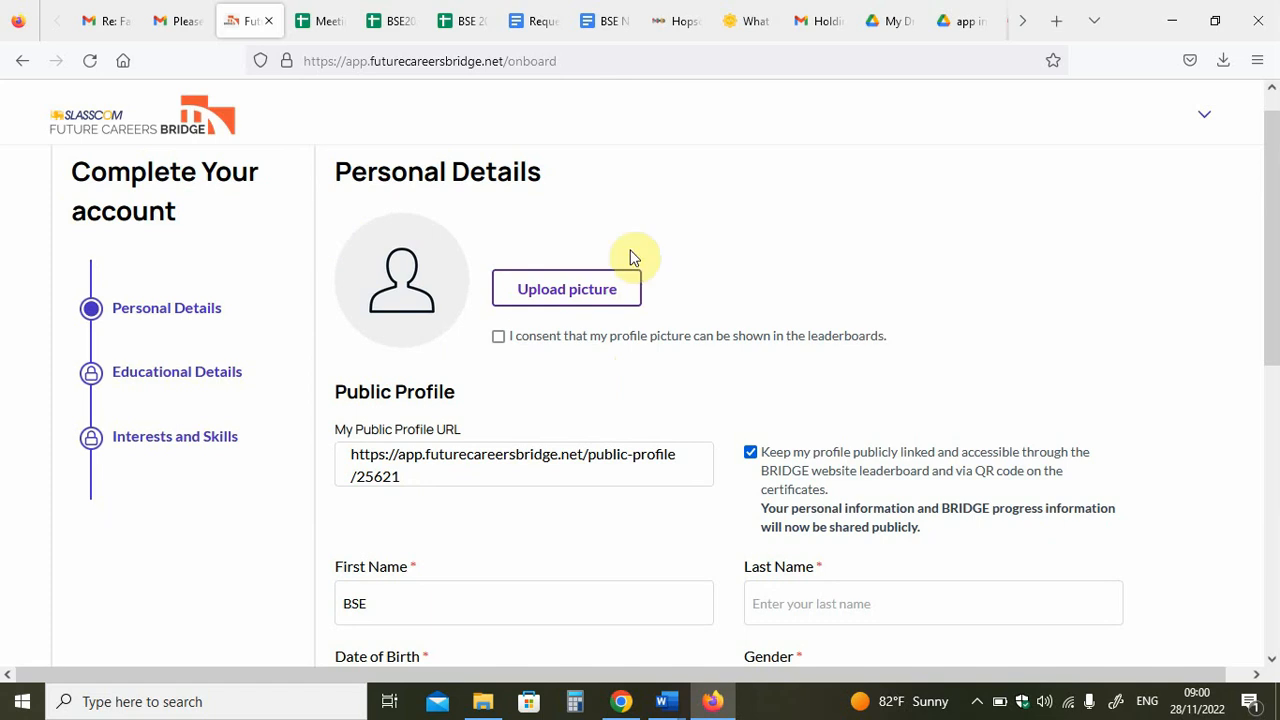
pyautogui.moveTo(520, 384)
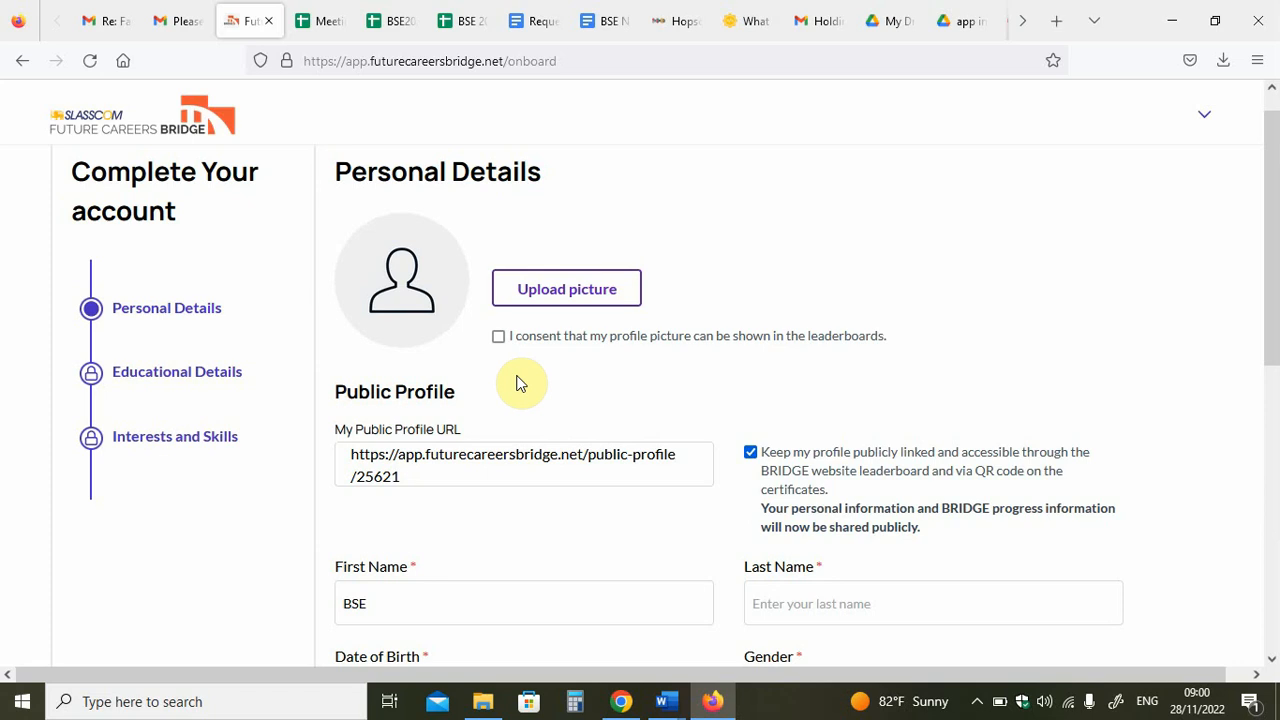
pyautogui.moveTo(638, 418)
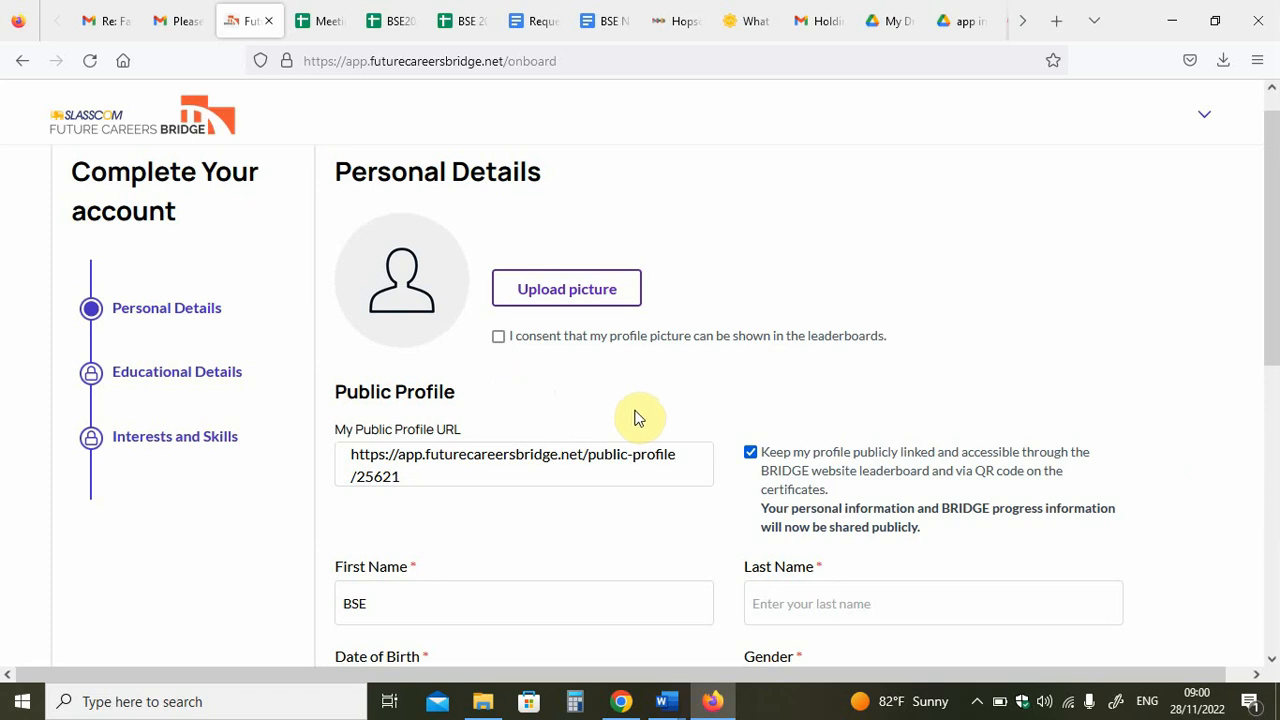
pyautogui.moveTo(390, 492)
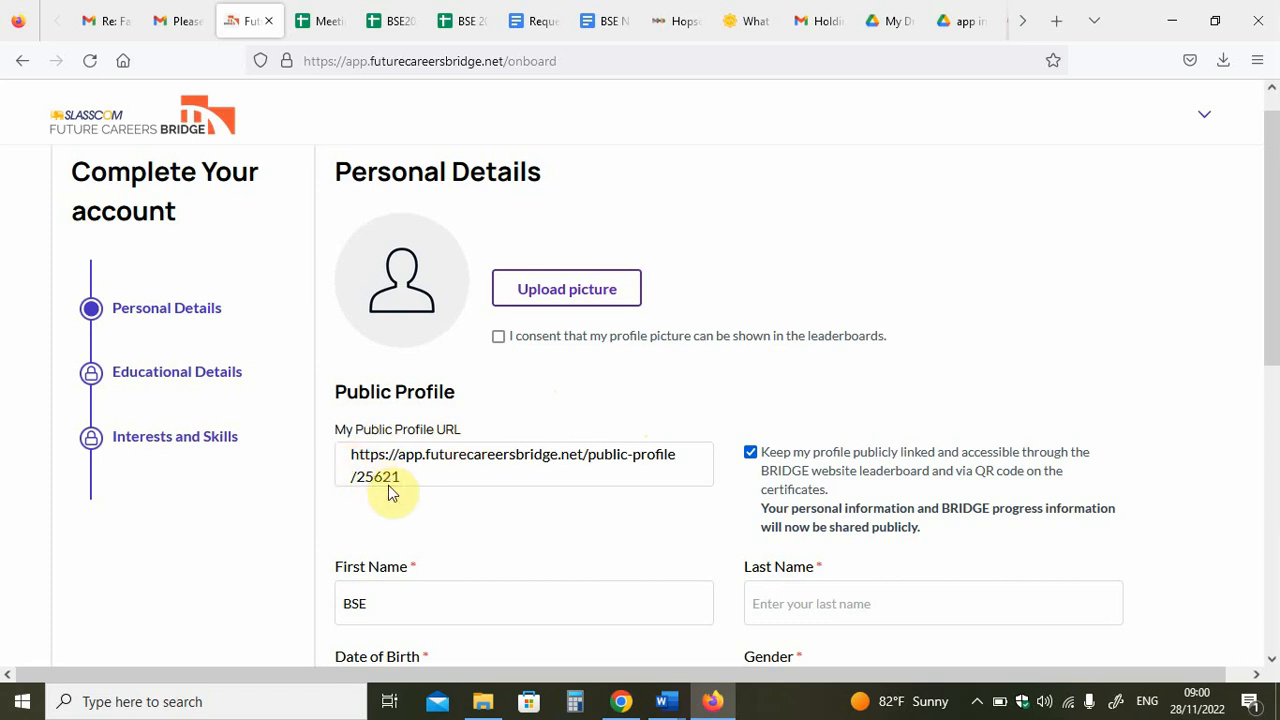
pyautogui.moveTo(340, 464)
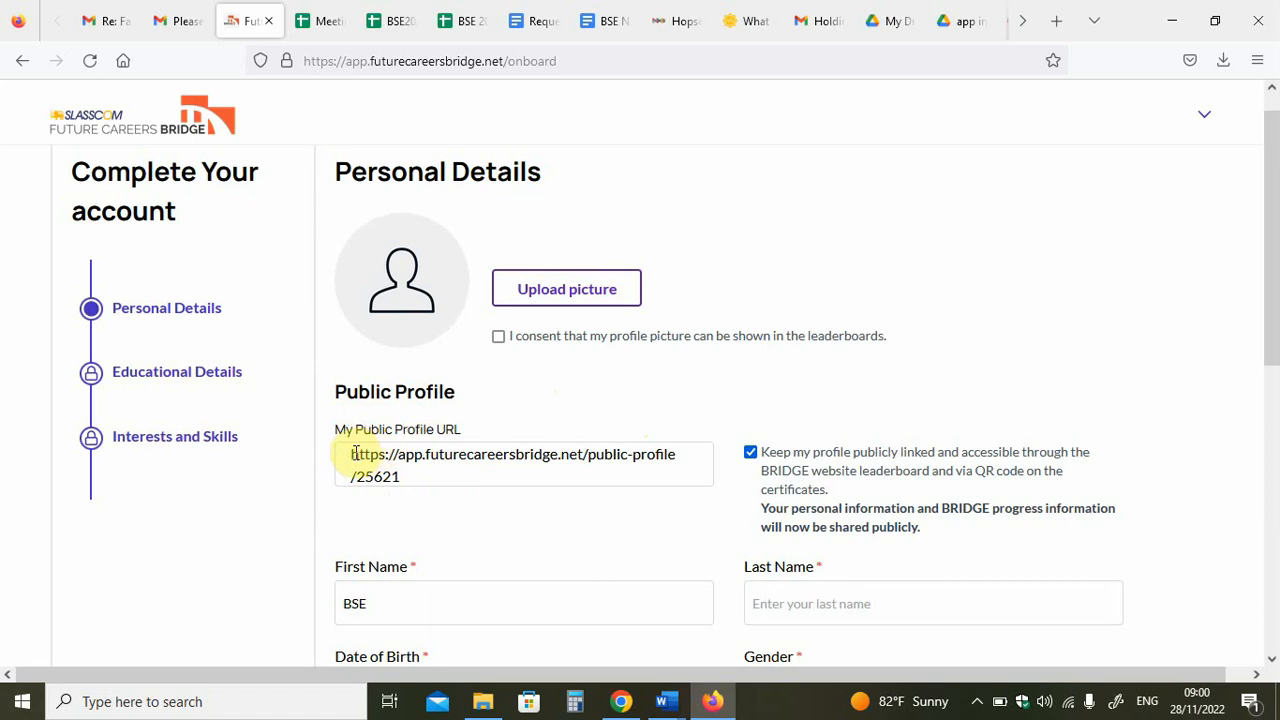
pyautogui.moveTo(418, 476)
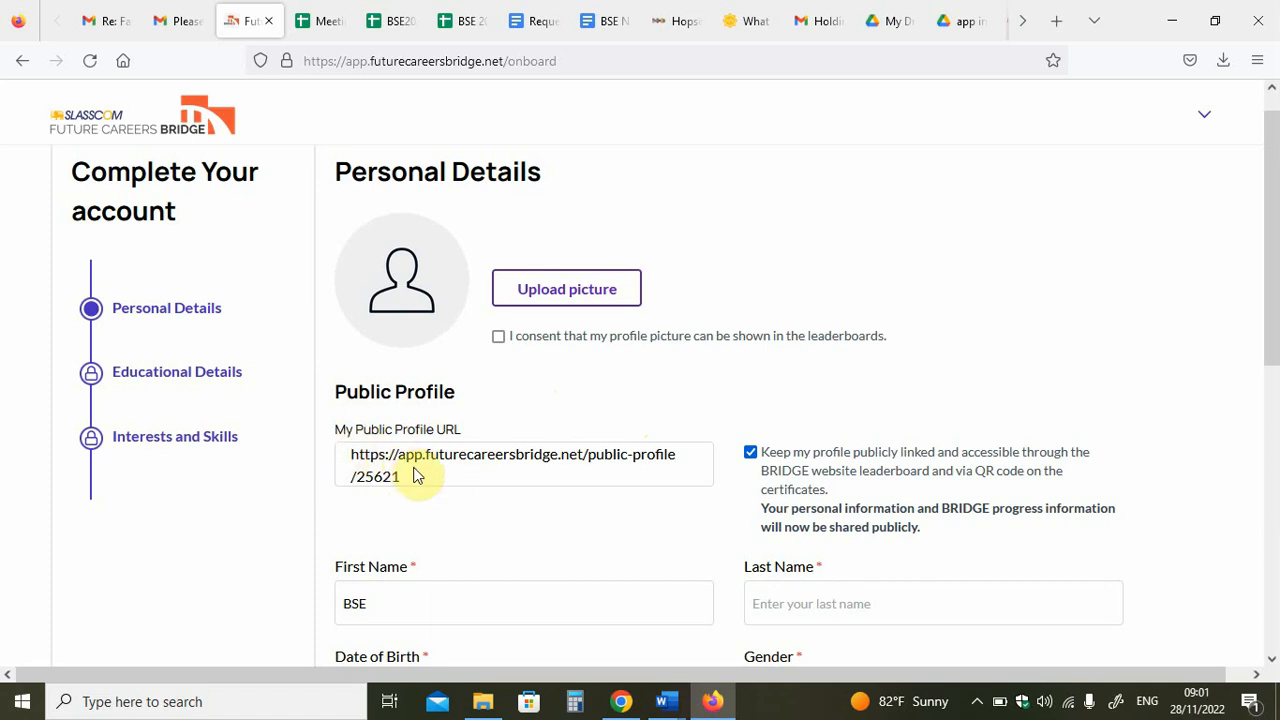
pyautogui.moveTo(422, 480)
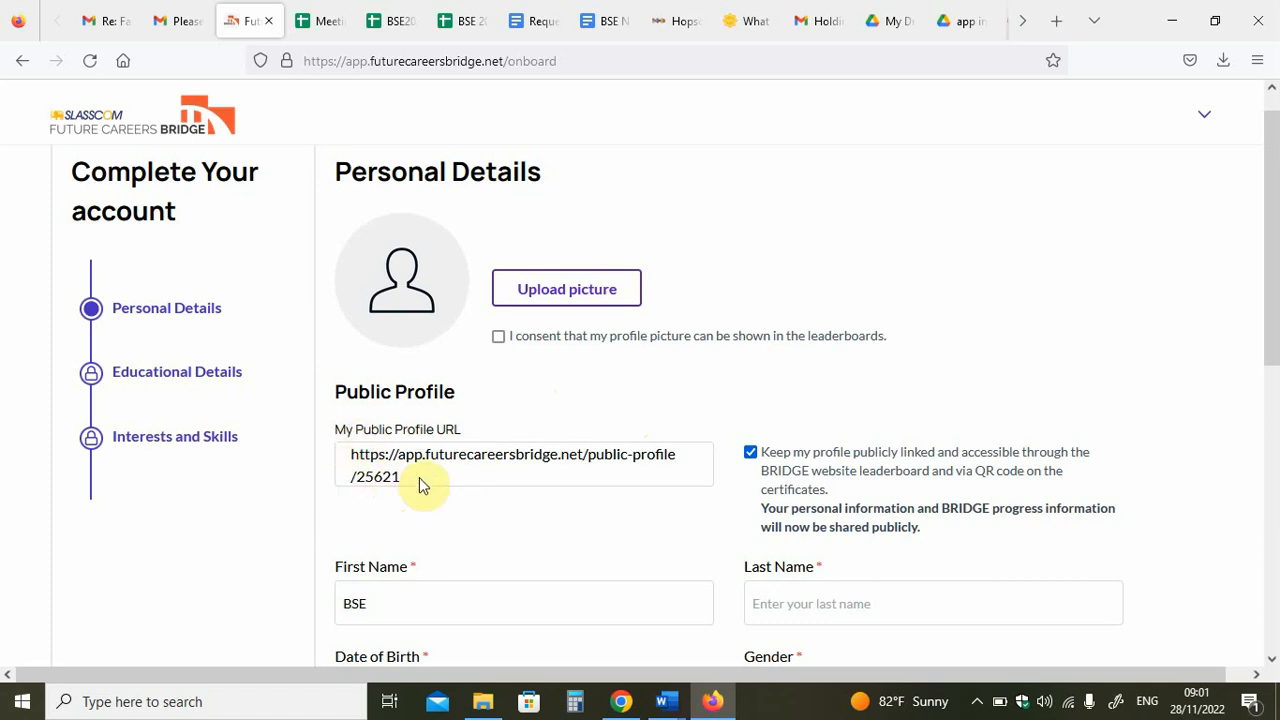
pyautogui.moveTo(390, 446)
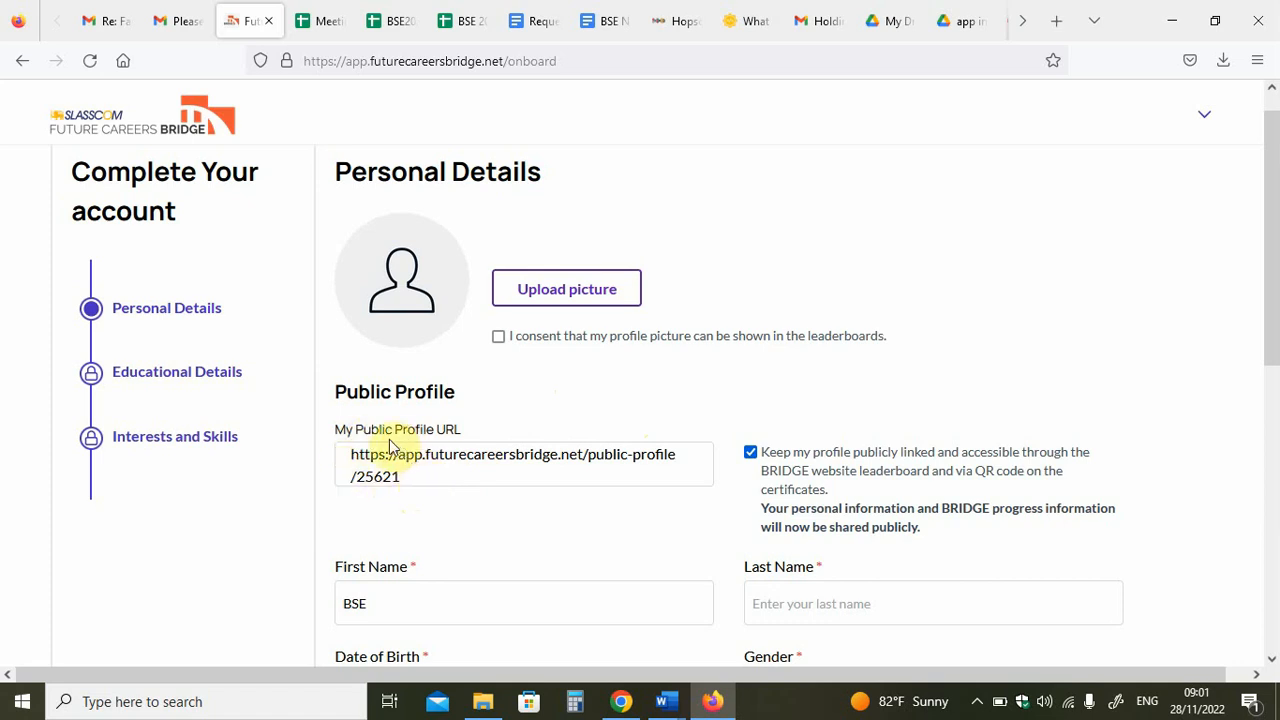
# - Scroll the Personal Details form, leaving the public profile checkbox ticked
pyautogui.scroll(-3)
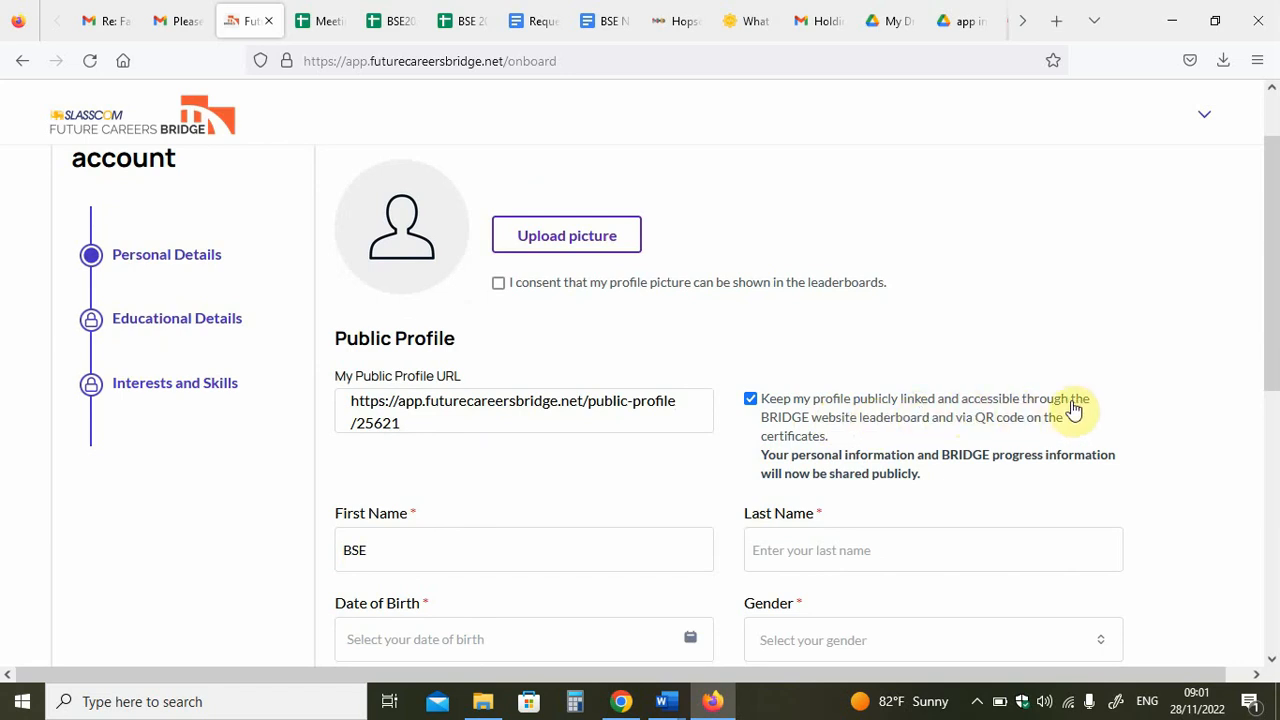
pyautogui.moveTo(968, 442)
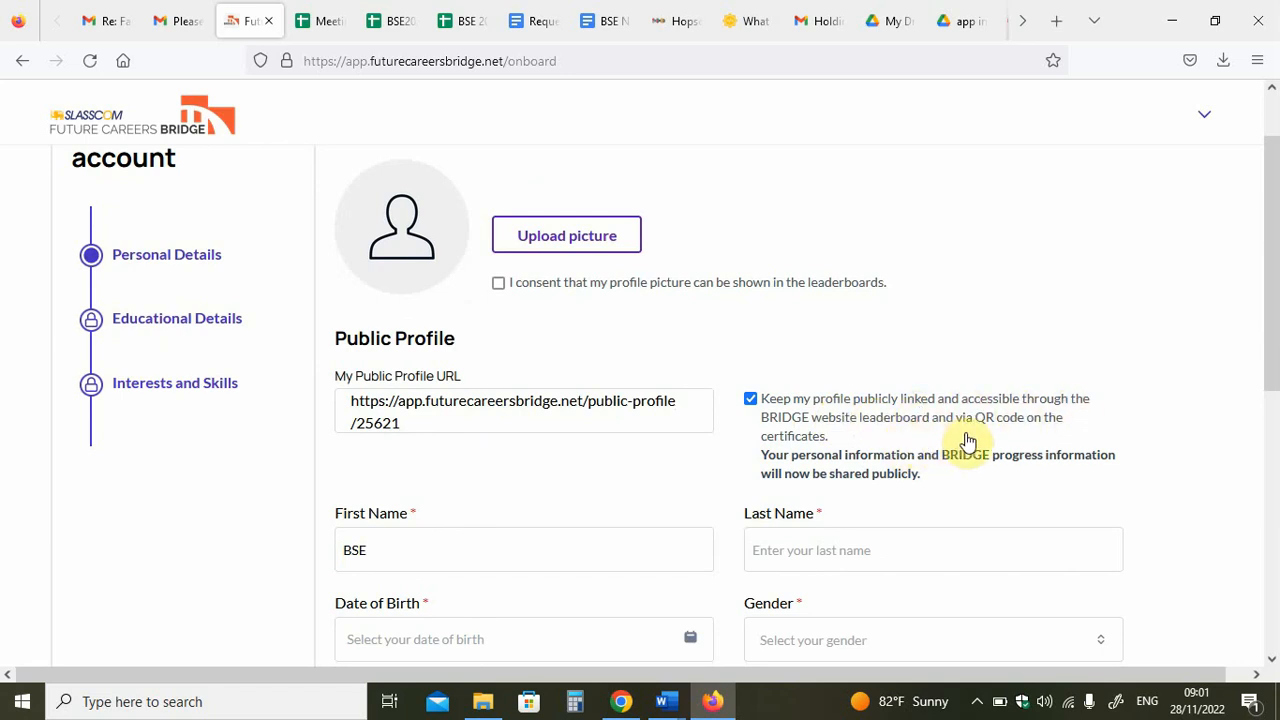
pyautogui.moveTo(990, 490)
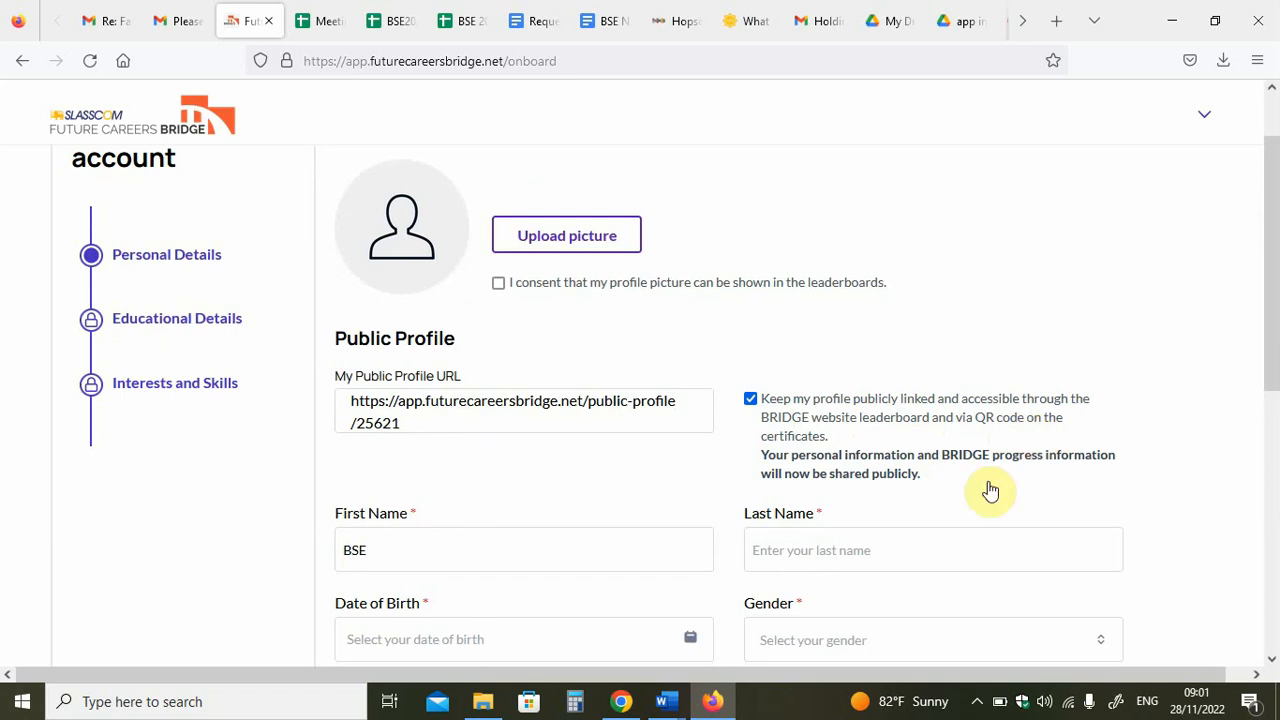
pyautogui.moveTo(948, 490)
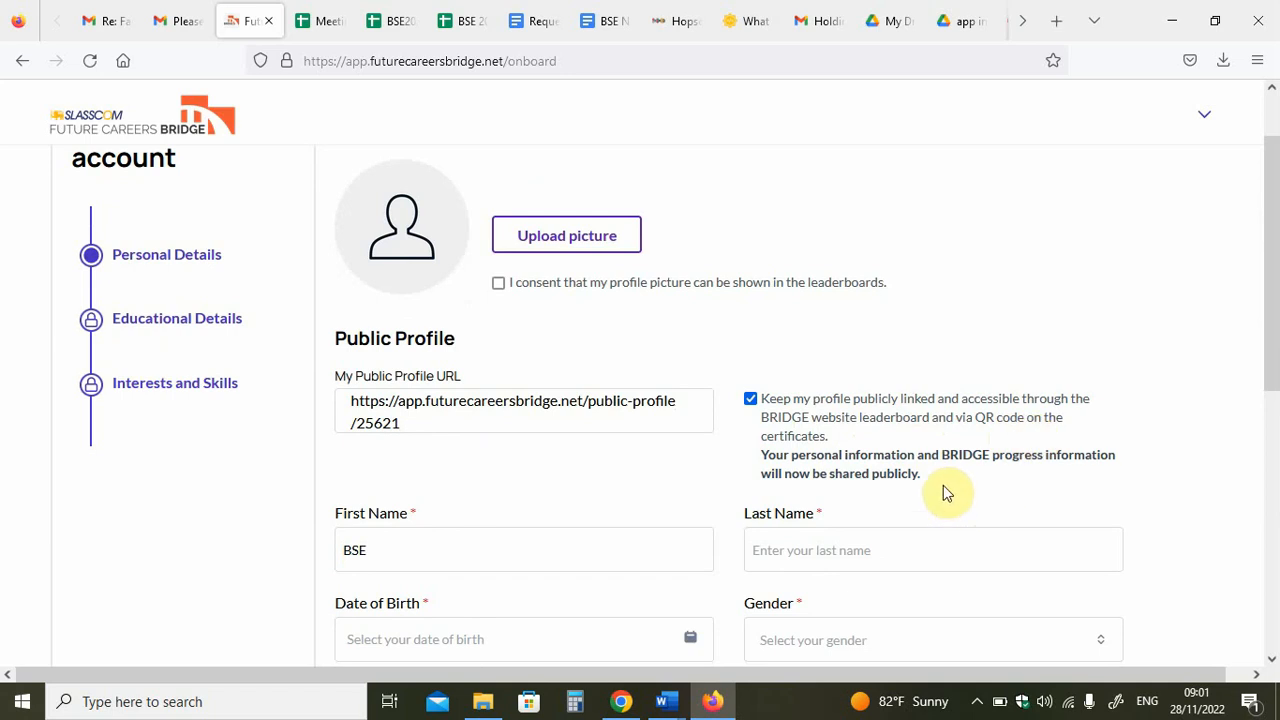
pyautogui.moveTo(818, 484)
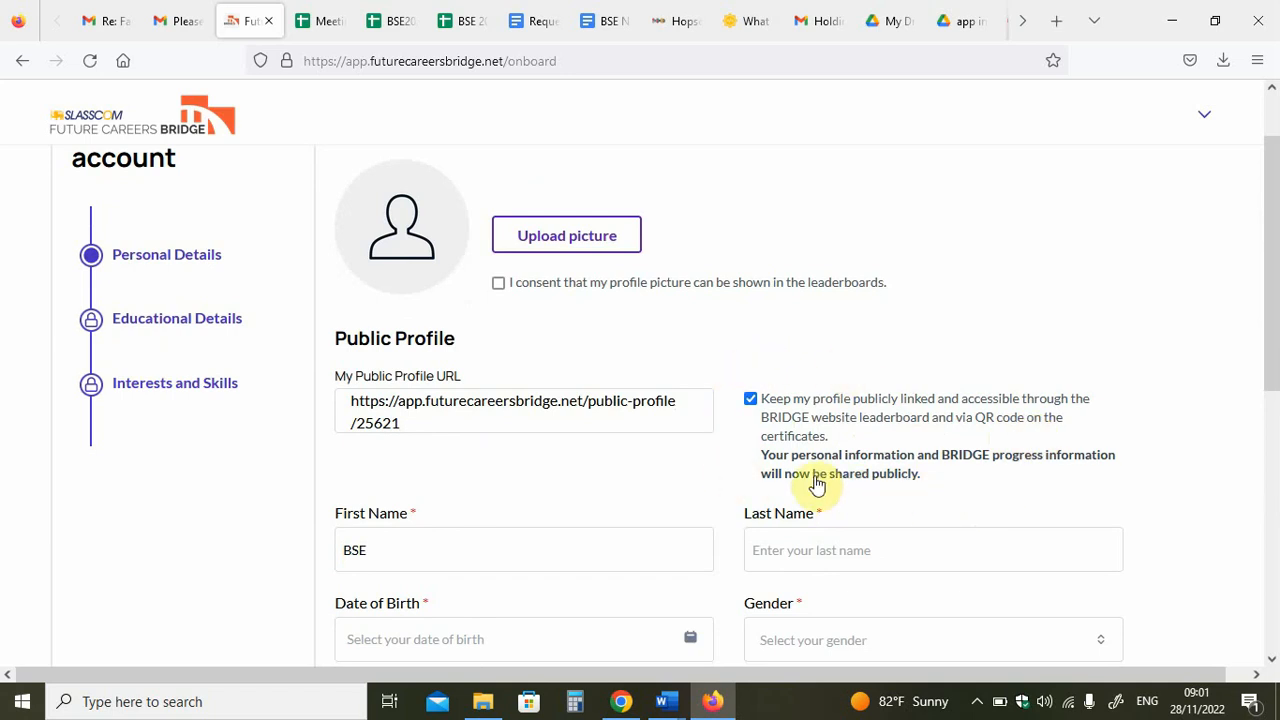
pyautogui.moveTo(978, 472)
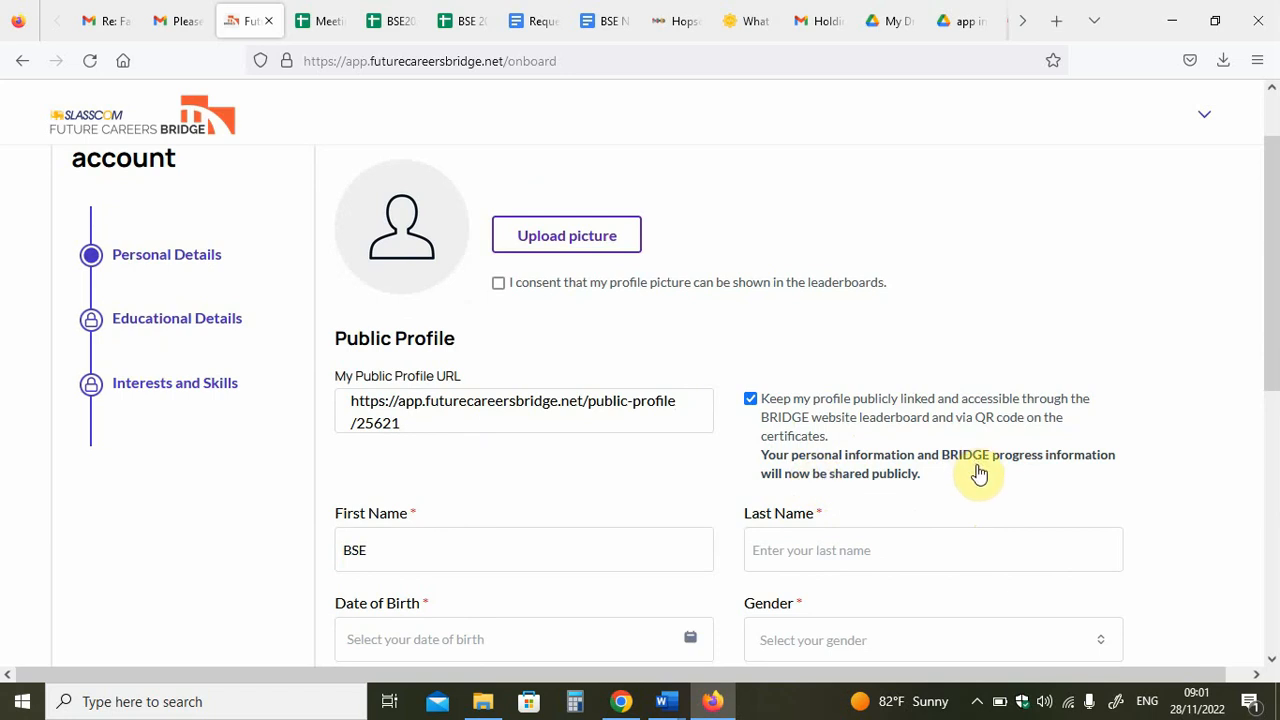
pyautogui.moveTo(910, 492)
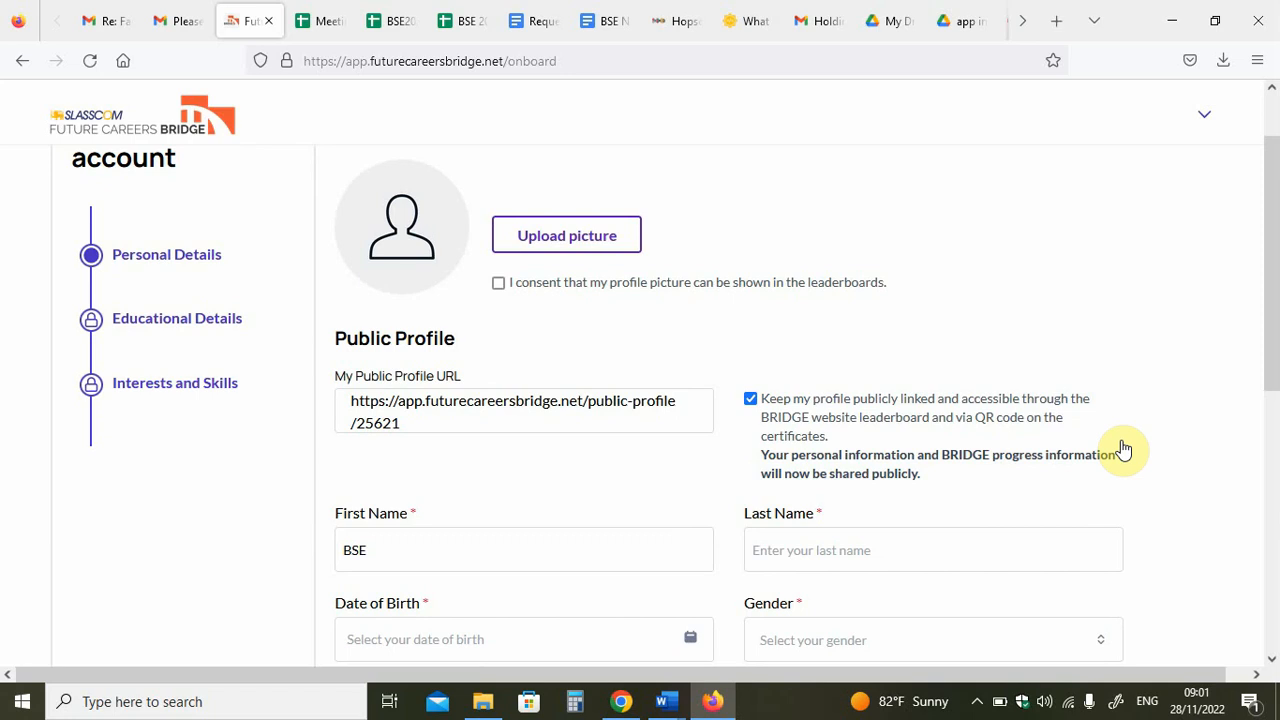
pyautogui.moveTo(904, 478)
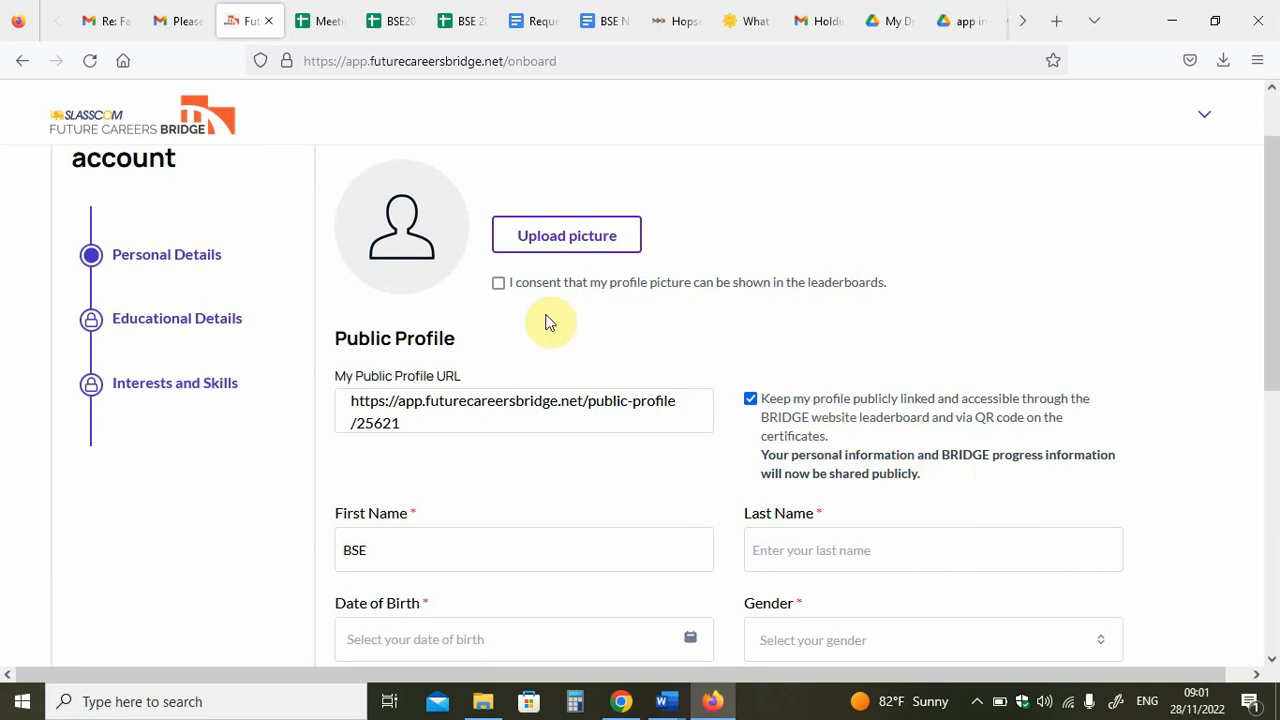
pyautogui.moveTo(608, 288)
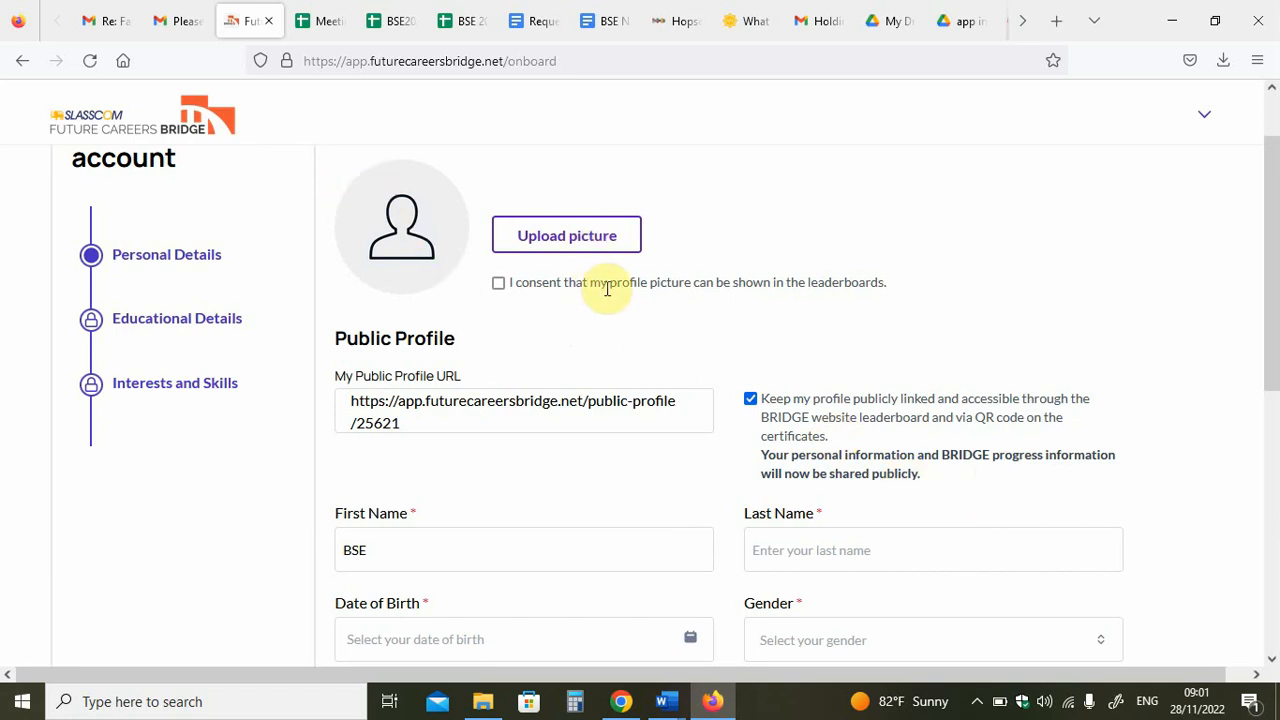
pyautogui.moveTo(636, 326)
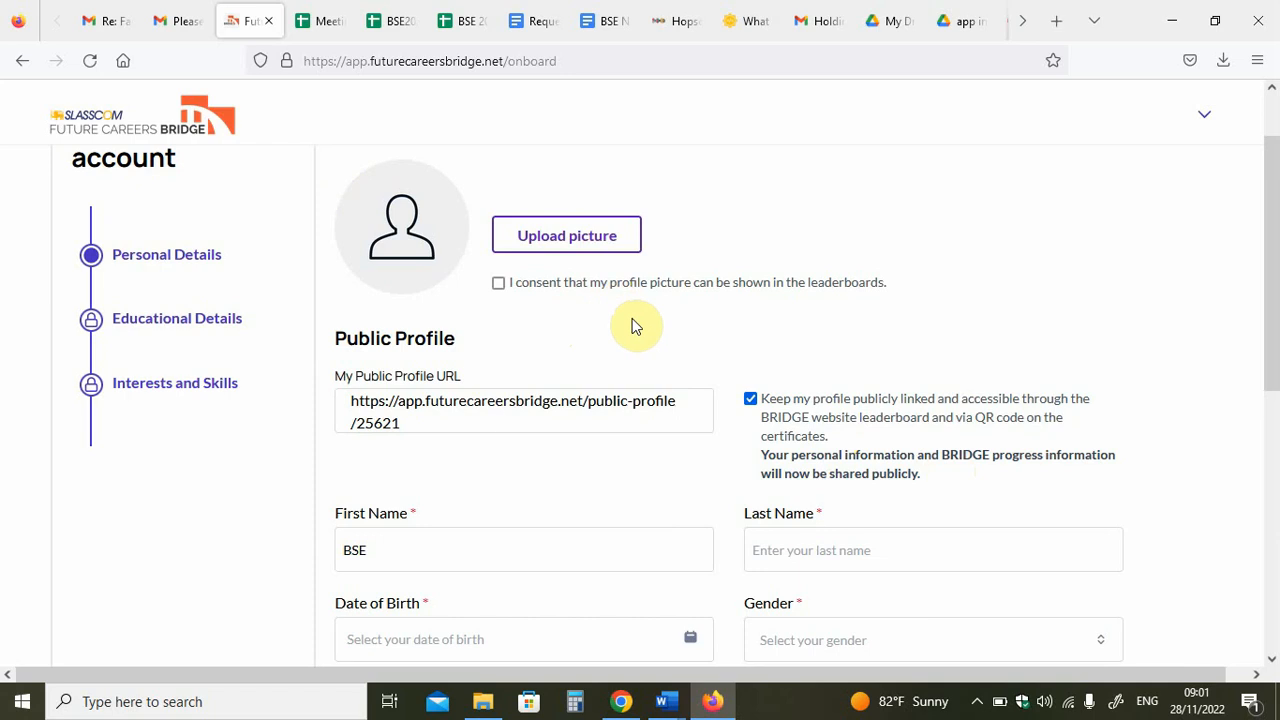
pyautogui.moveTo(1188, 346)
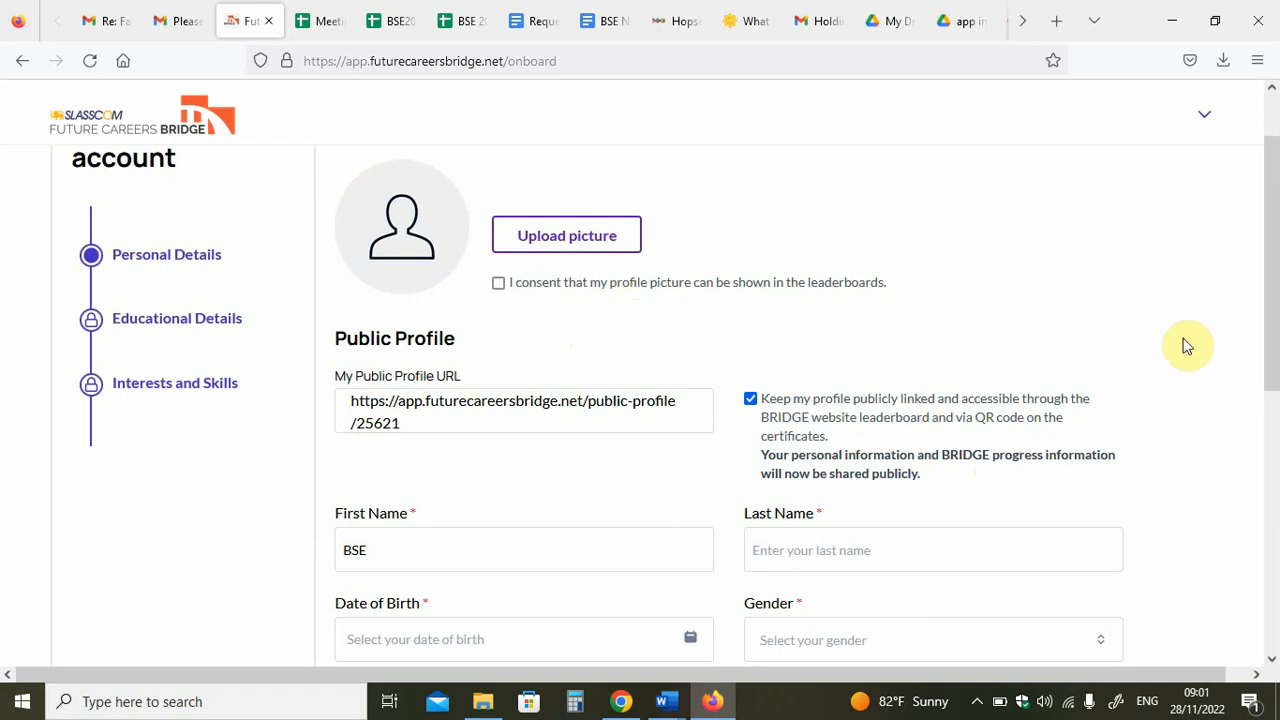
# - Enter last name OUSL and pick 28 November, editing the year to 2000
pyautogui.scroll(-3)
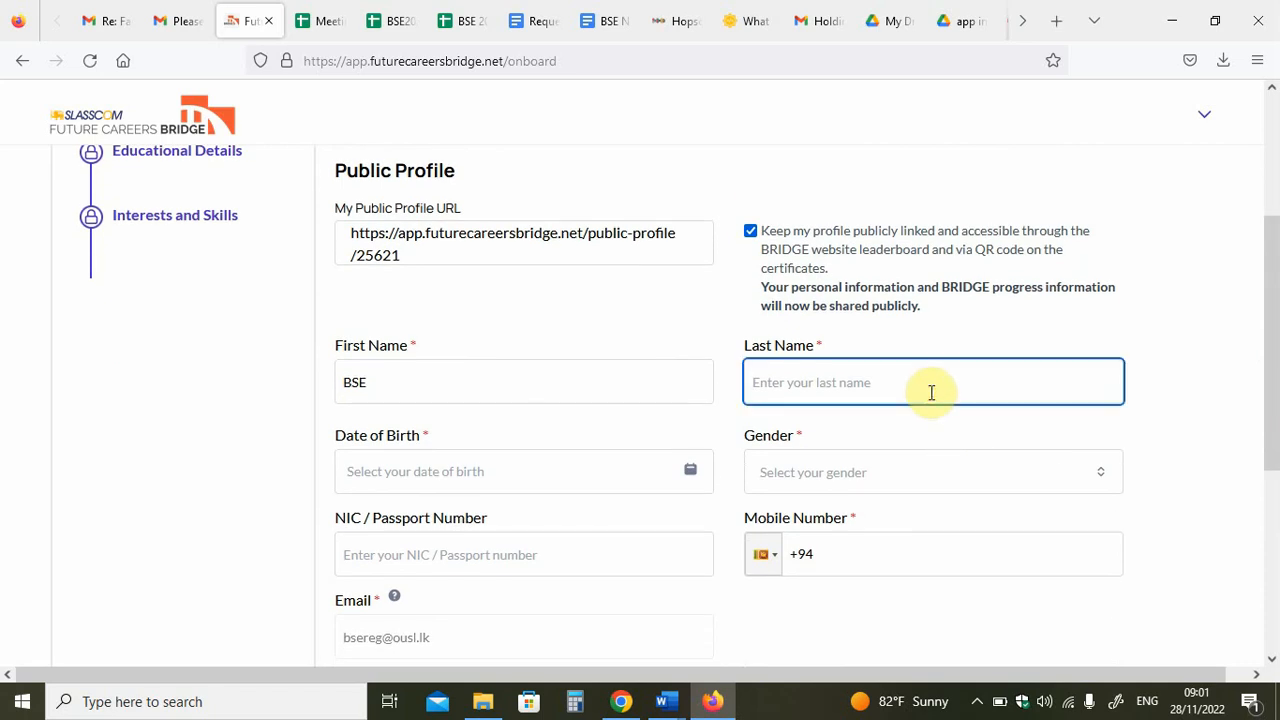
pyautogui.write('OUSL')
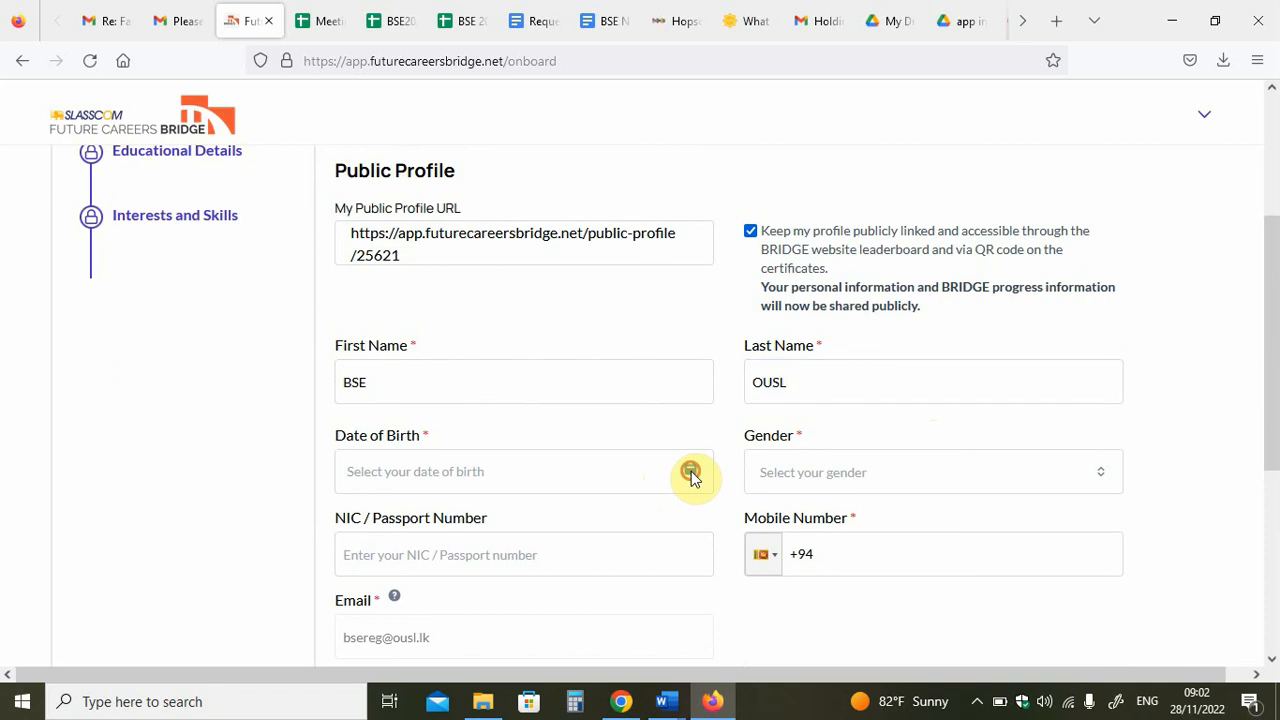
pyautogui.click(414, 472)
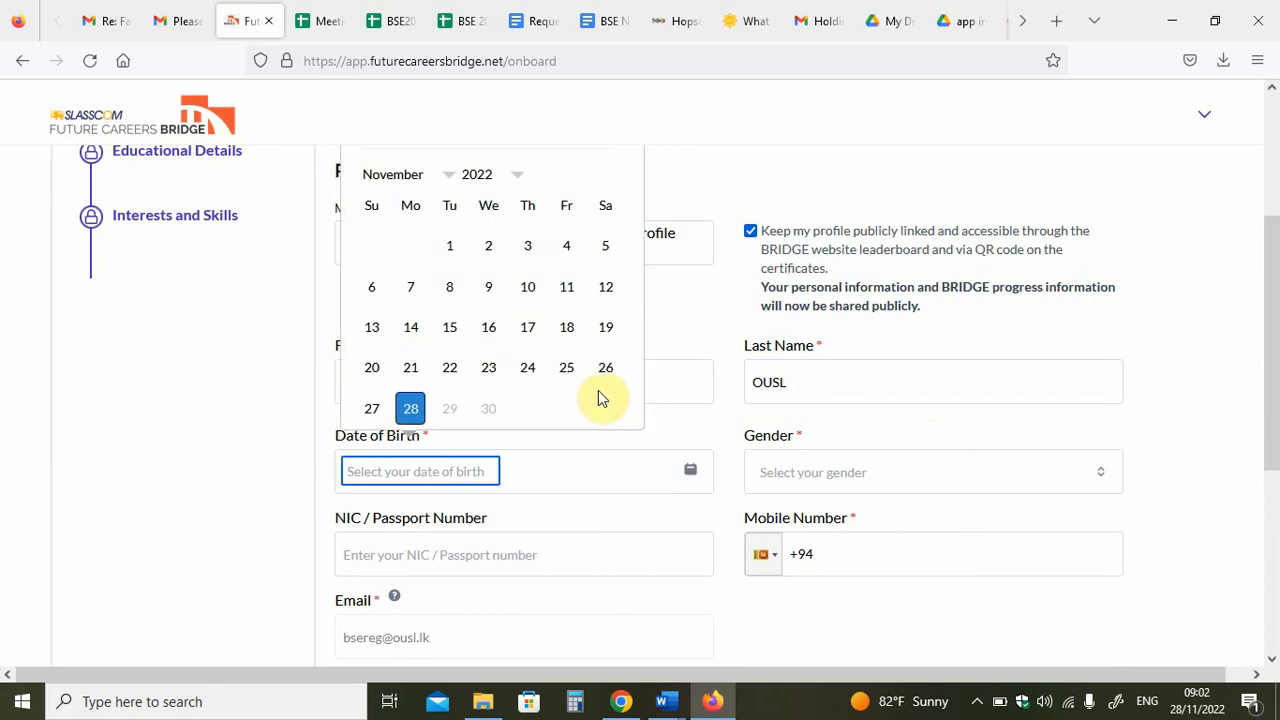
pyautogui.click(410, 408)
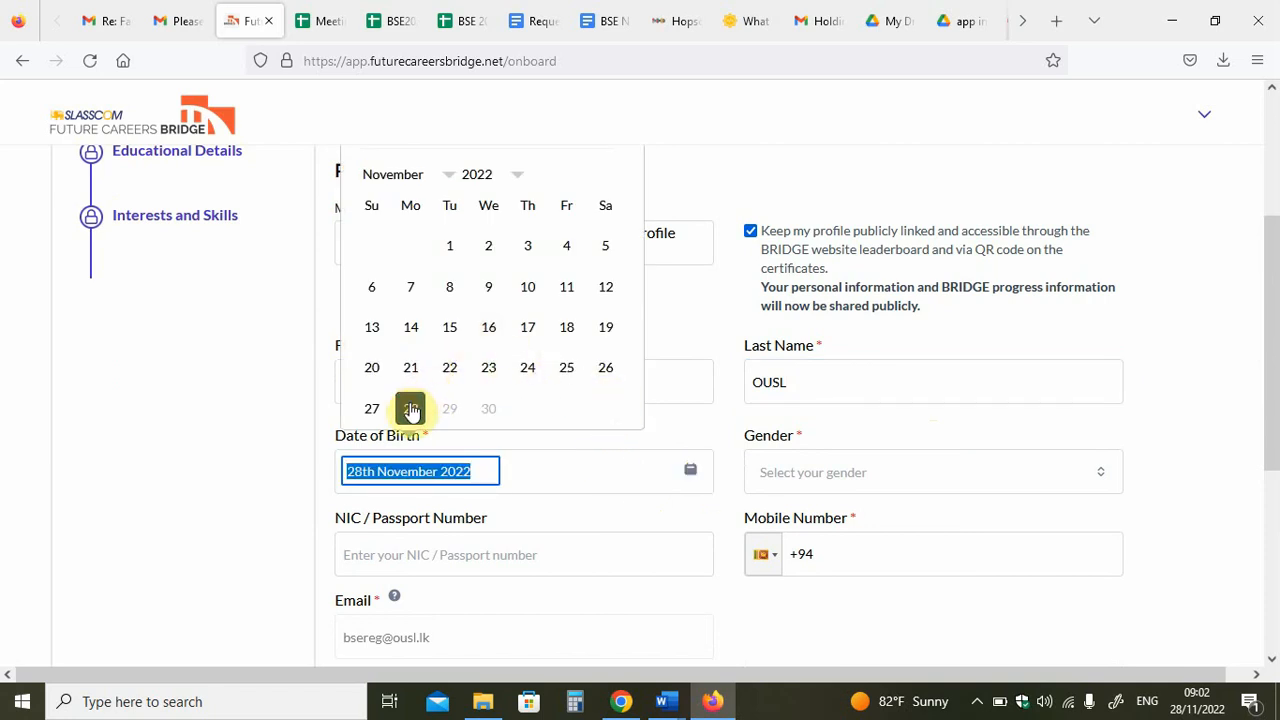
pyautogui.click(410, 408)
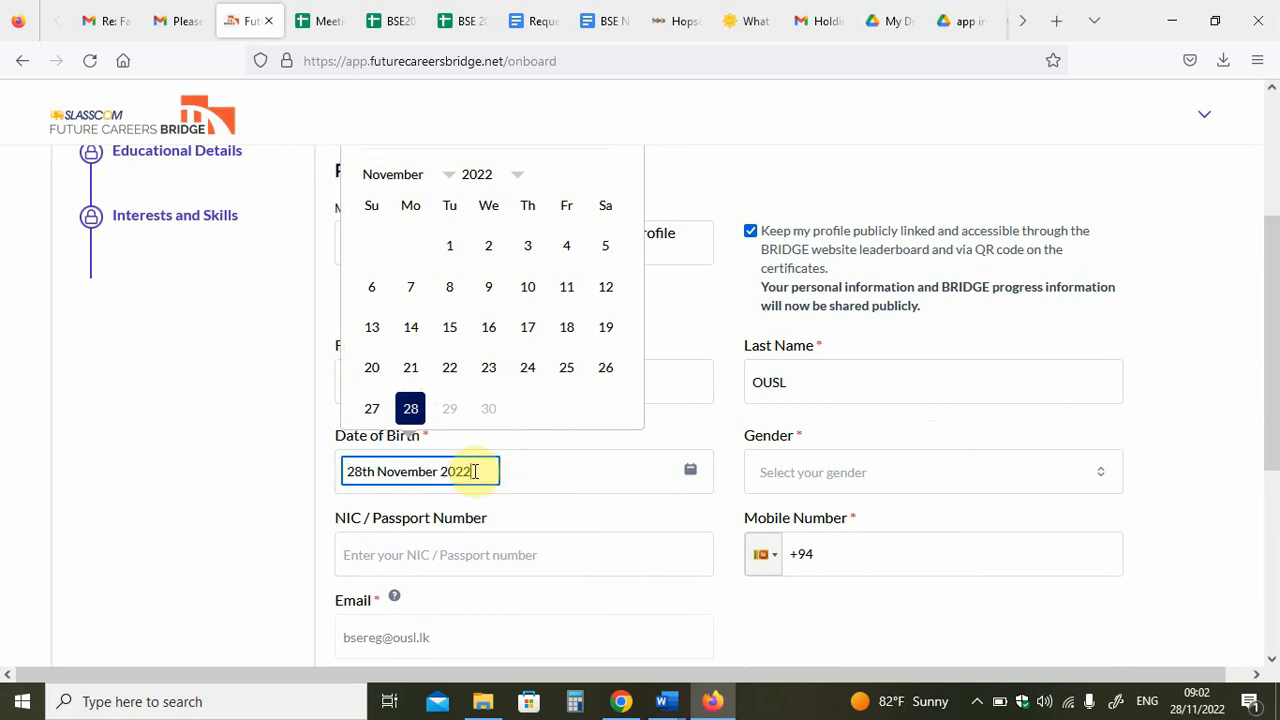
pyautogui.press('BackSpace')
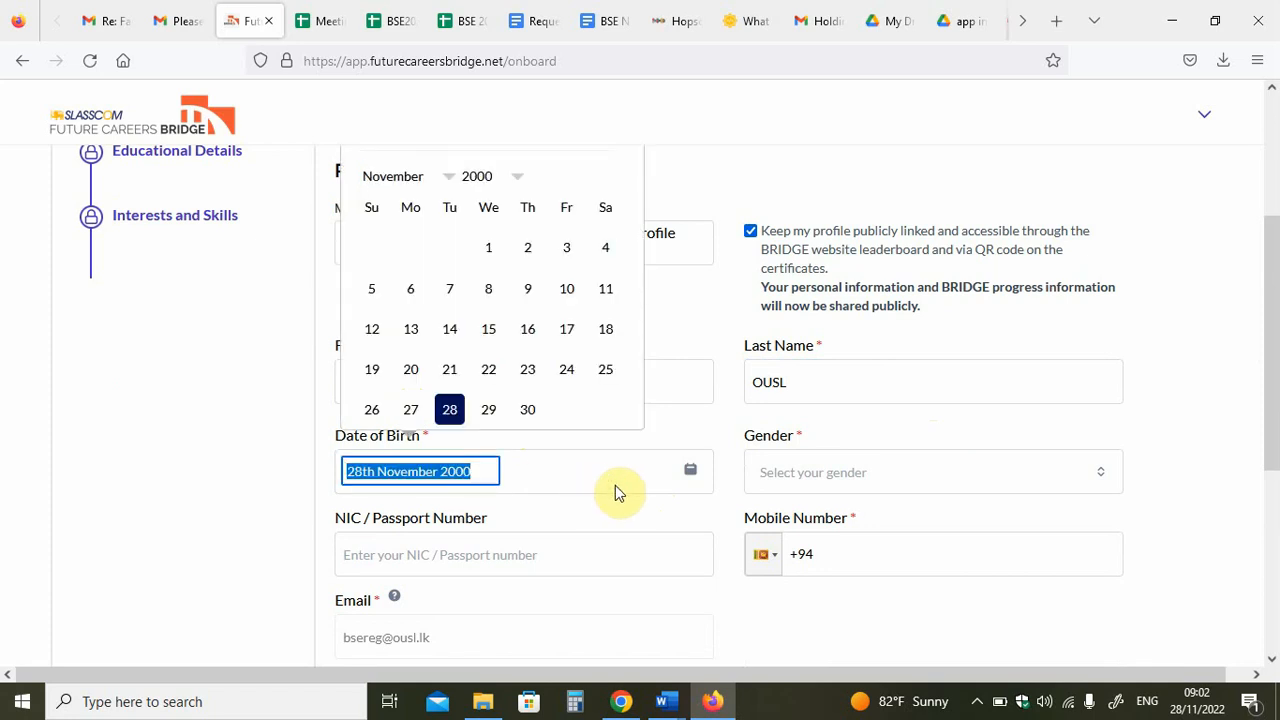
# - Set Gender to Male after first choosing Other
pyautogui.click(930, 472)
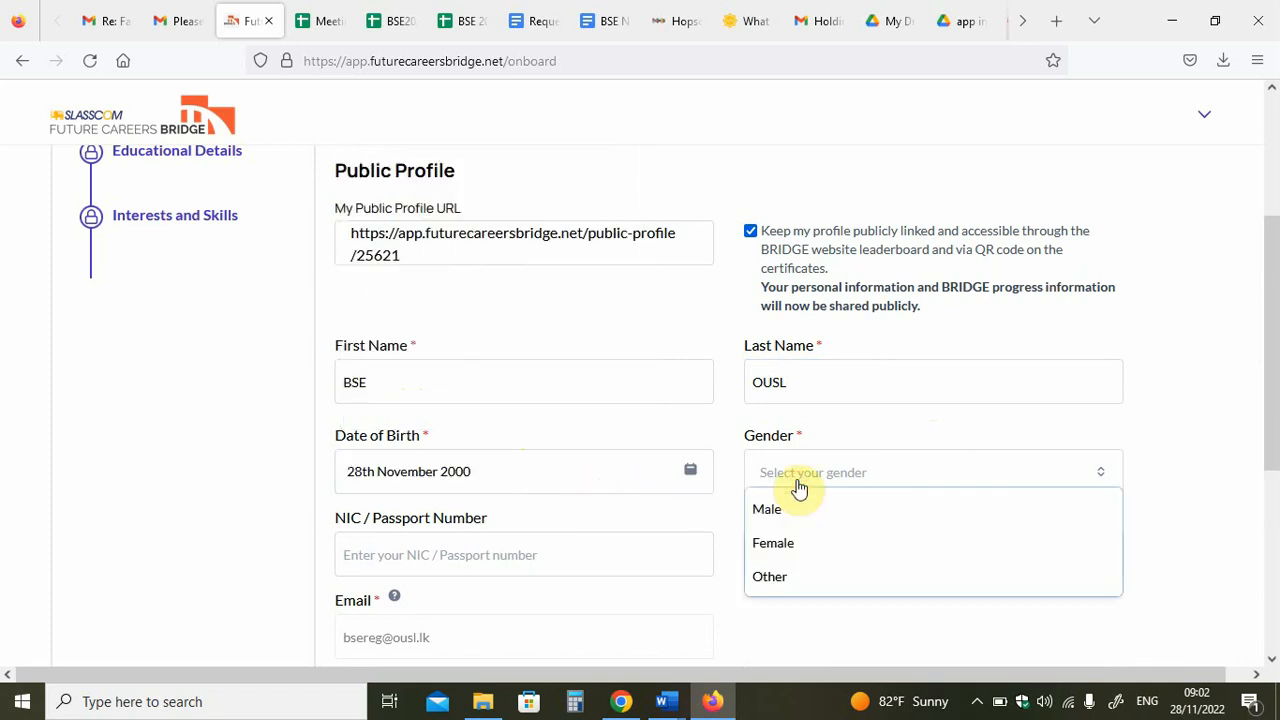
pyautogui.moveTo(848, 486)
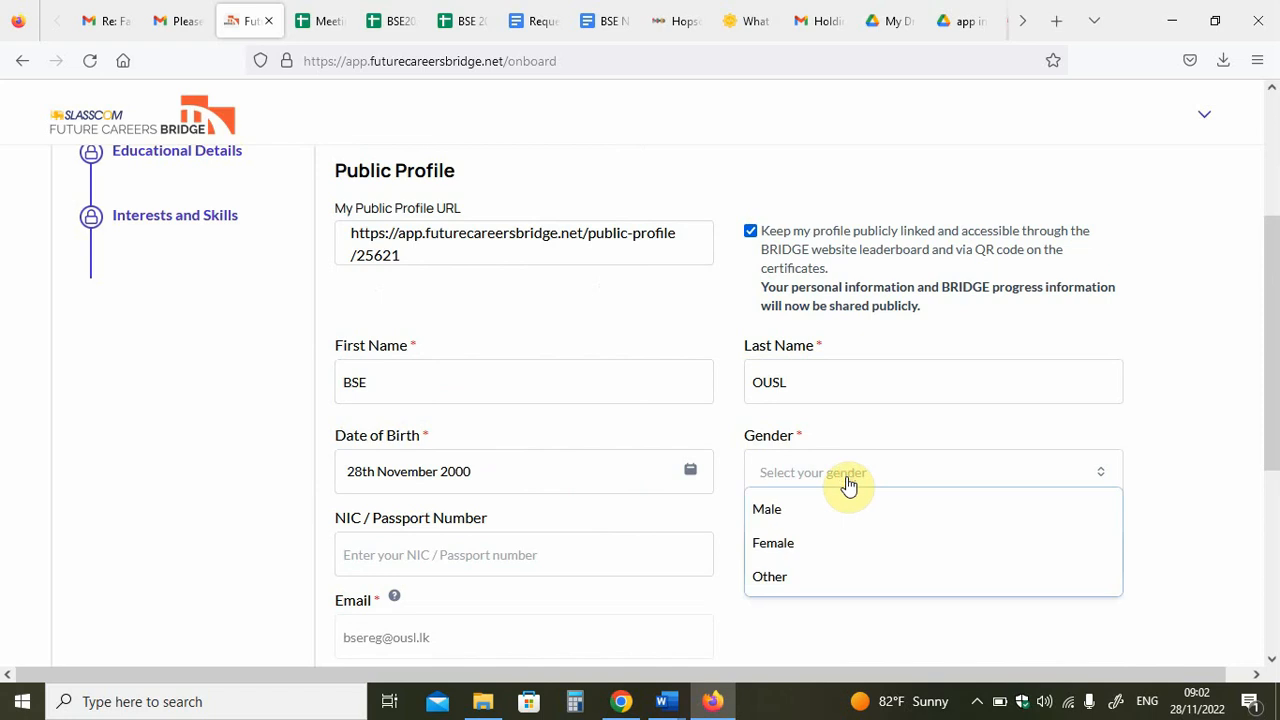
pyautogui.moveTo(862, 490)
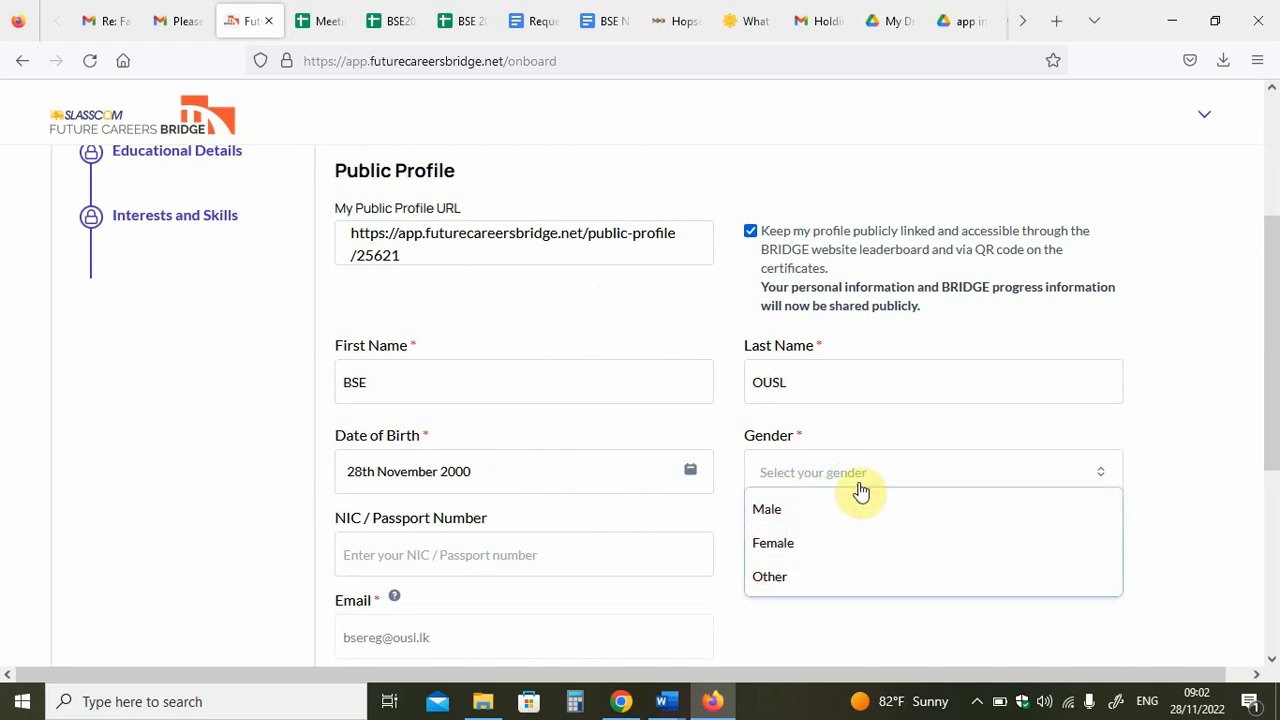
pyautogui.moveTo(780, 486)
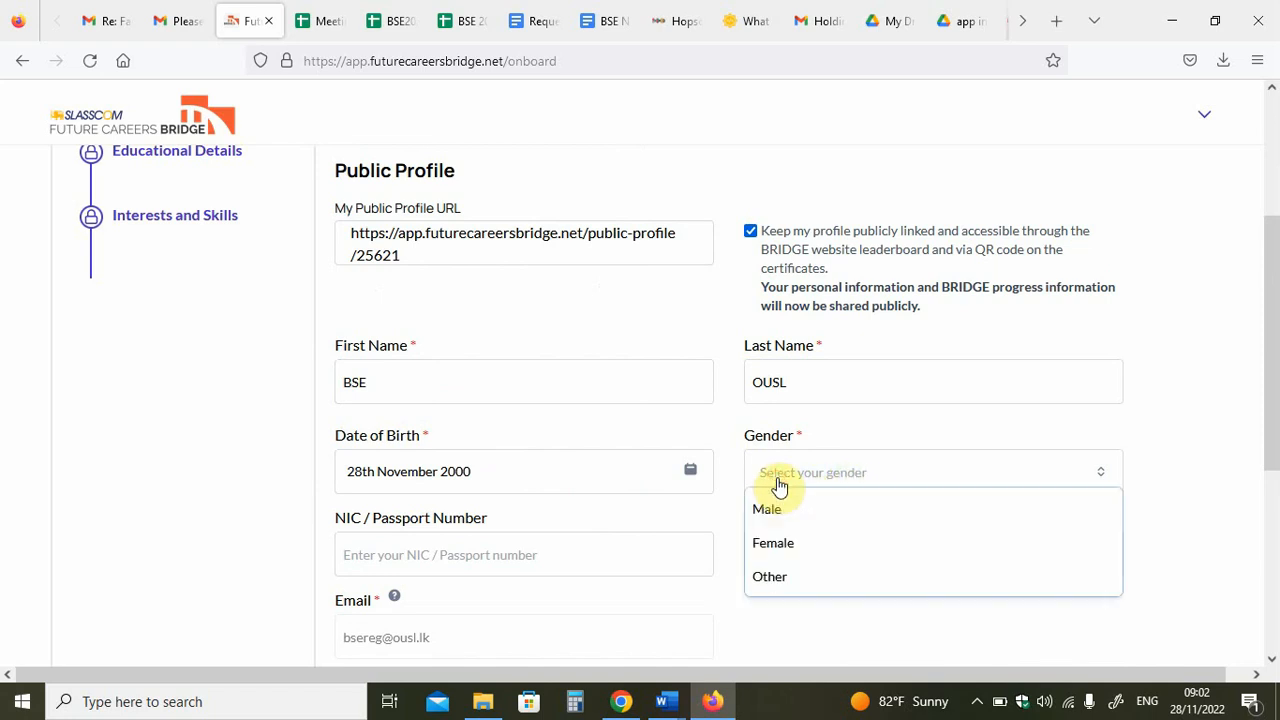
pyautogui.click(768, 576)
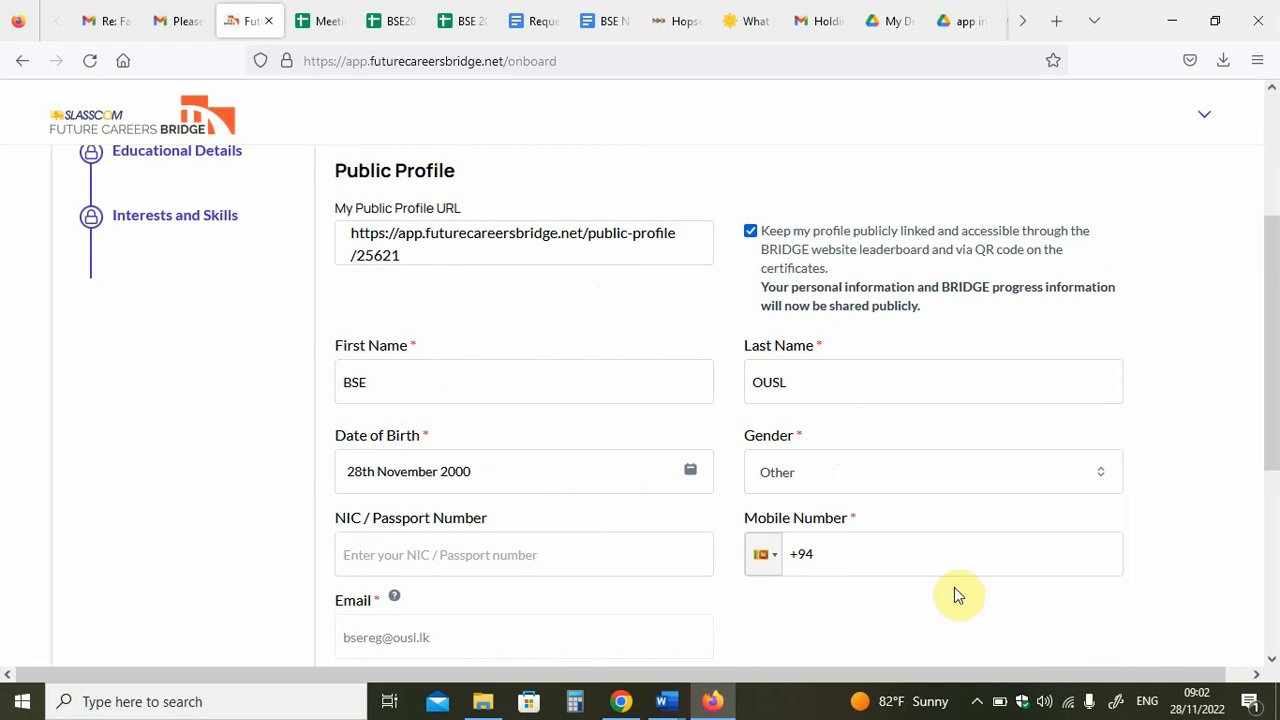
pyautogui.moveTo(1164, 458)
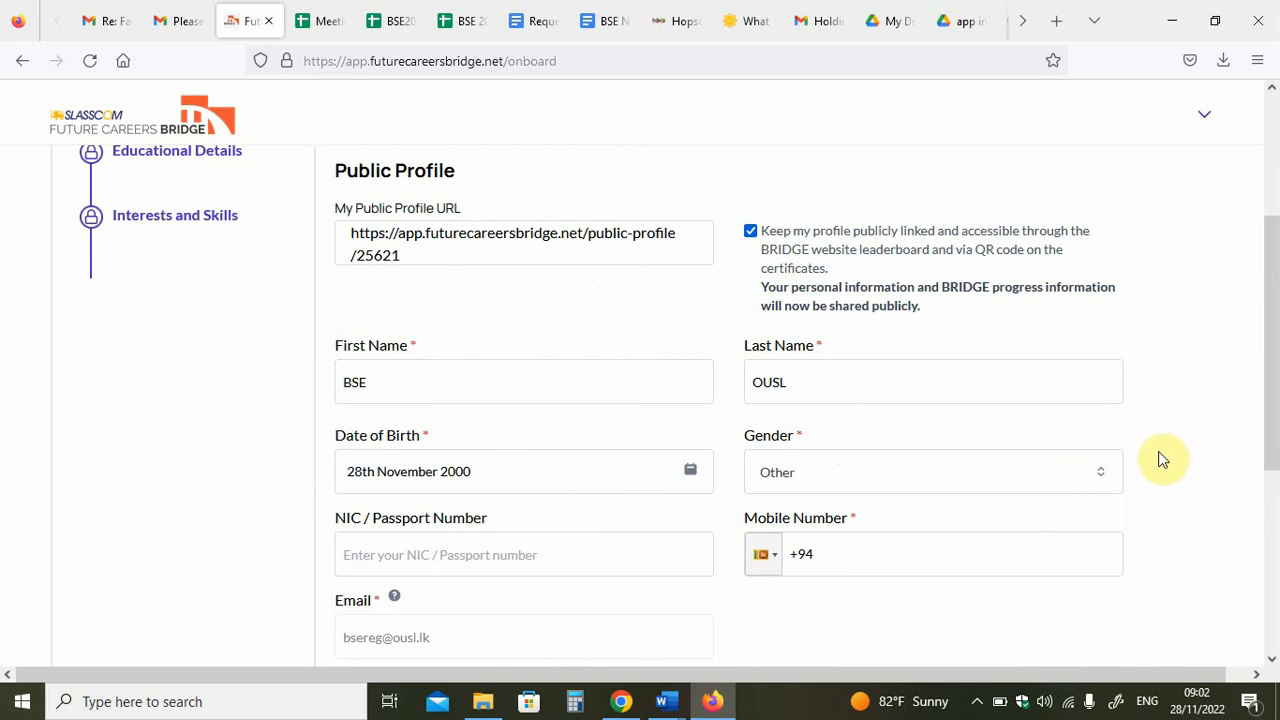
pyautogui.click(930, 472)
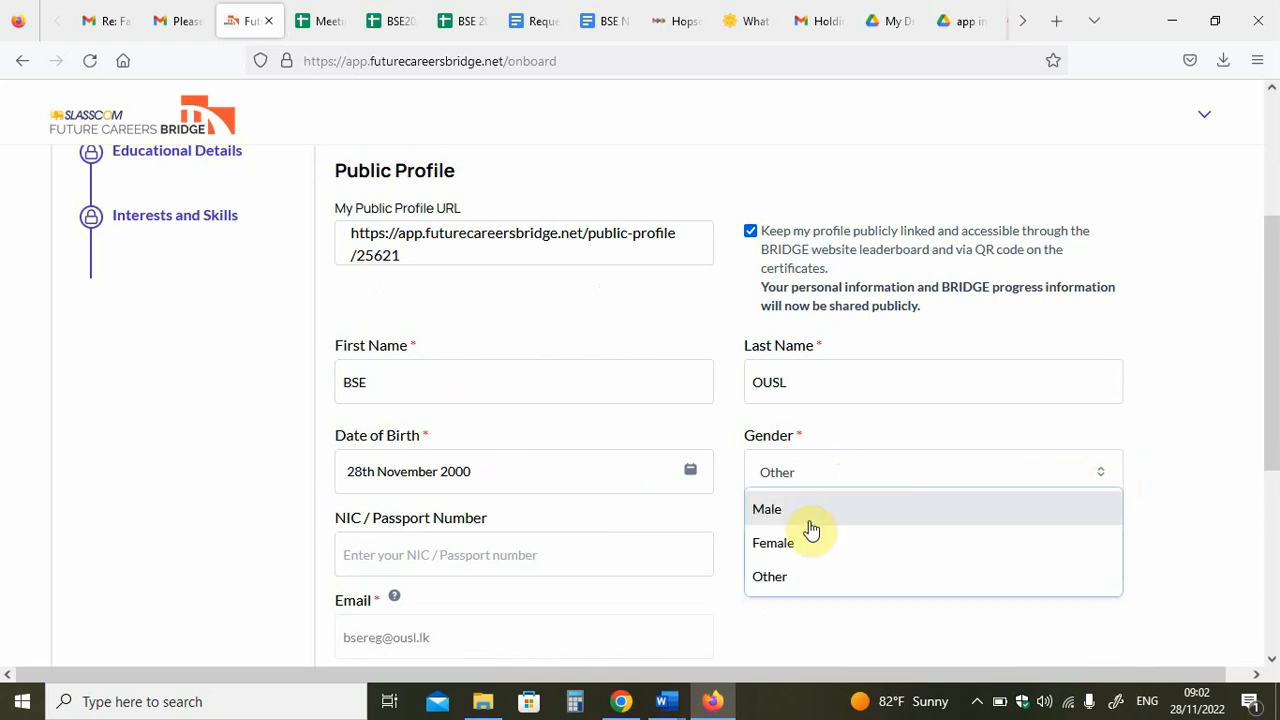
pyautogui.click(768, 510)
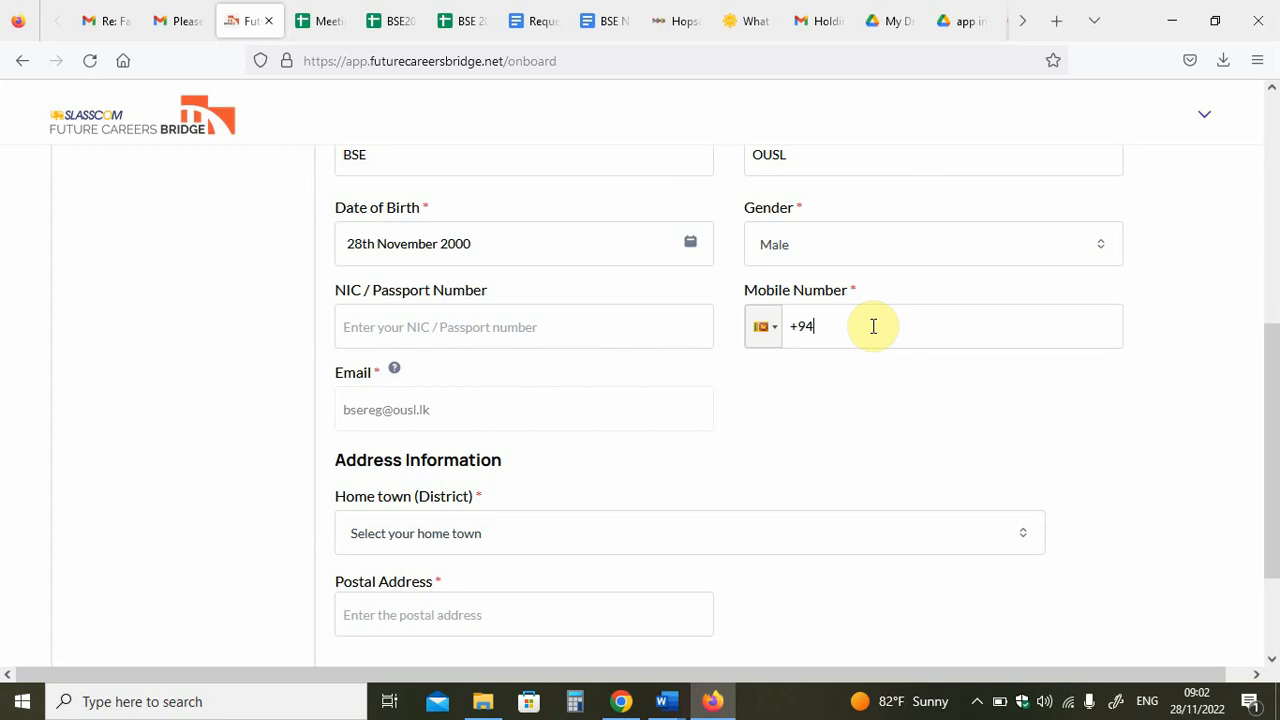
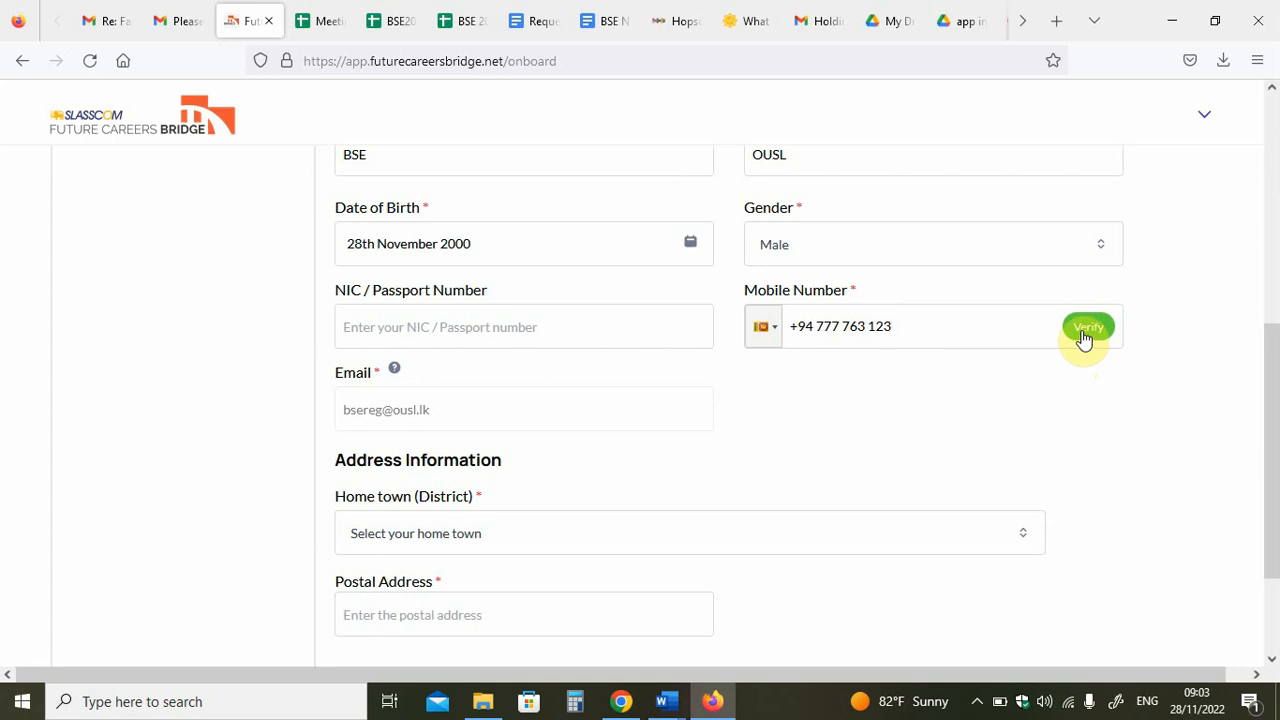
pyautogui.click(900, 326)
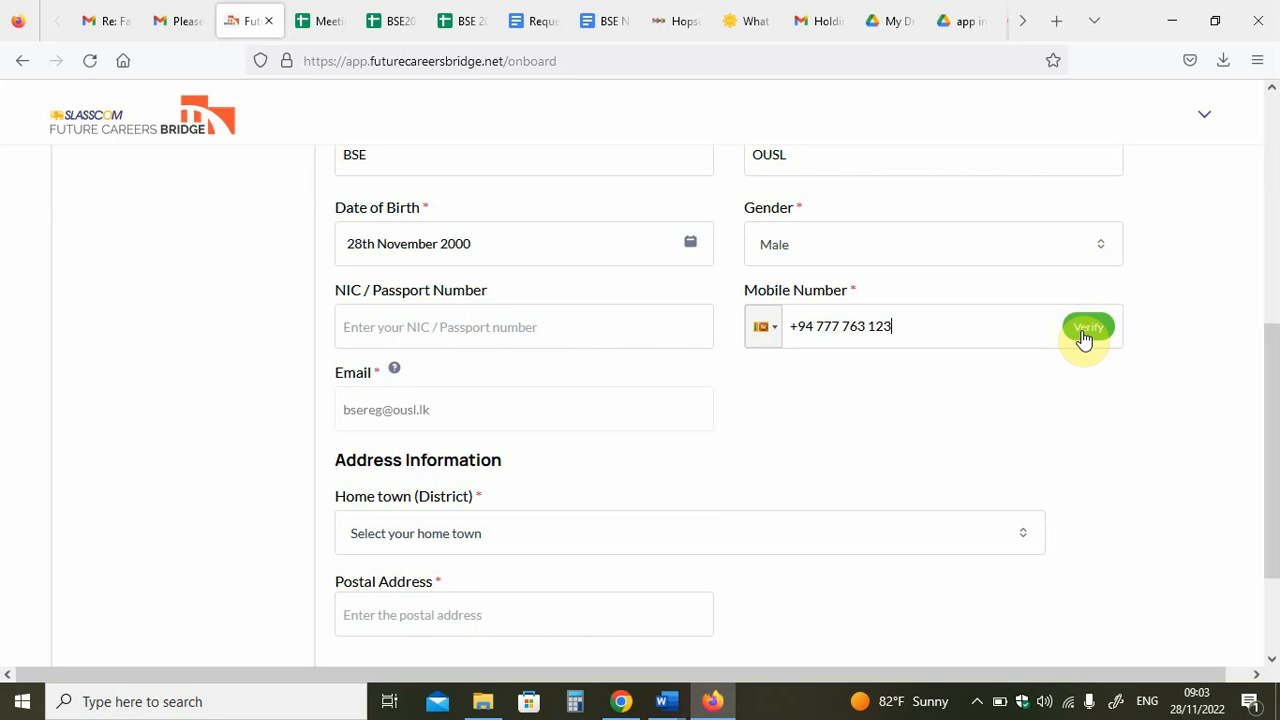
pyautogui.click(524, 326)
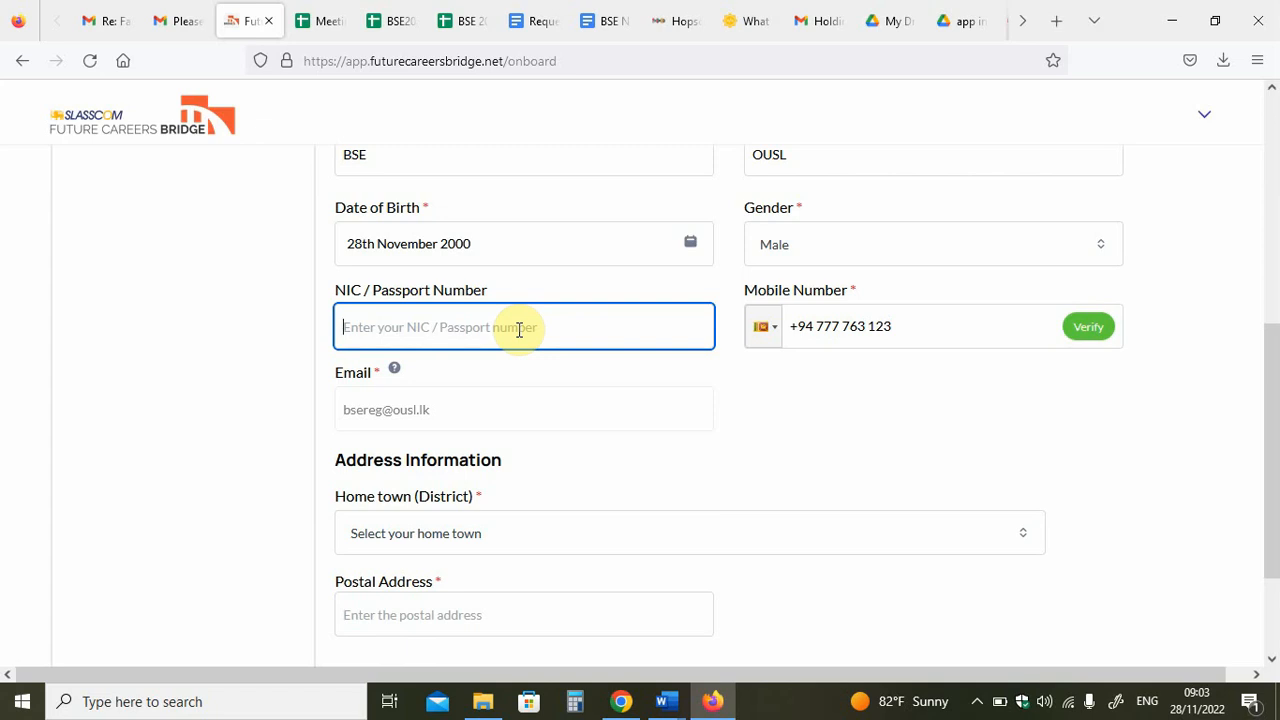
pyautogui.write('98')
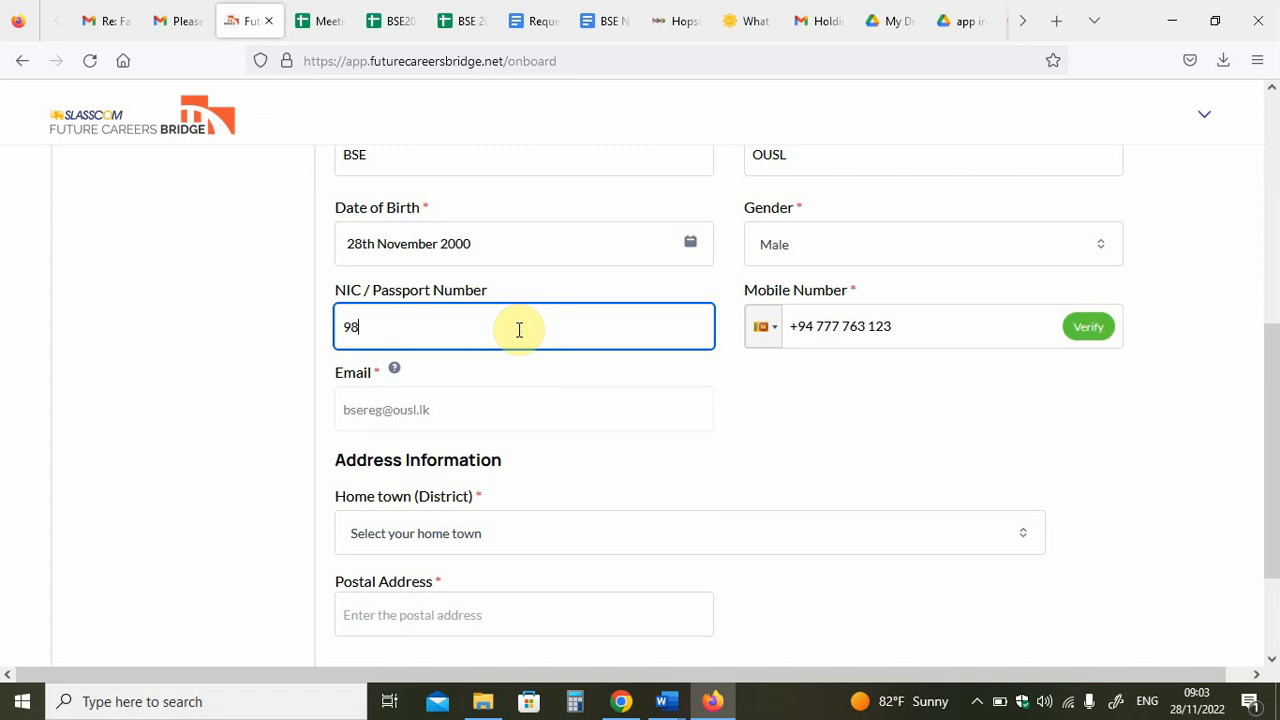
pyautogui.write('123456V')
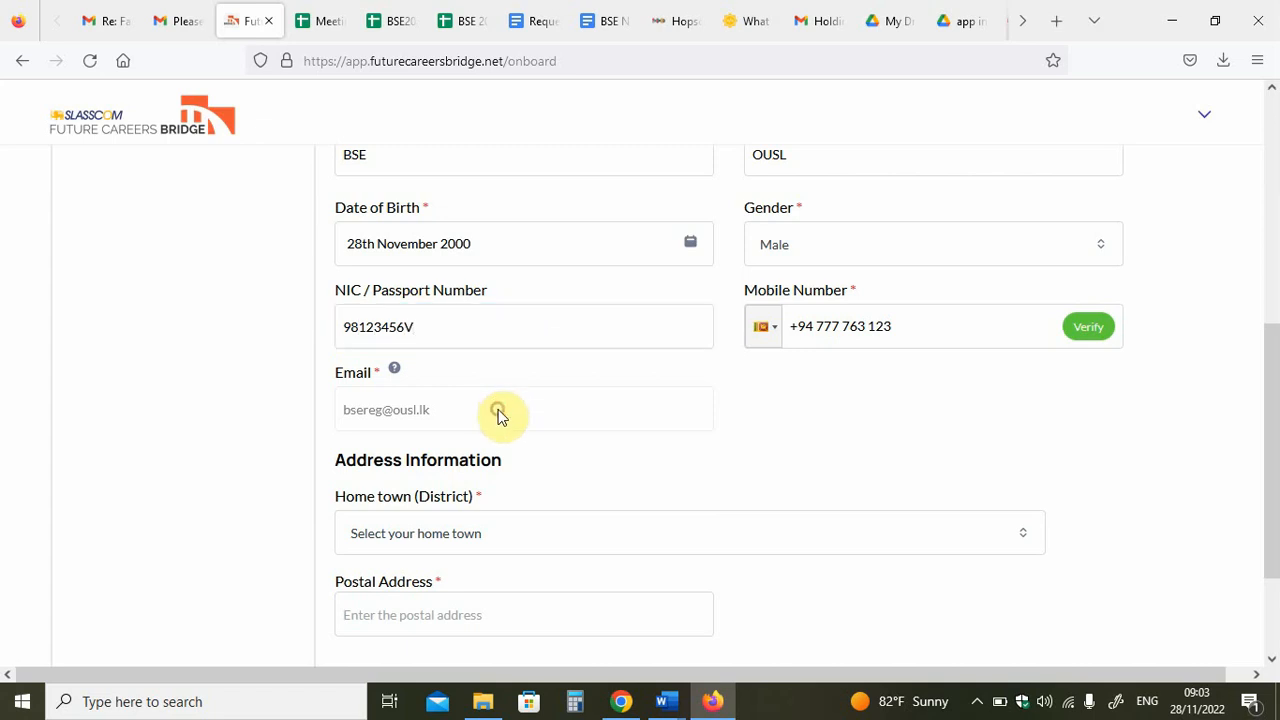
pyautogui.moveTo(1088, 326)
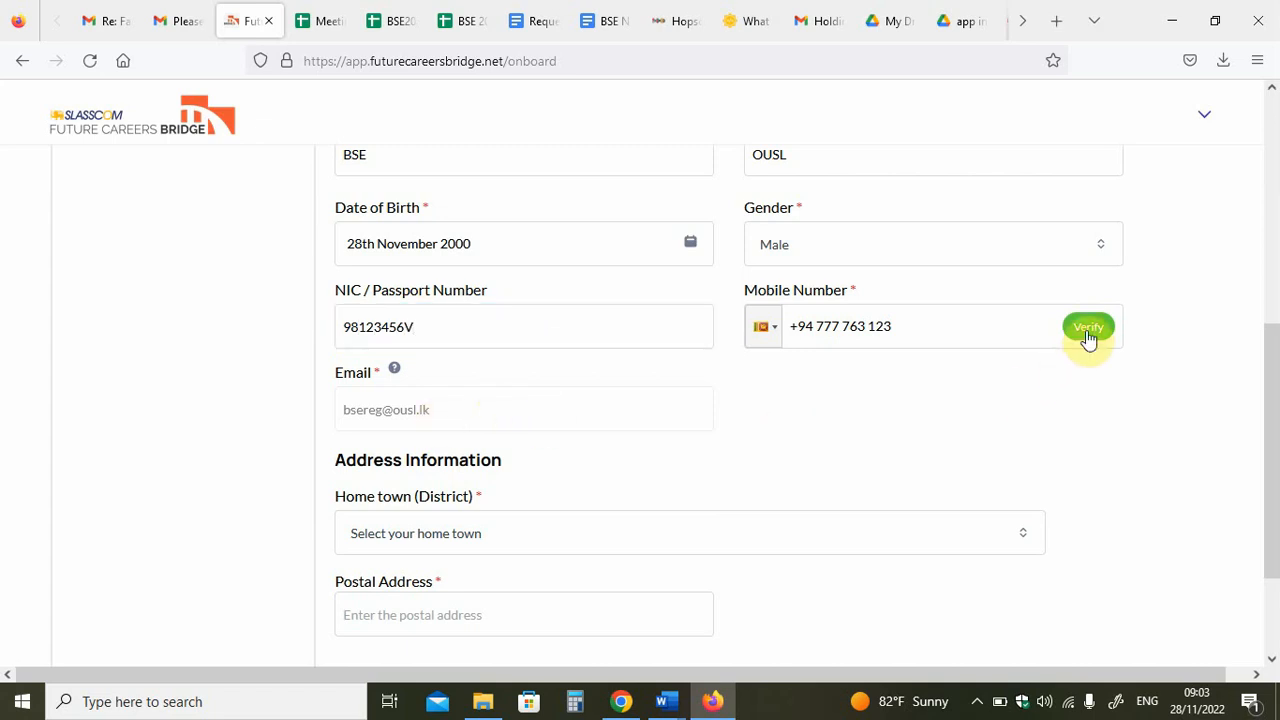
pyautogui.click(1088, 326)
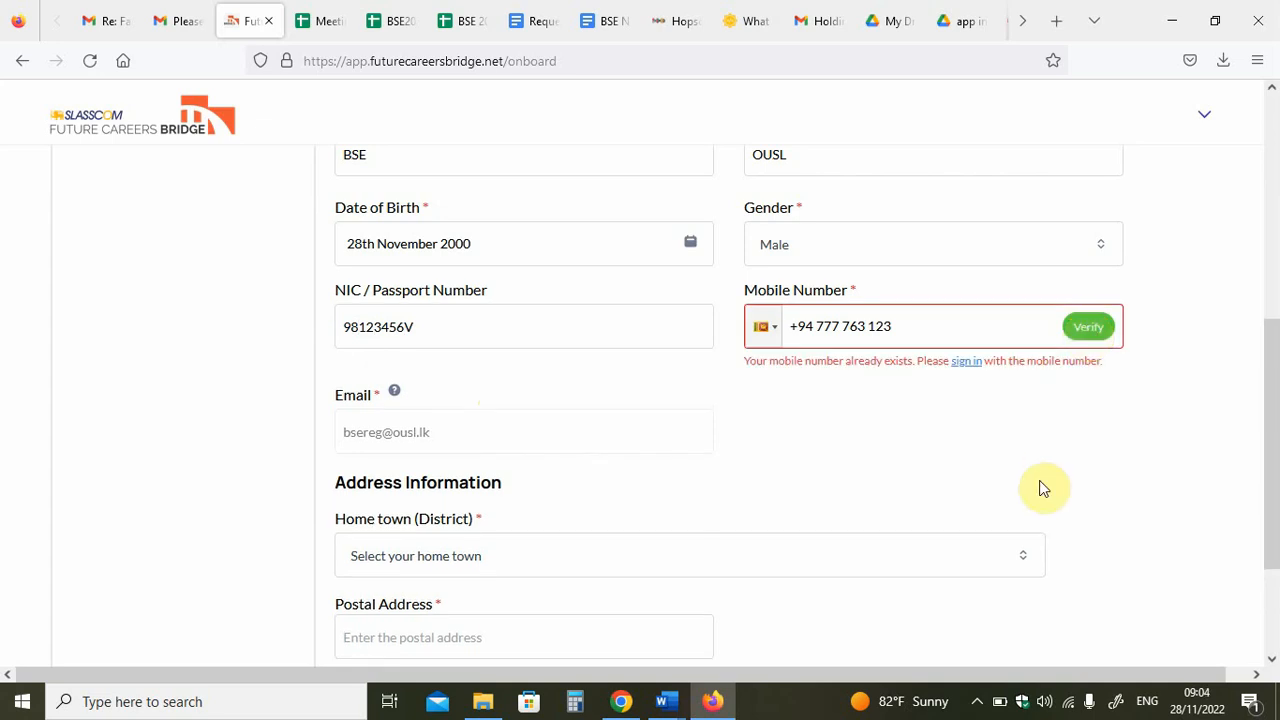
pyautogui.moveTo(938, 338)
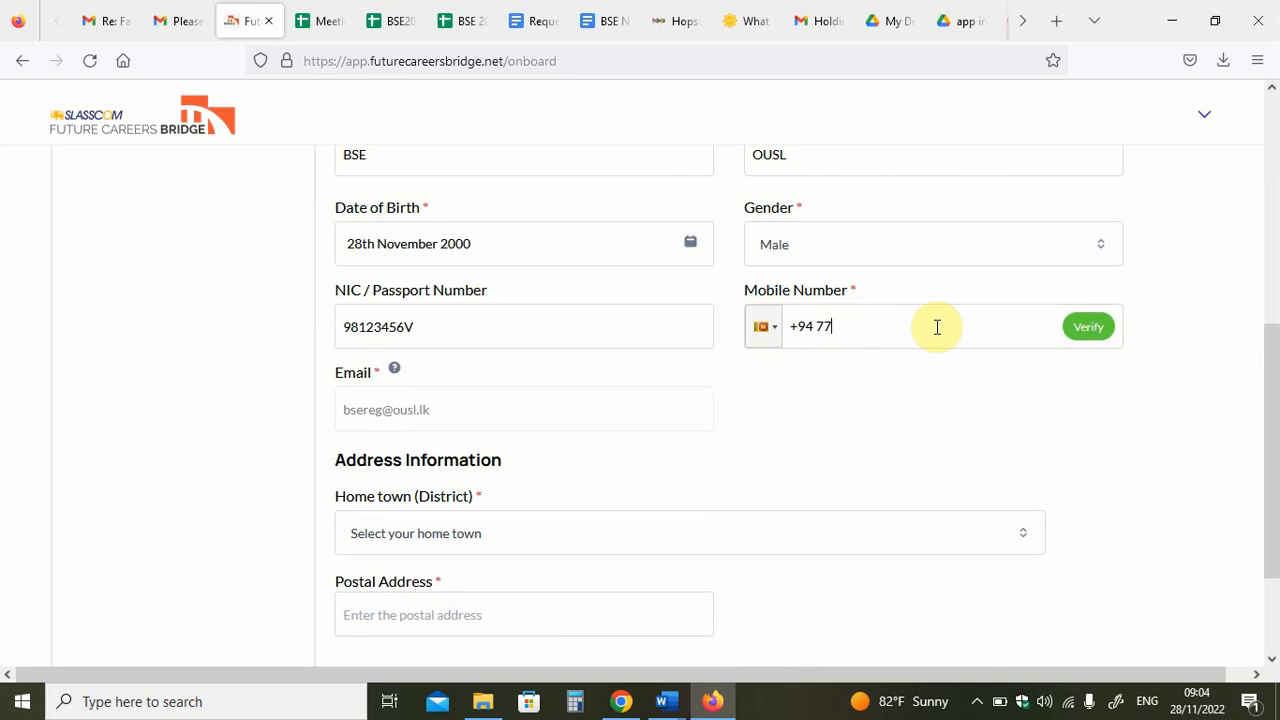
pyautogui.press('Backspace')
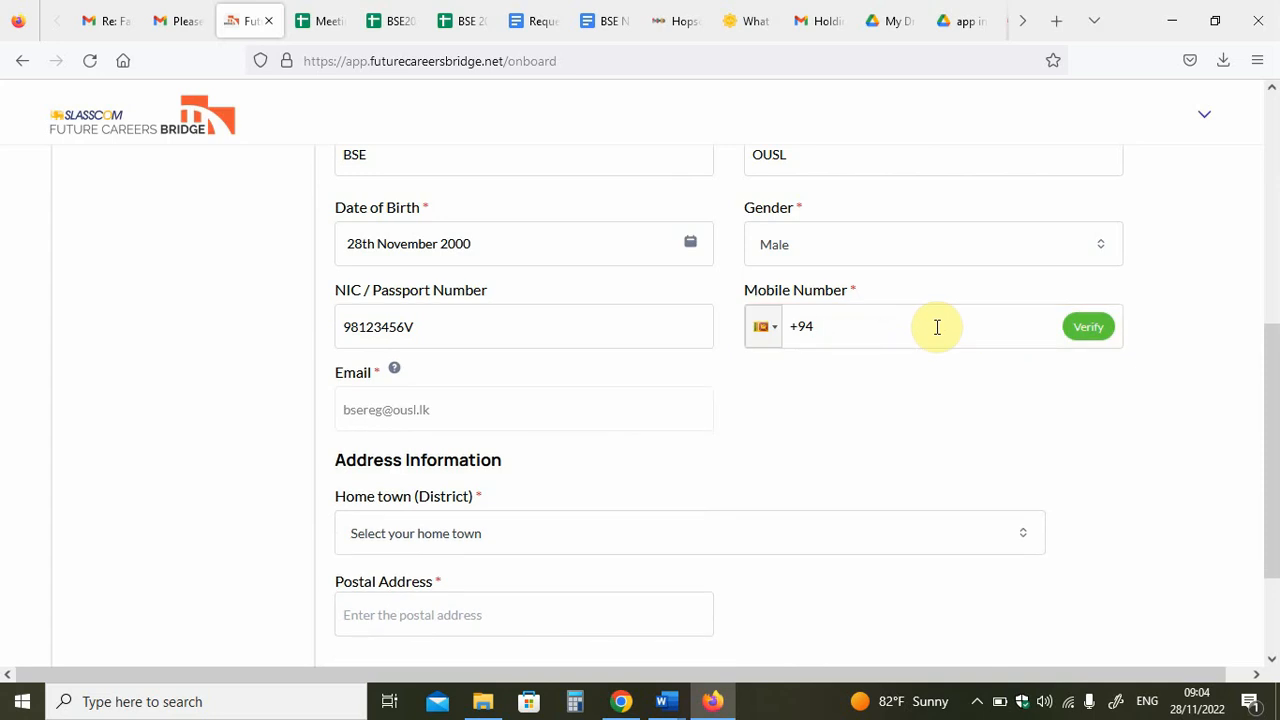
pyautogui.click(850, 326)
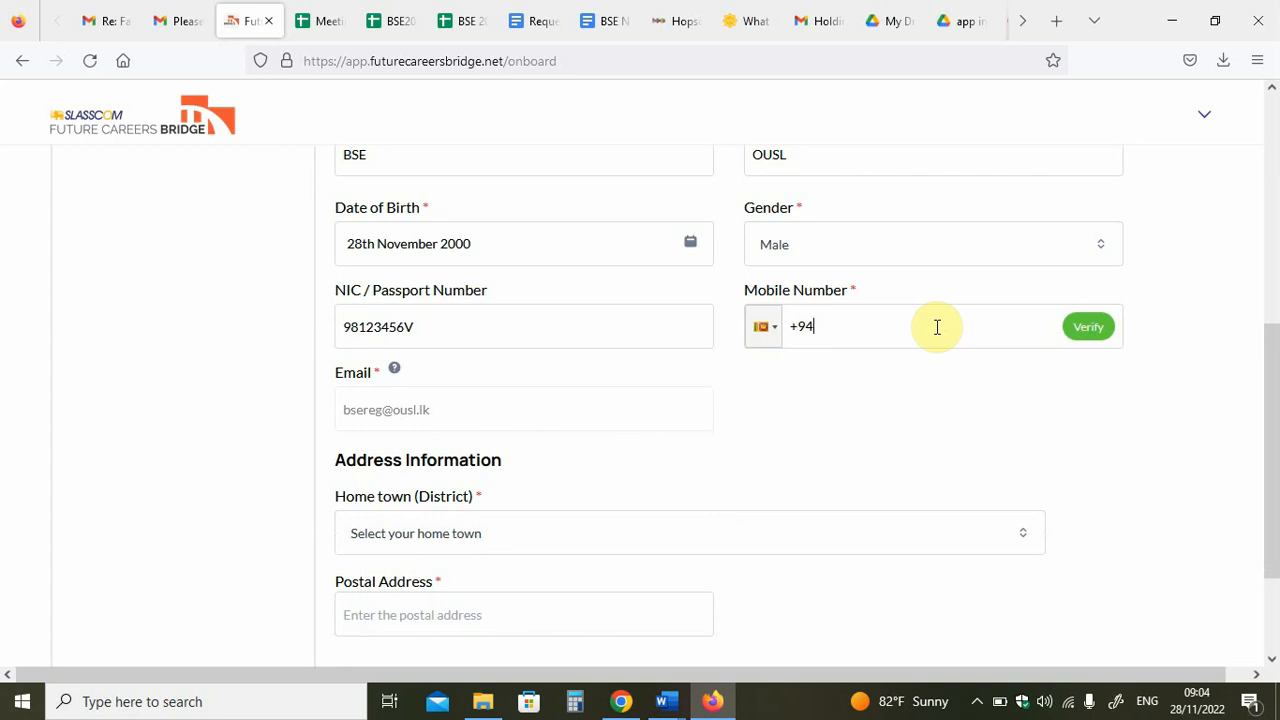
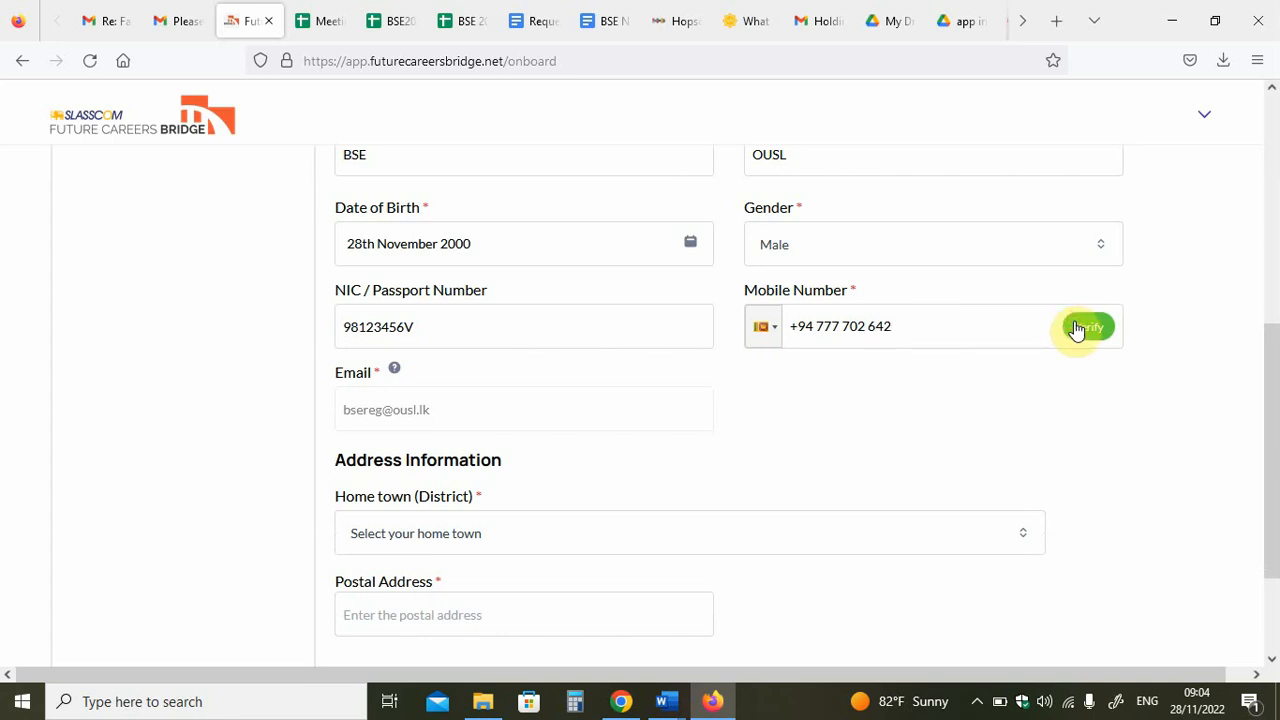
pyautogui.click(1084, 326)
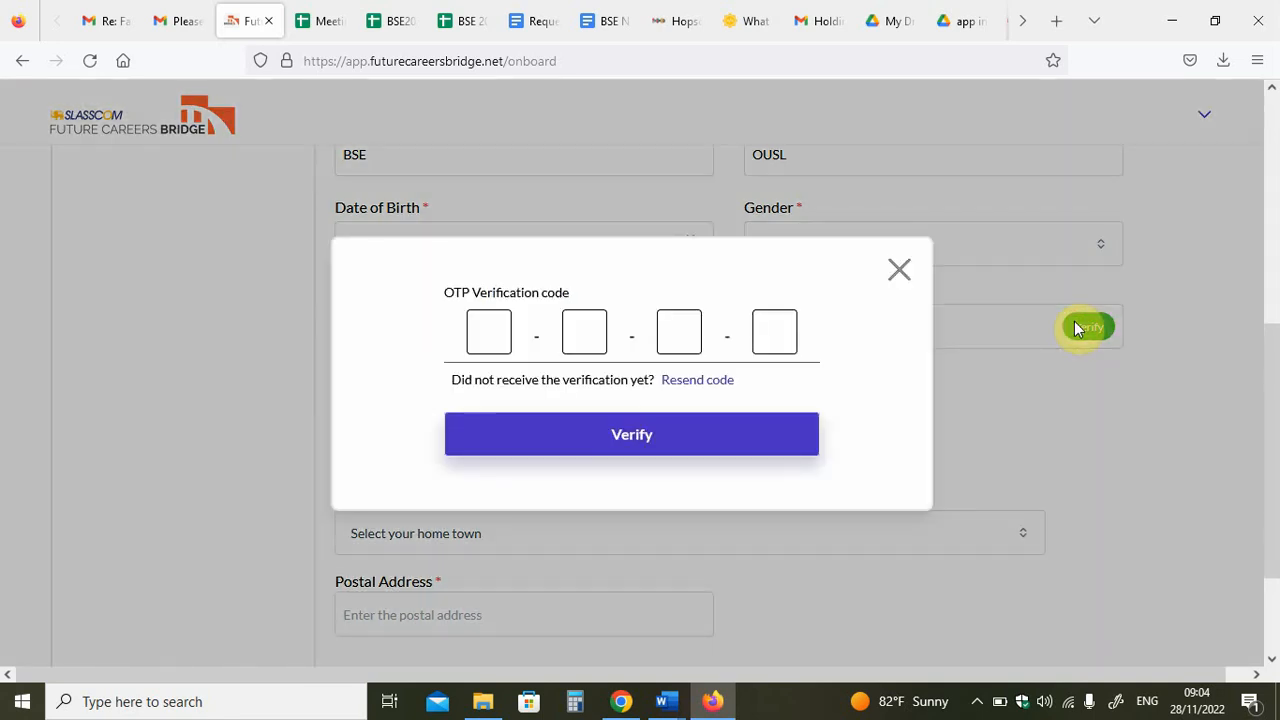
pyautogui.moveTo(610, 298)
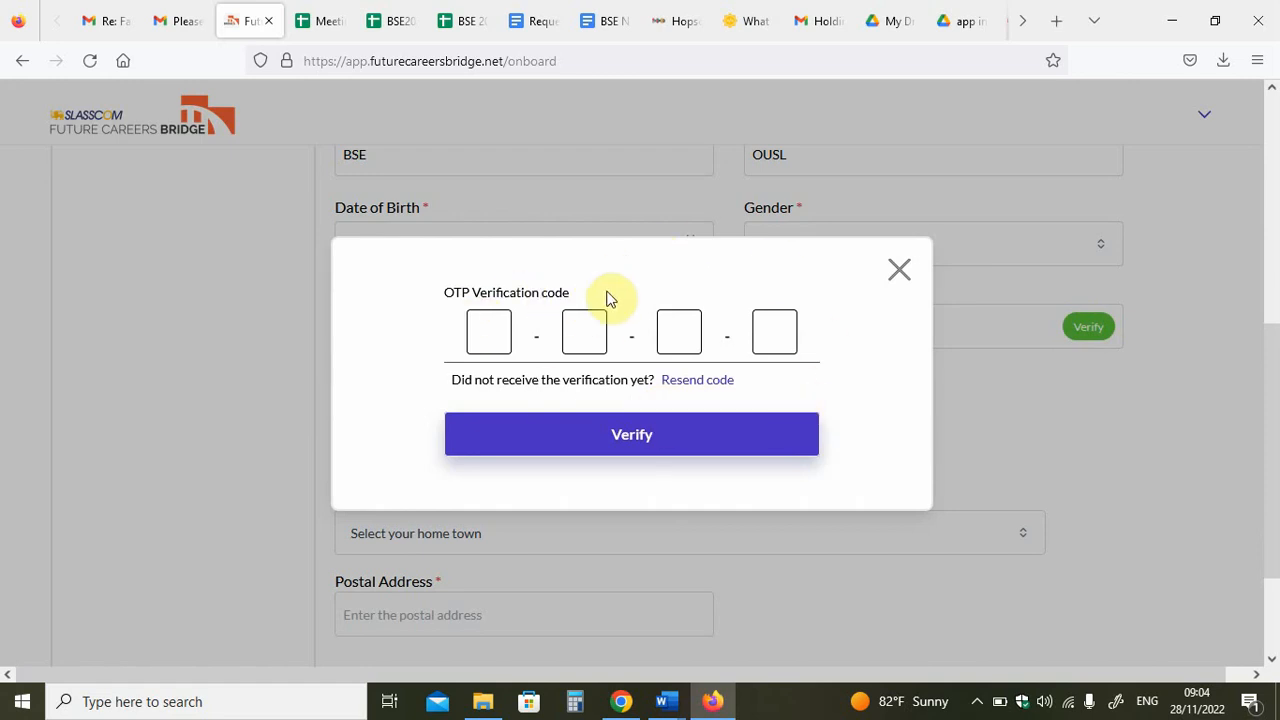
pyautogui.moveTo(904, 404)
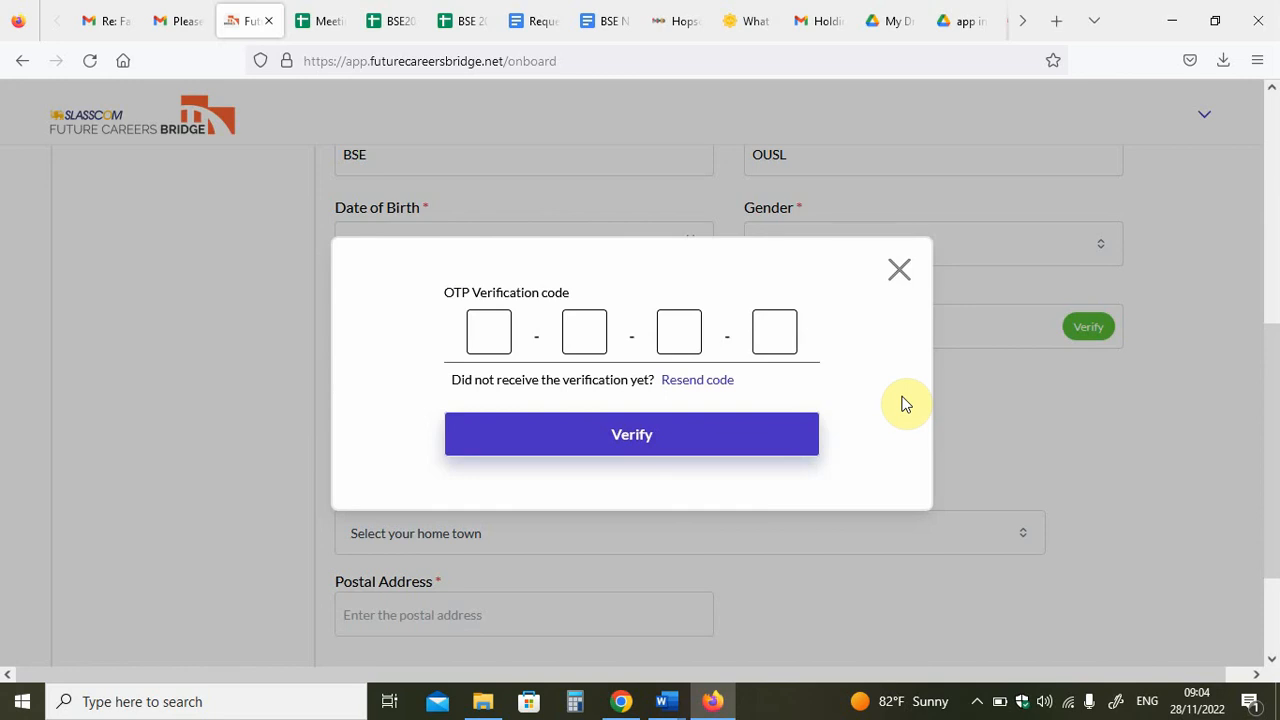
pyautogui.click(488, 332)
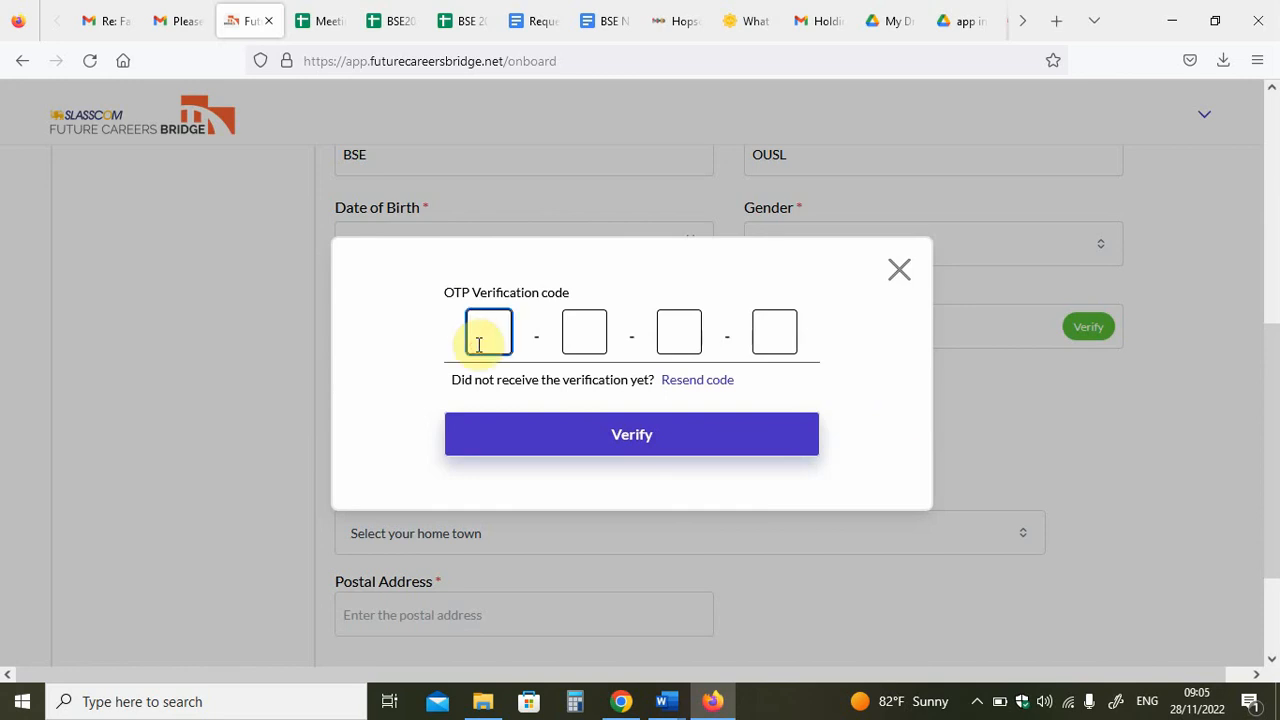
pyautogui.write('811')
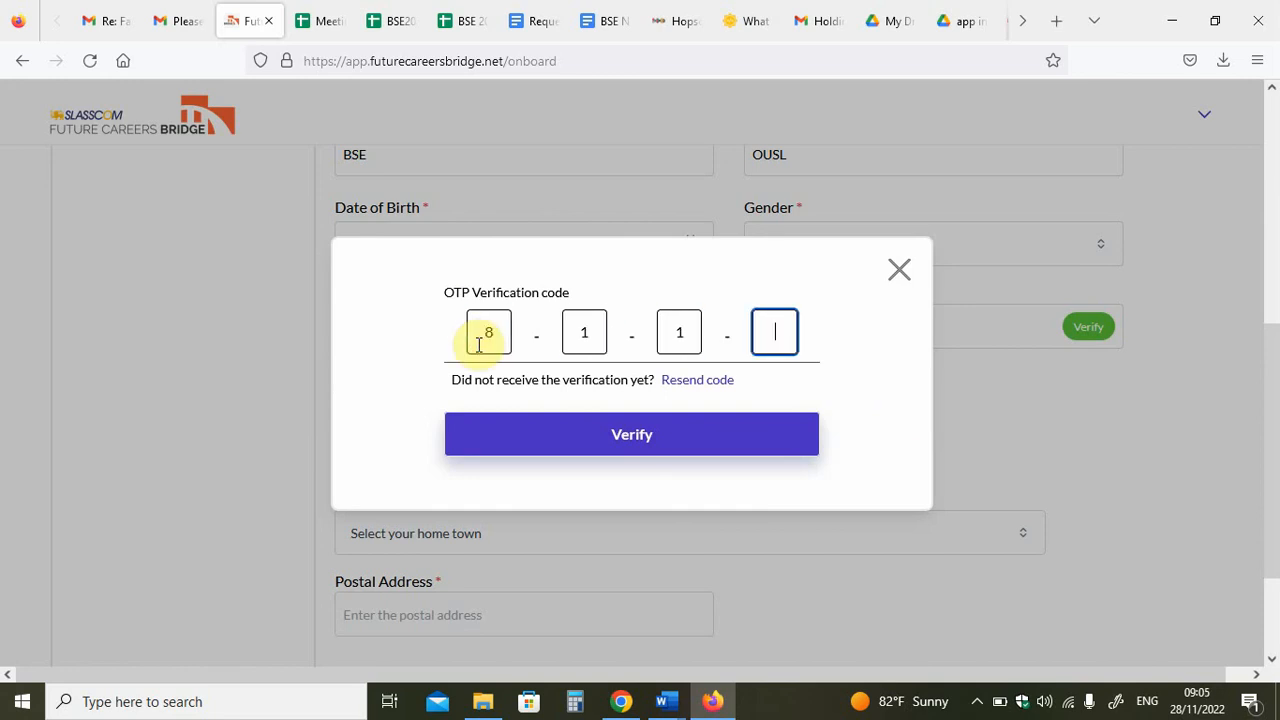
pyautogui.write('8')
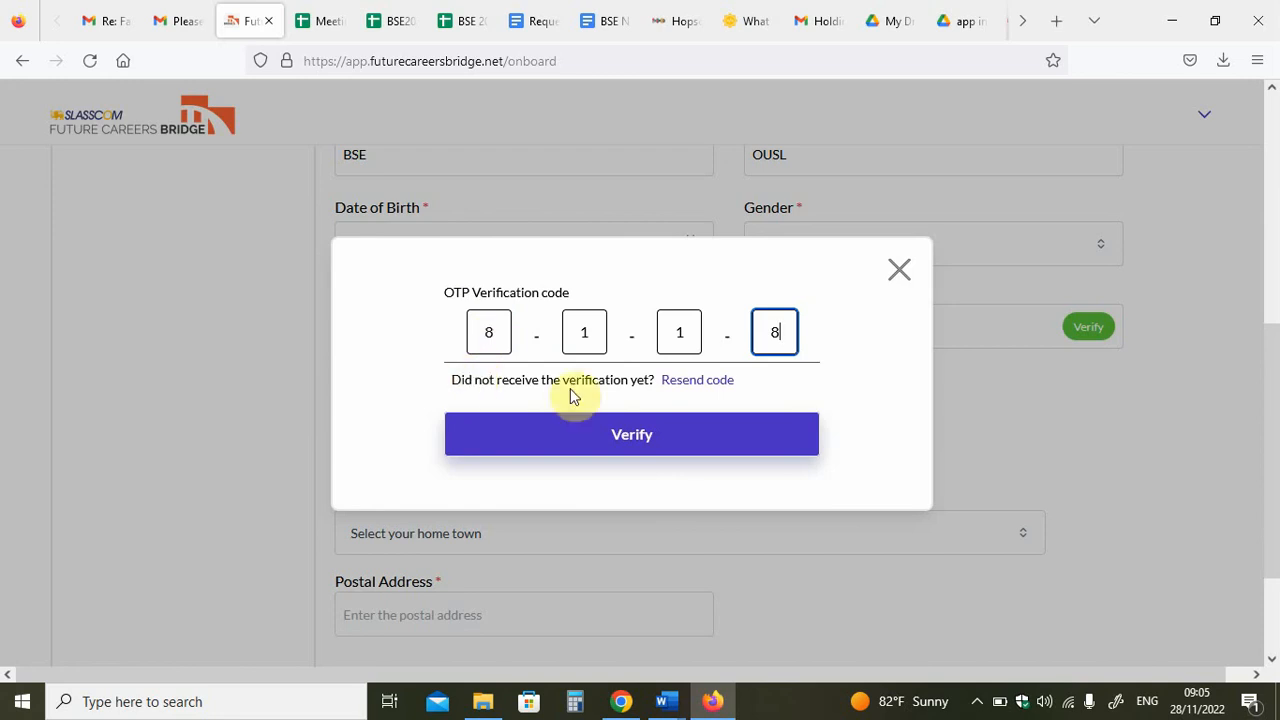
pyautogui.click(632, 434)
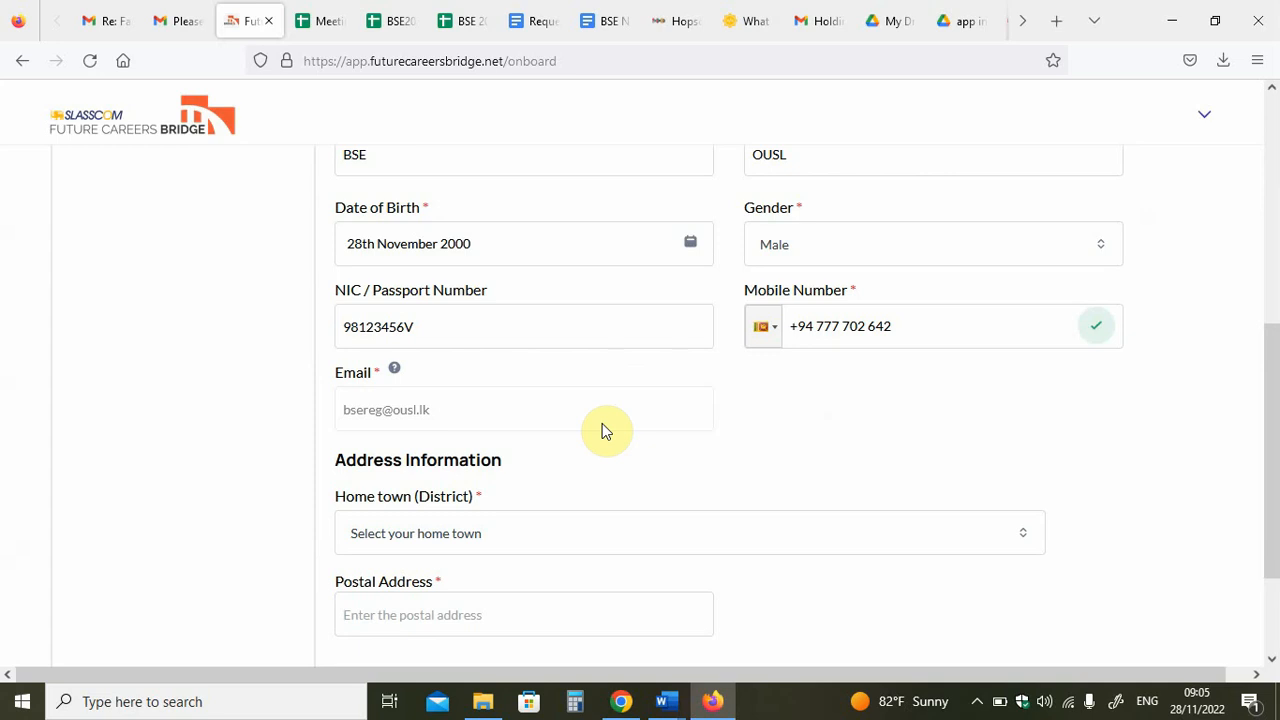
pyautogui.scroll(-3)
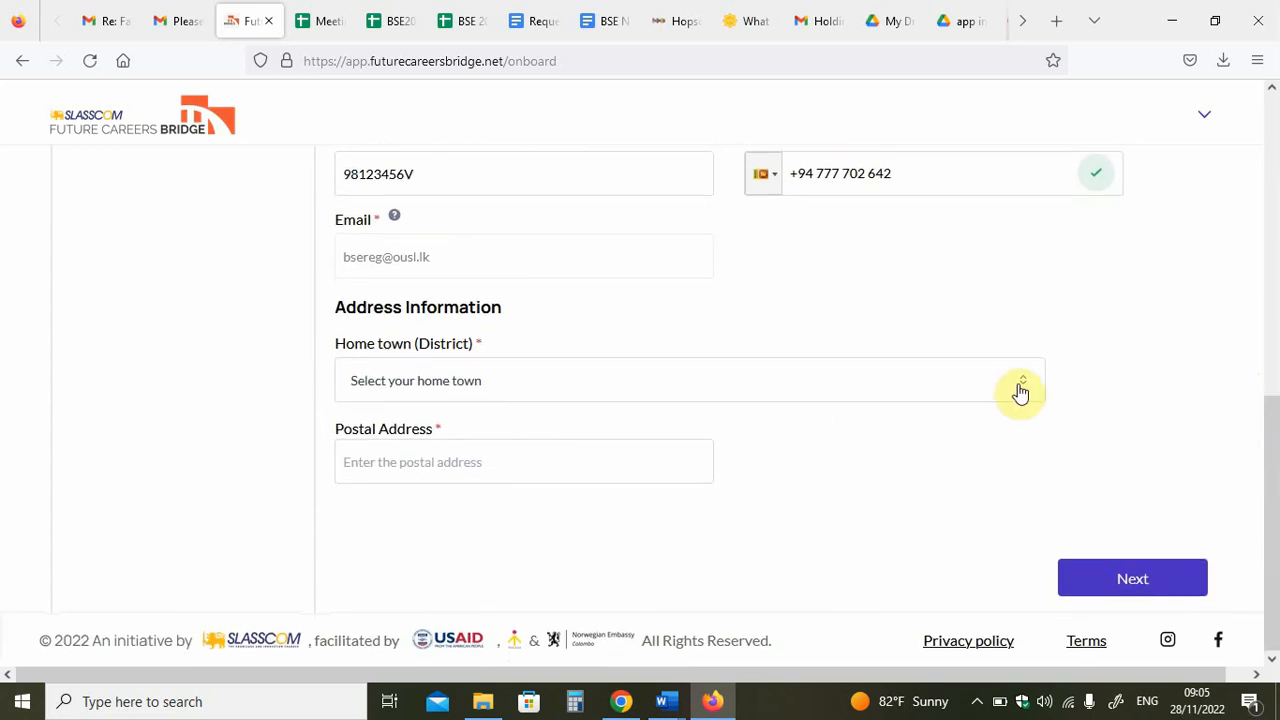
# - Set the home town district to Colombo
pyautogui.click(688, 380)
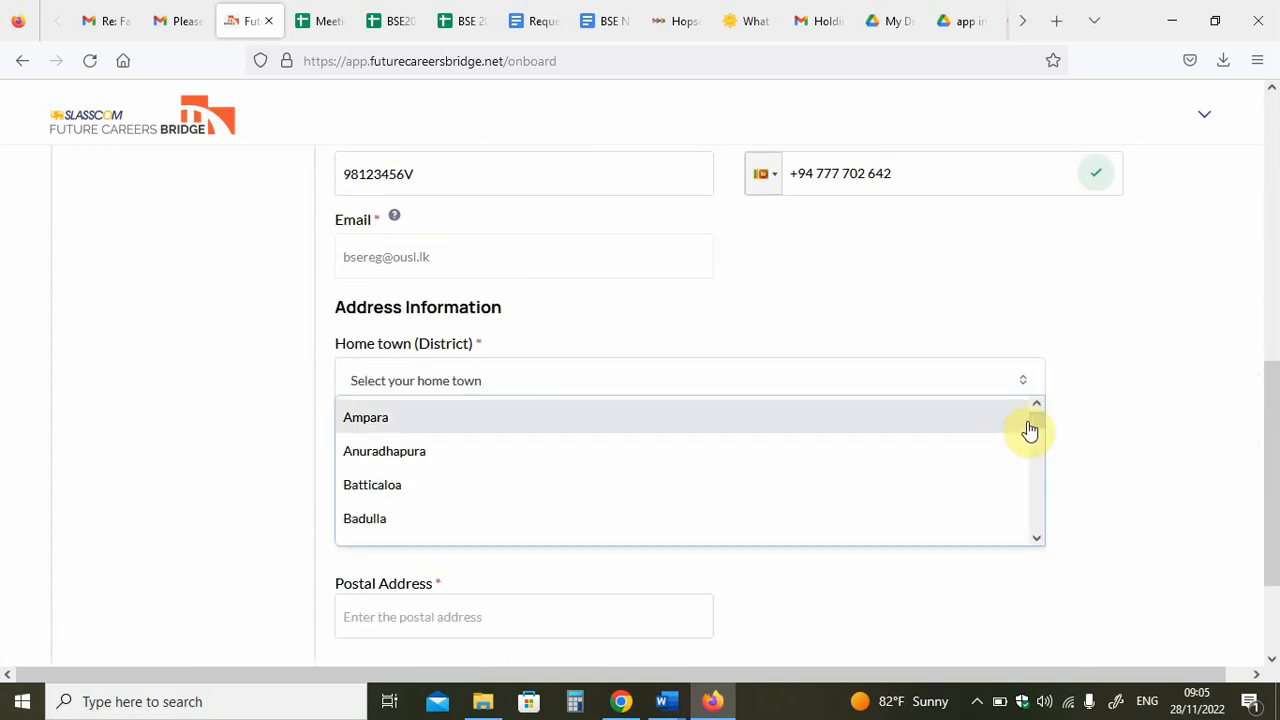
pyautogui.scroll(-3)
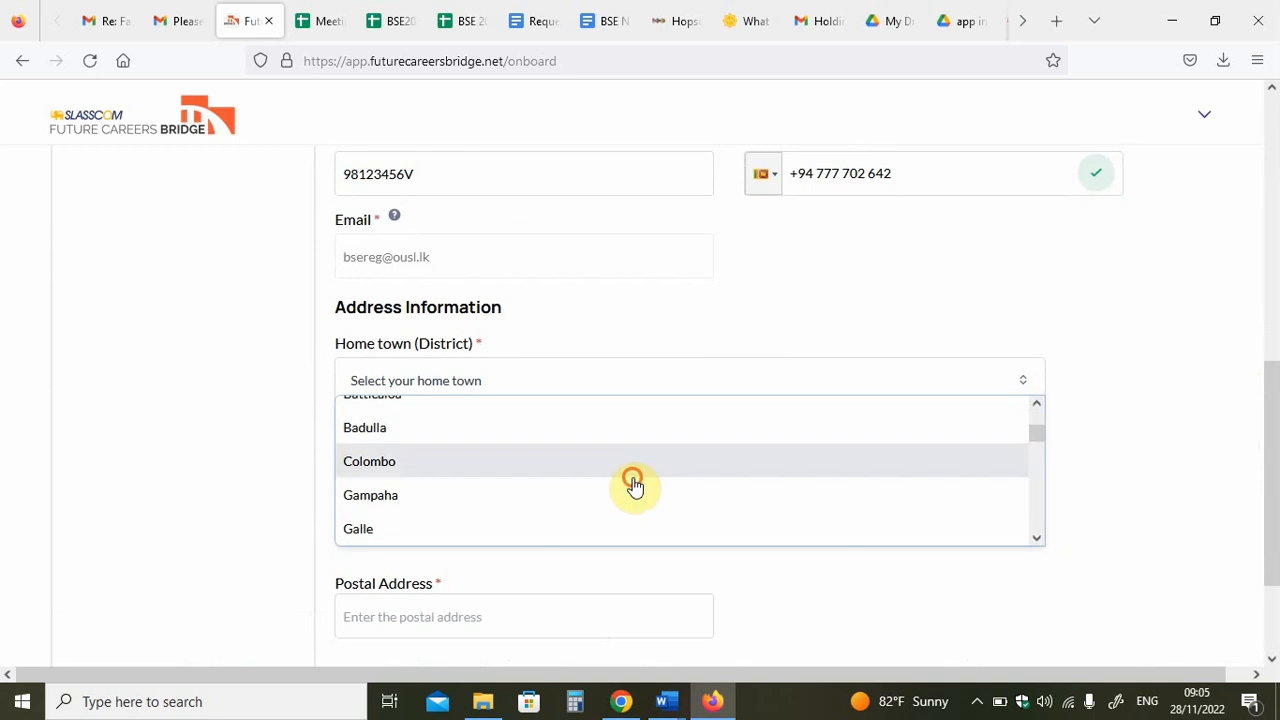
pyautogui.click(368, 460)
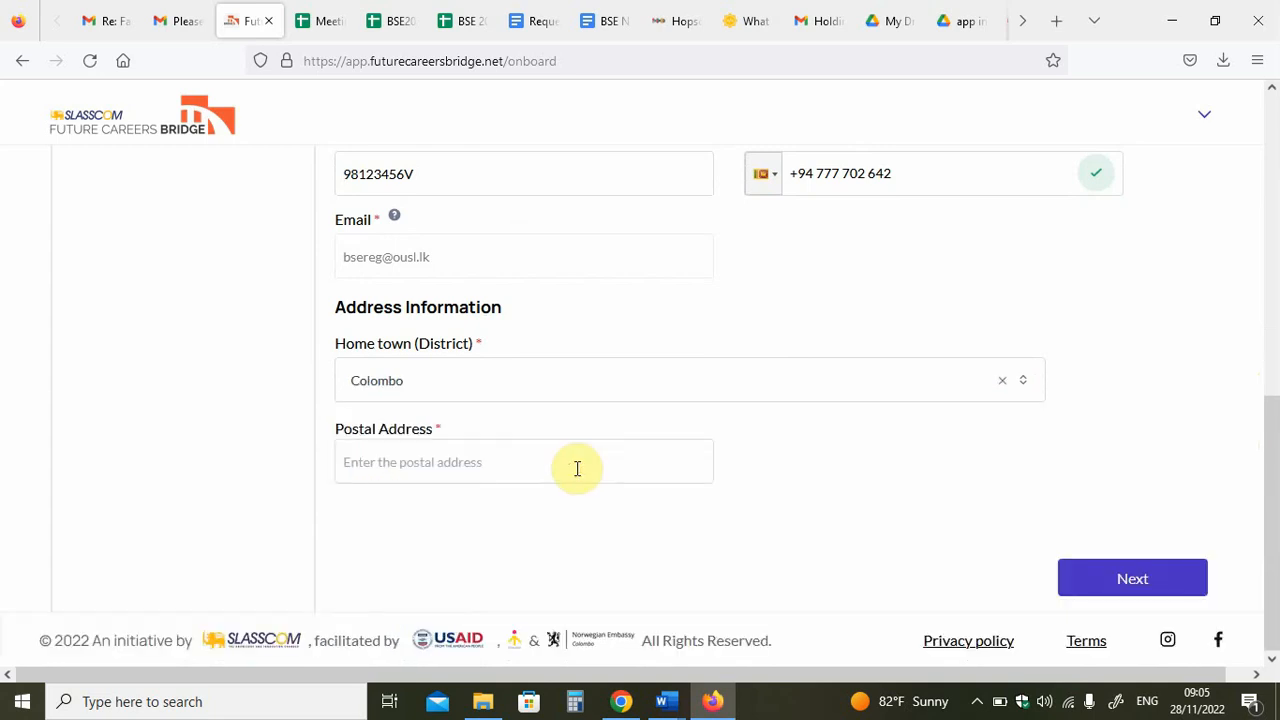
pyautogui.click(524, 460)
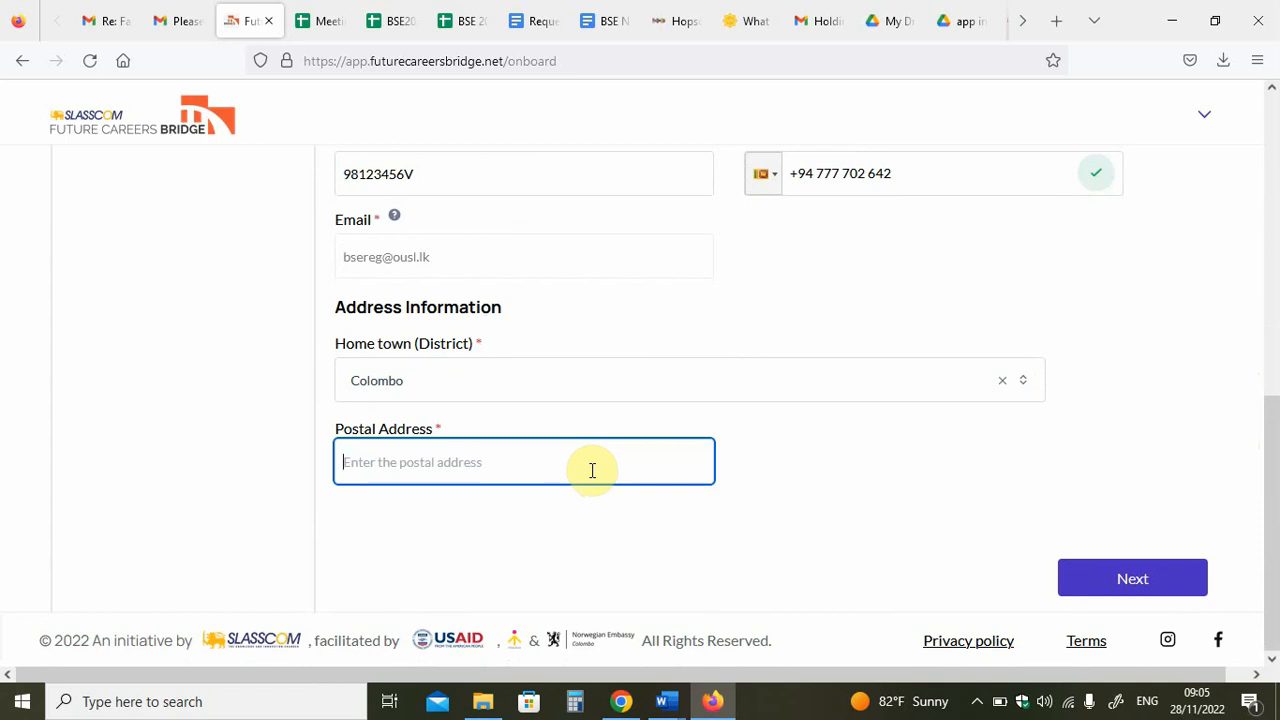
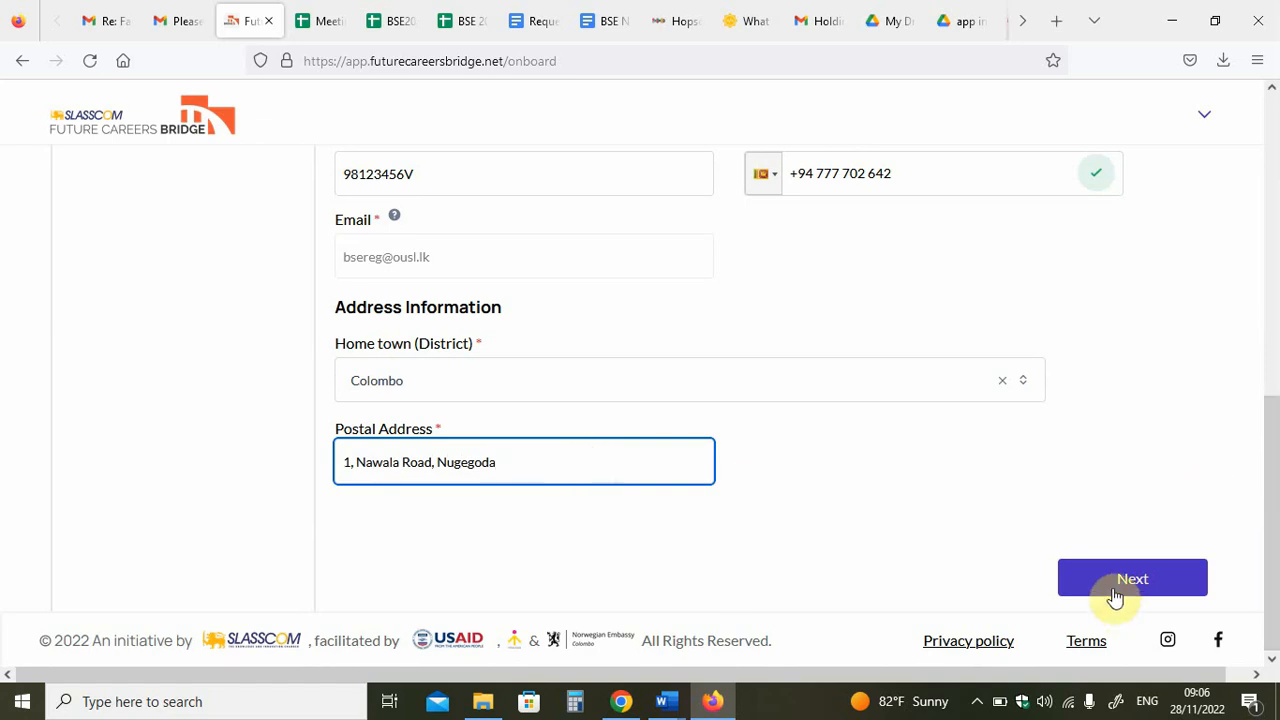
pyautogui.click(1132, 578)
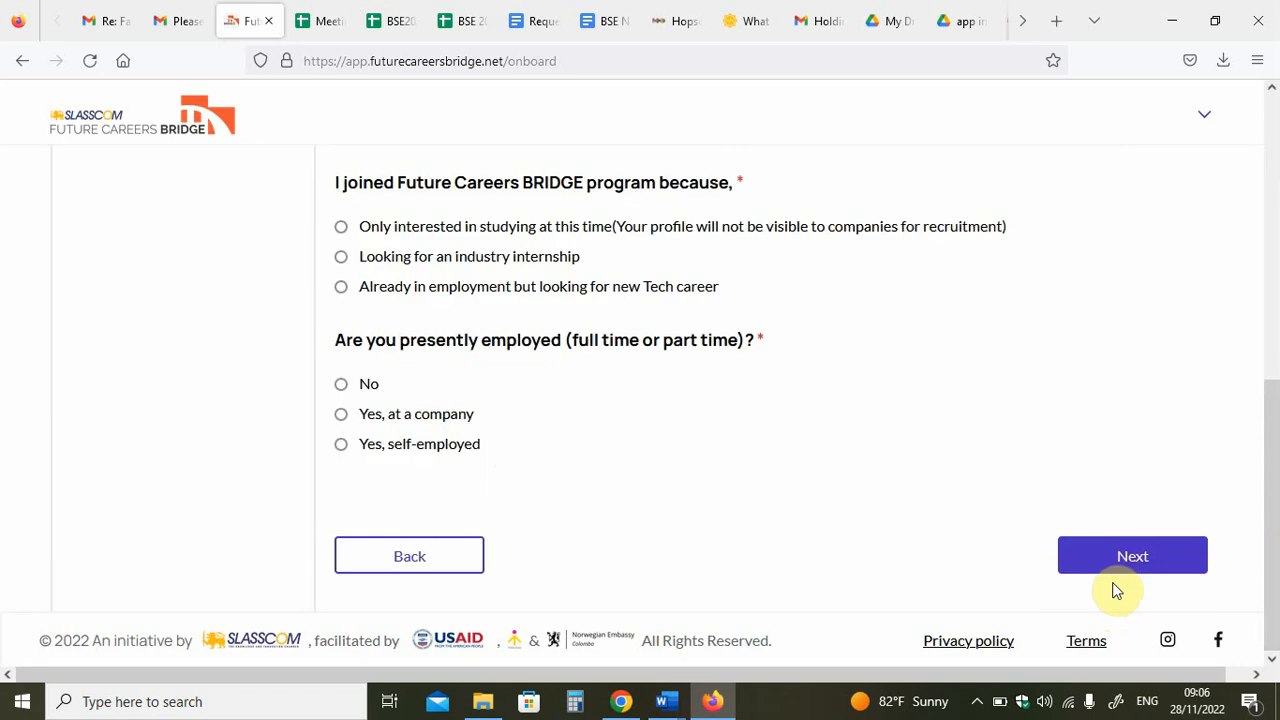
# - Record being an undergraduate from the Commerce stream who is pursuing higher education
pyautogui.click(1132, 556)
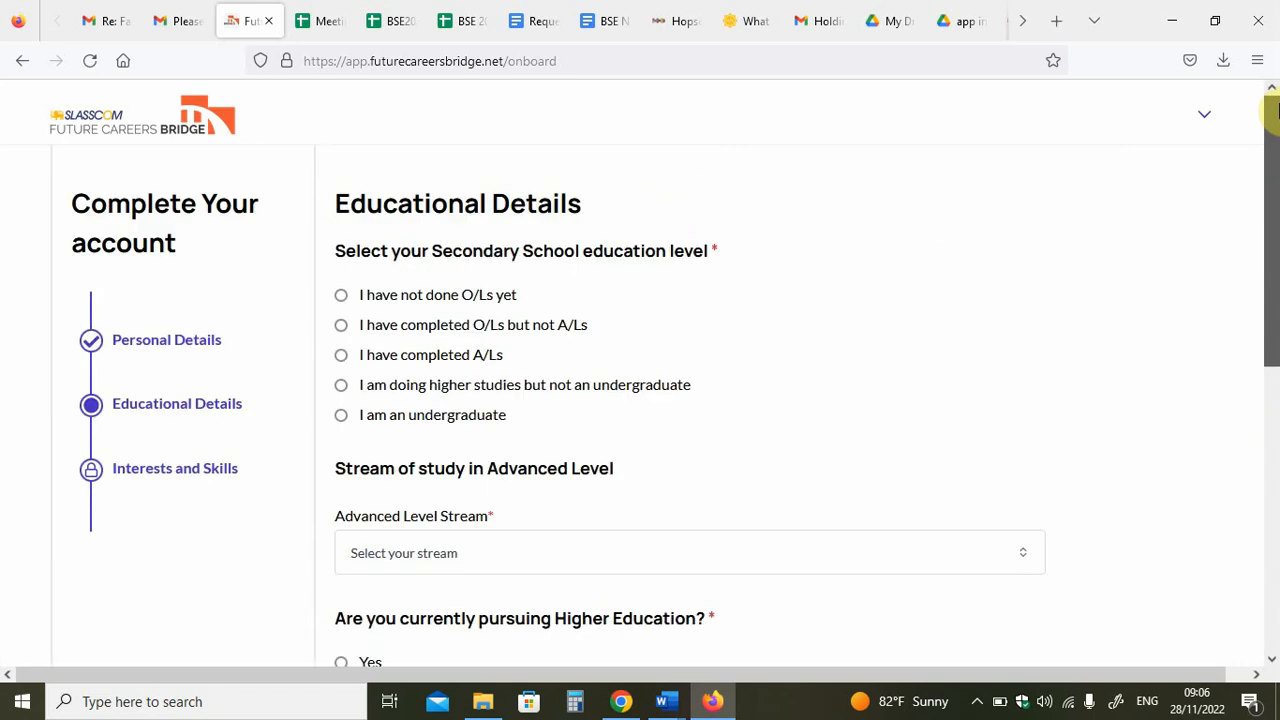
pyautogui.scroll(-3)
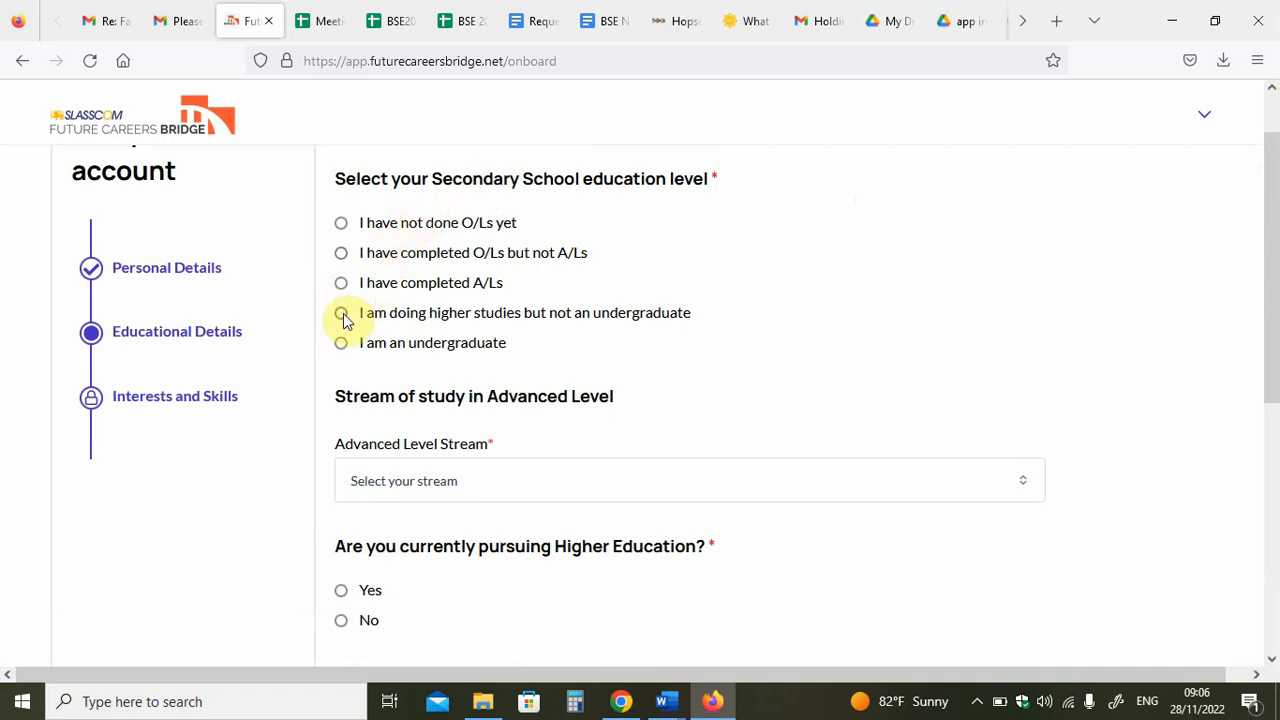
pyautogui.click(340, 342)
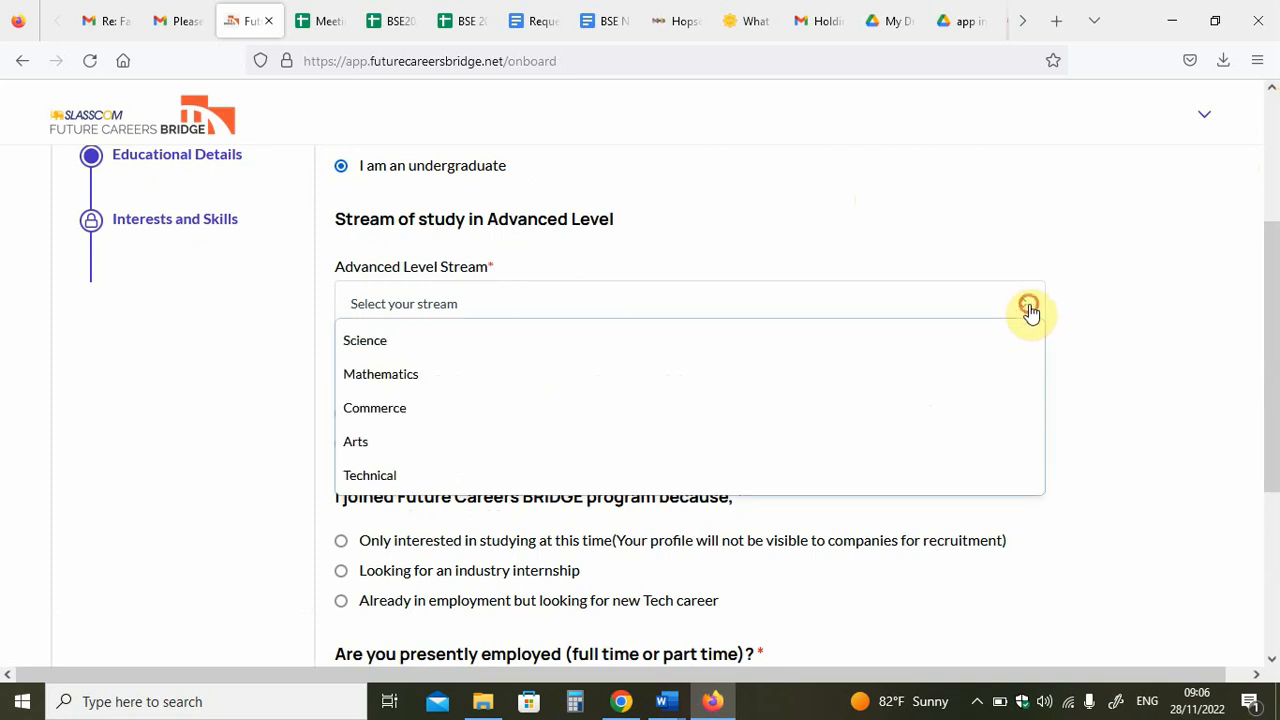
pyautogui.moveTo(726, 378)
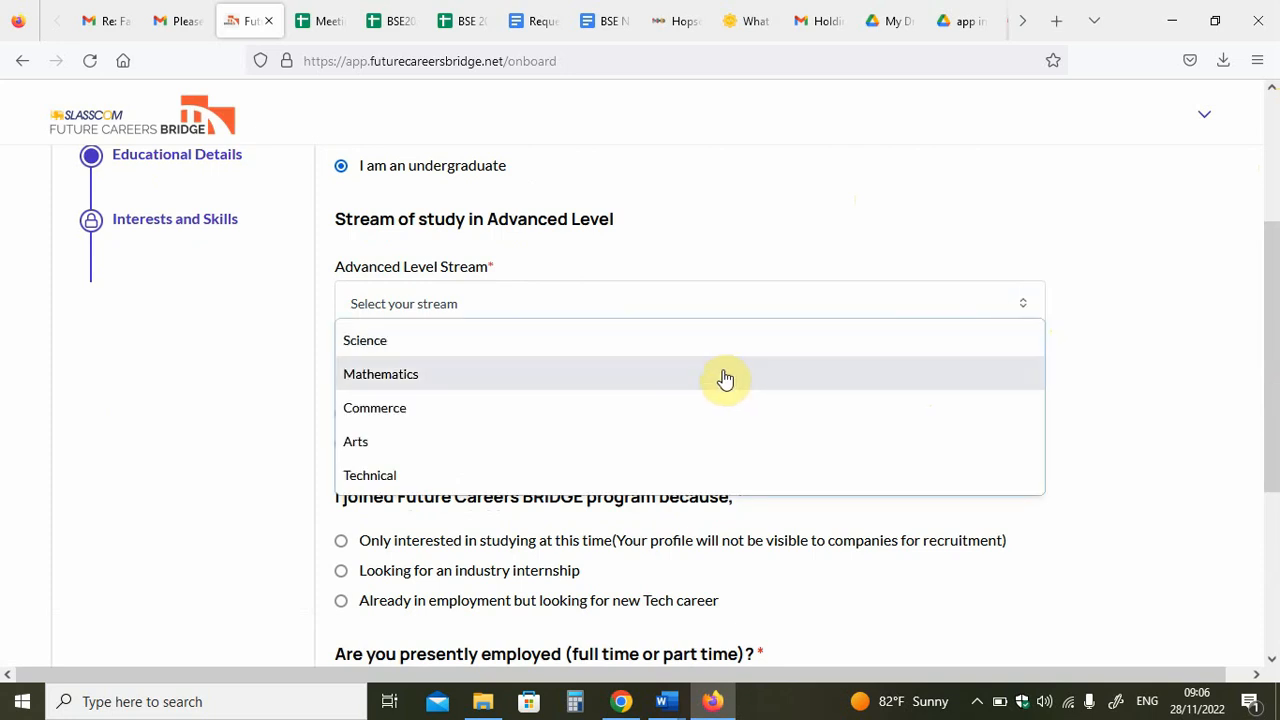
pyautogui.click(374, 408)
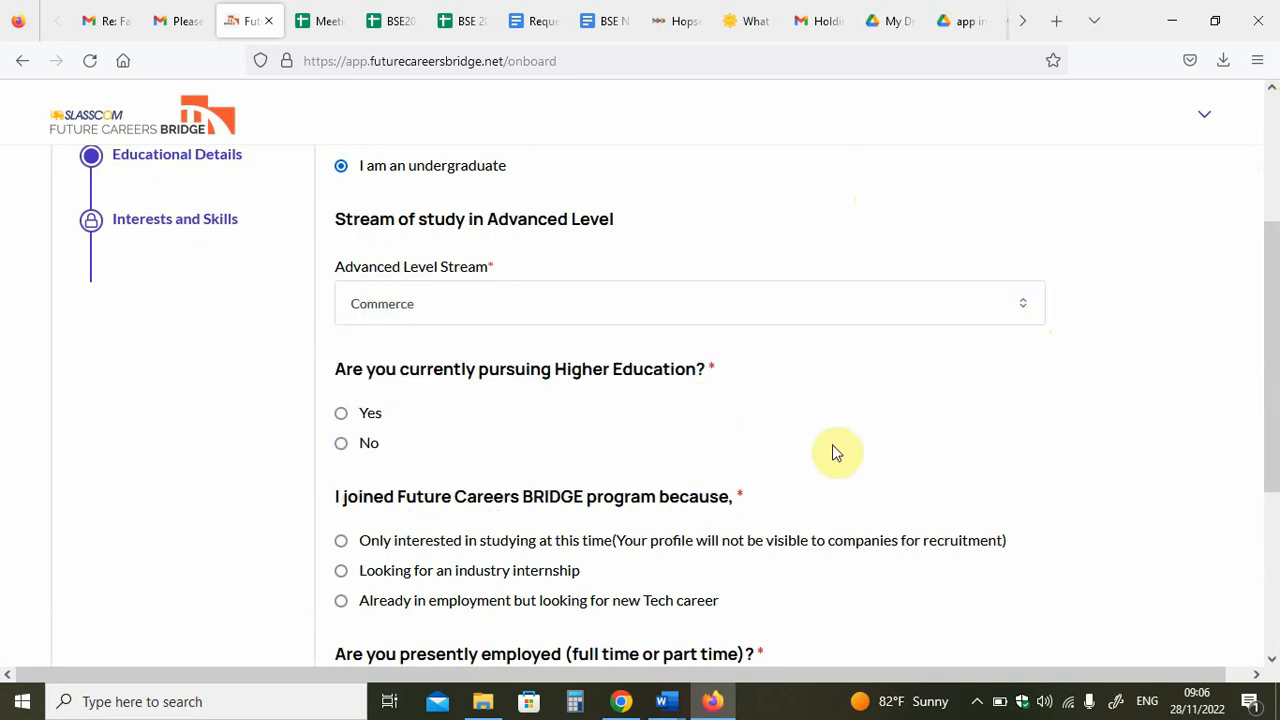
pyautogui.click(340, 412)
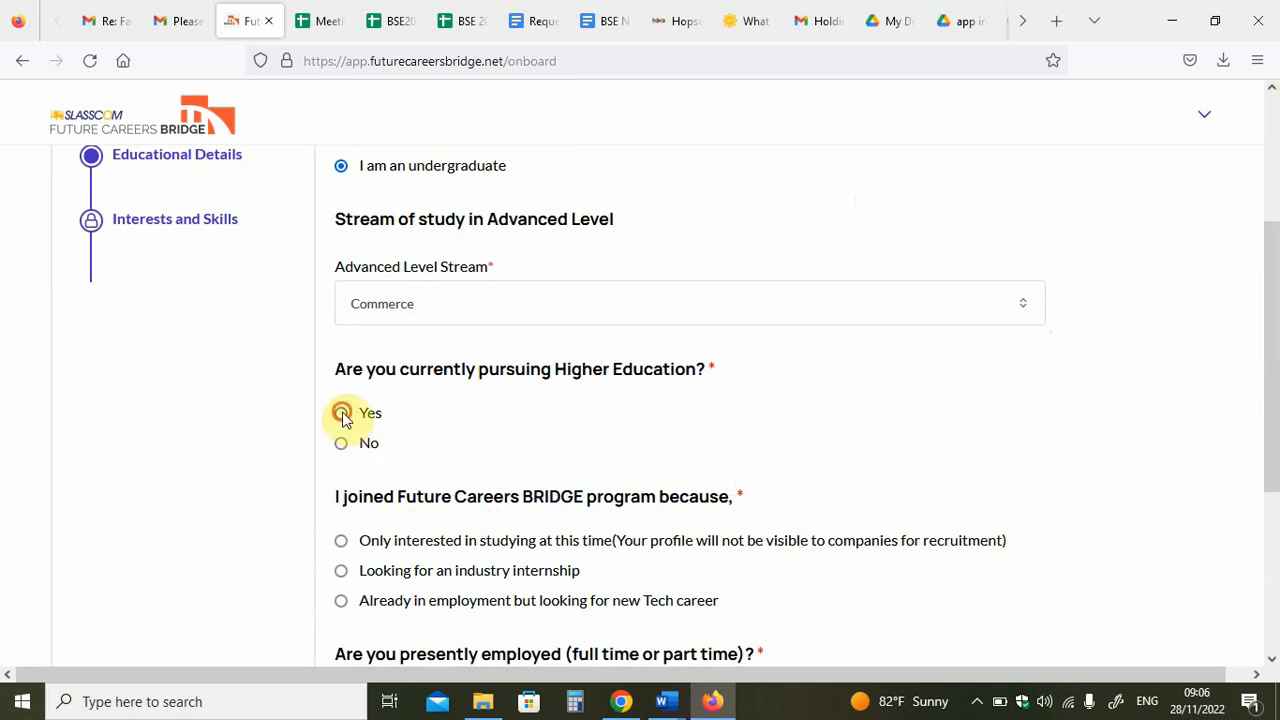
pyautogui.click(340, 412)
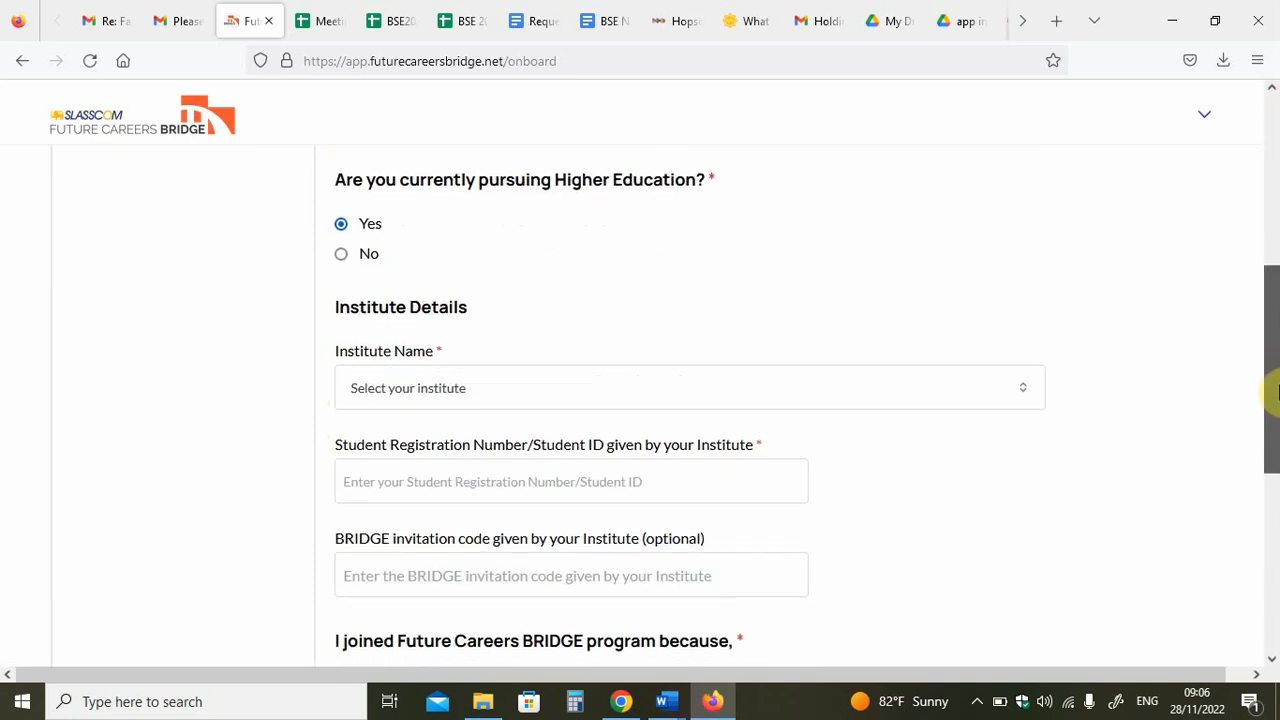
# - Choose The Open University of Sri Lanka as institute and enter student ID S12345678
pyautogui.click(688, 388)
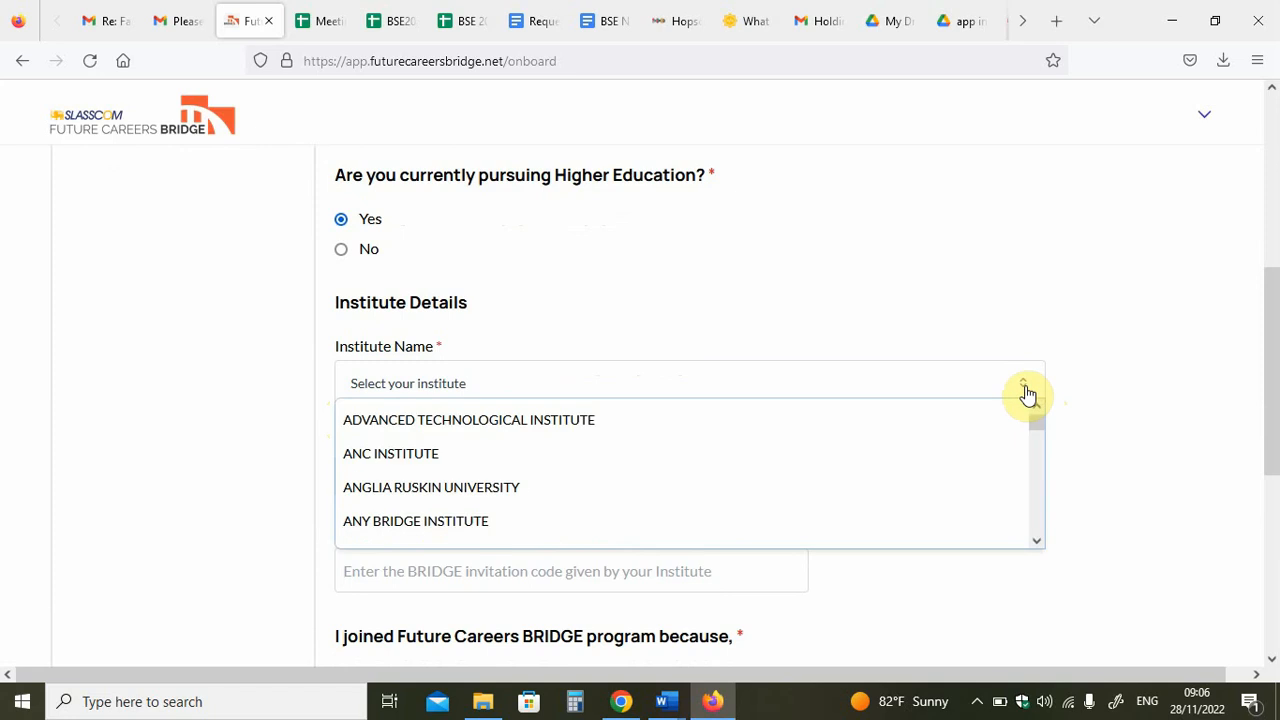
pyautogui.scroll(-3)
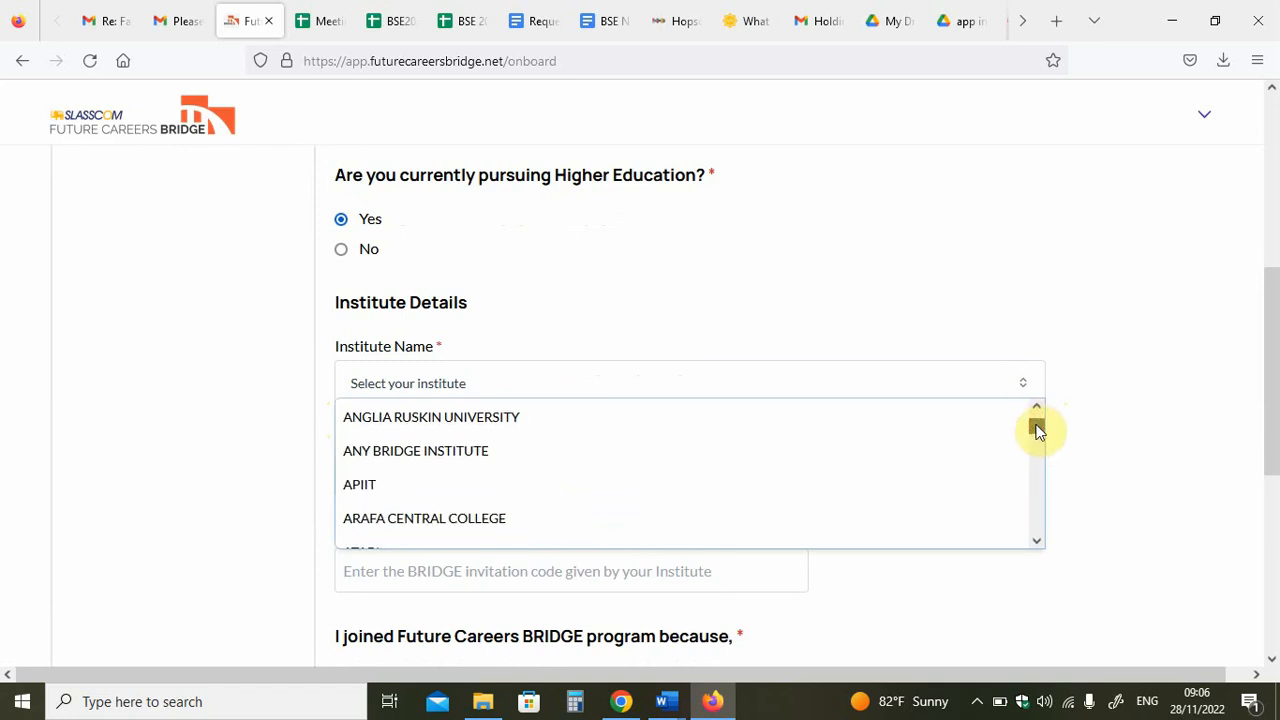
pyautogui.scroll(-3)
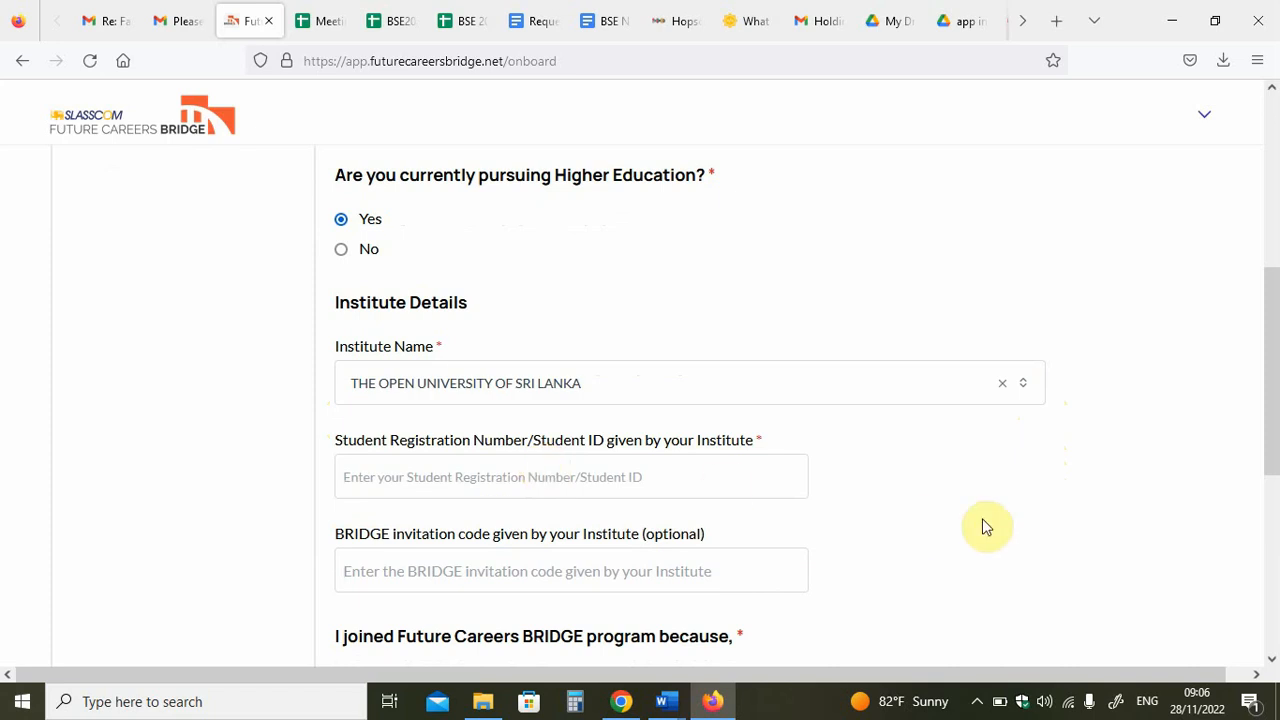
pyautogui.scroll(-3)
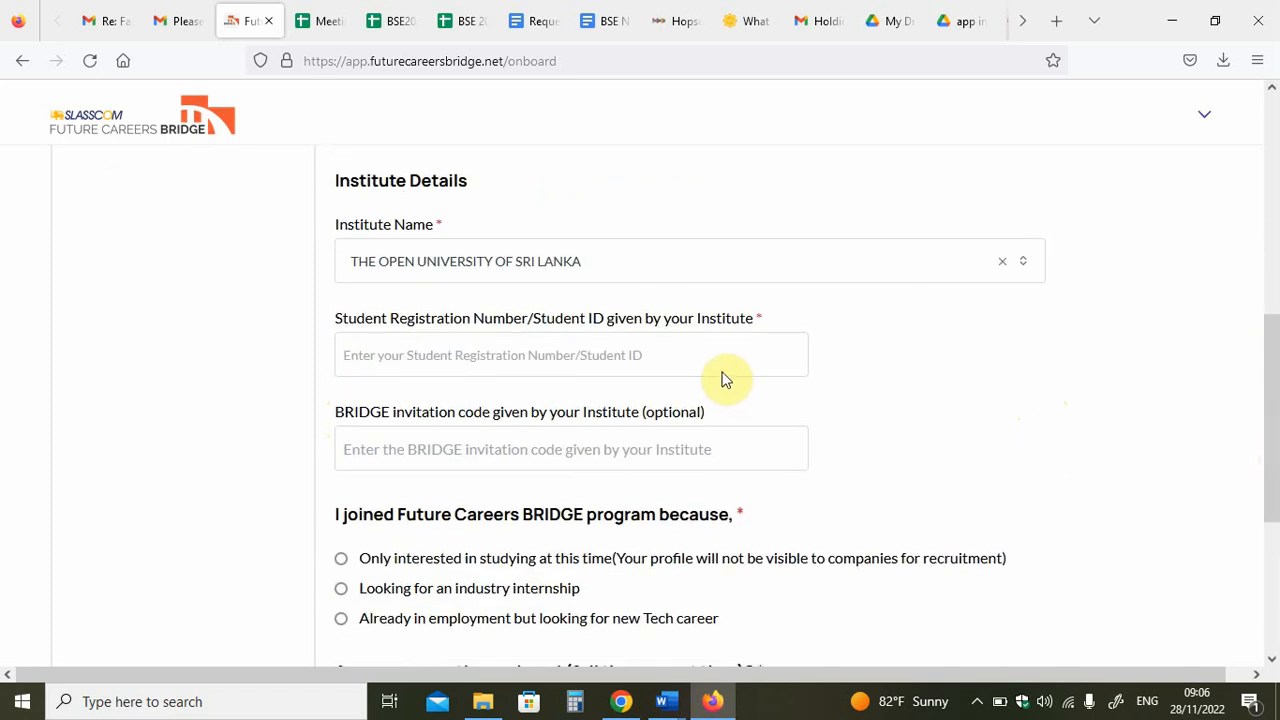
pyautogui.click(572, 356)
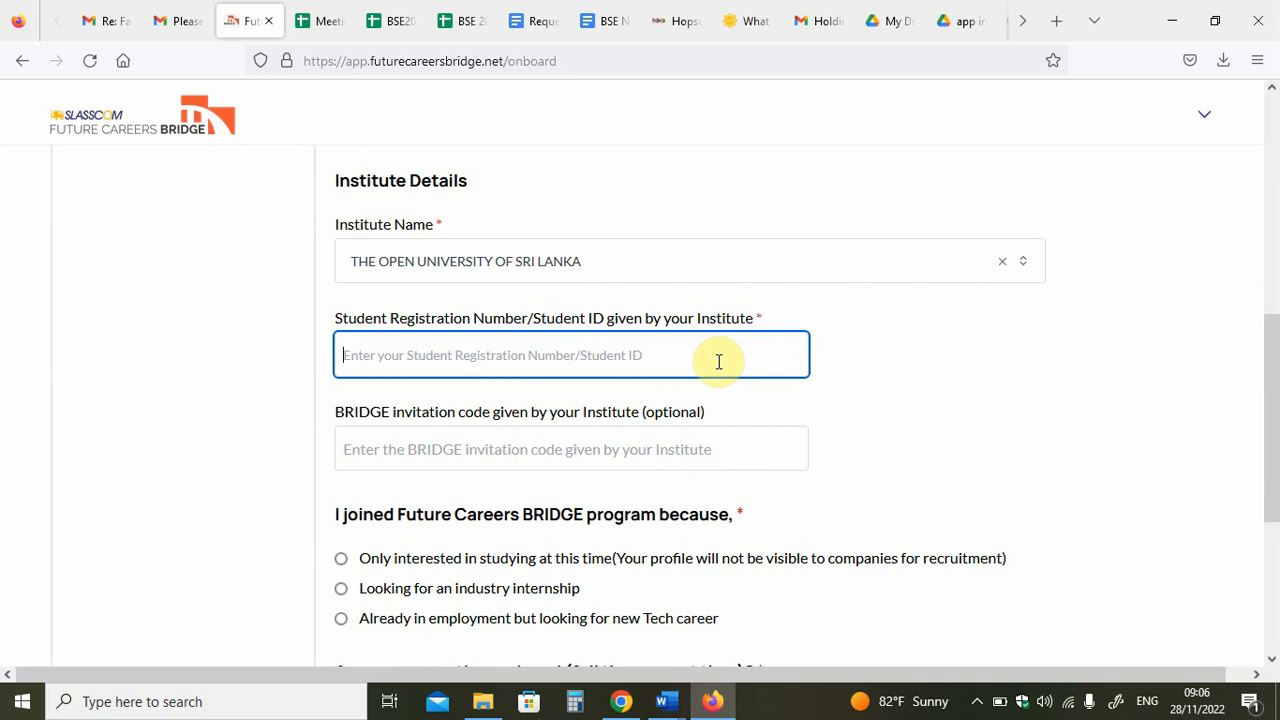
pyautogui.write('S1')
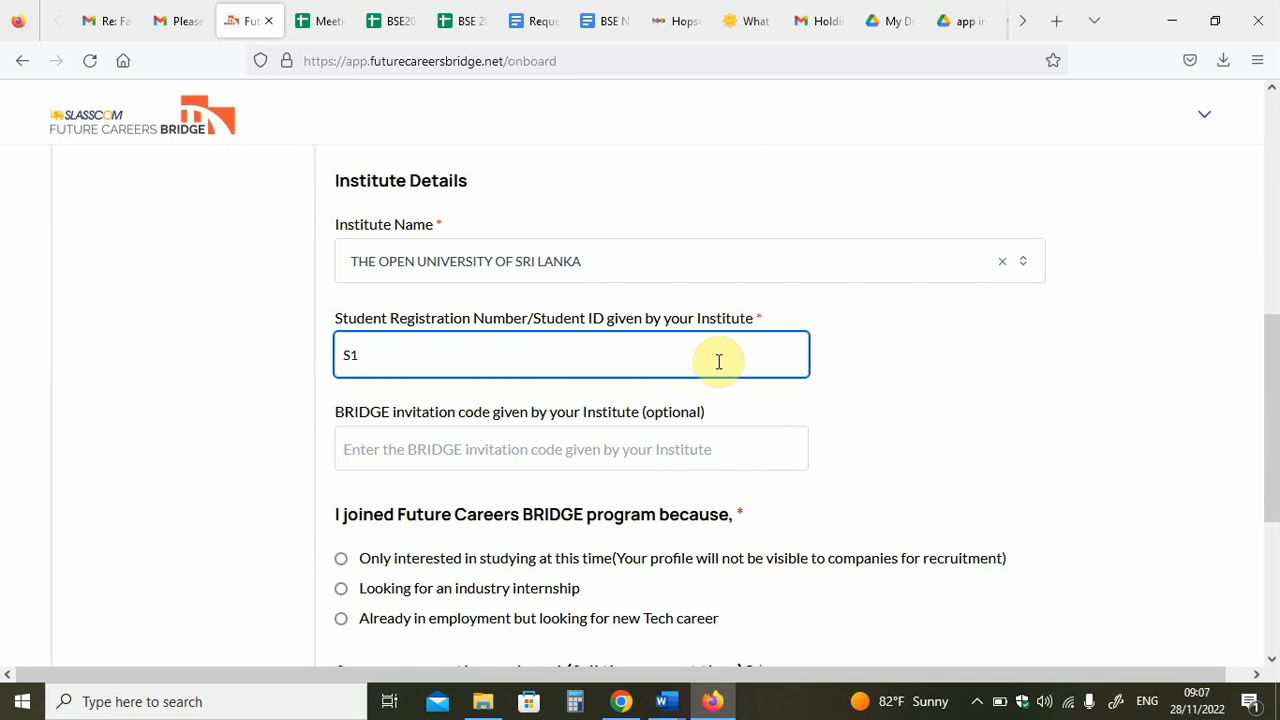
pyautogui.write('2345678')
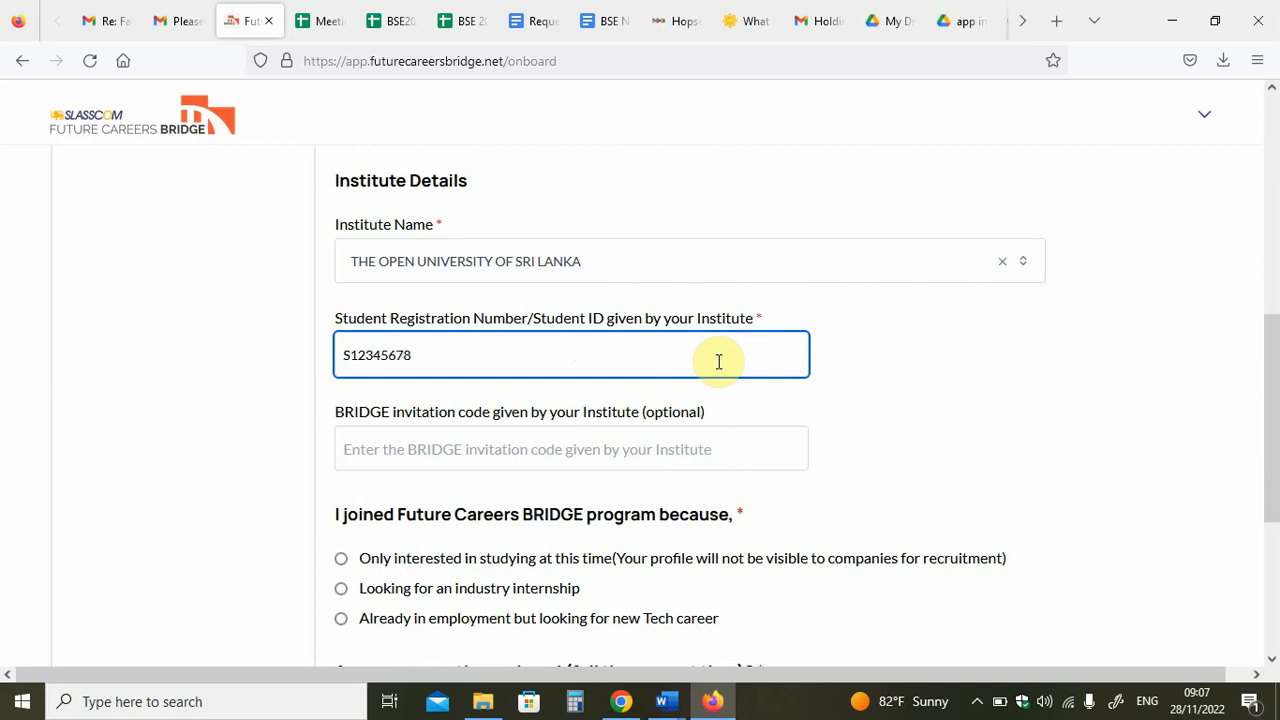
pyautogui.moveTo(436, 430)
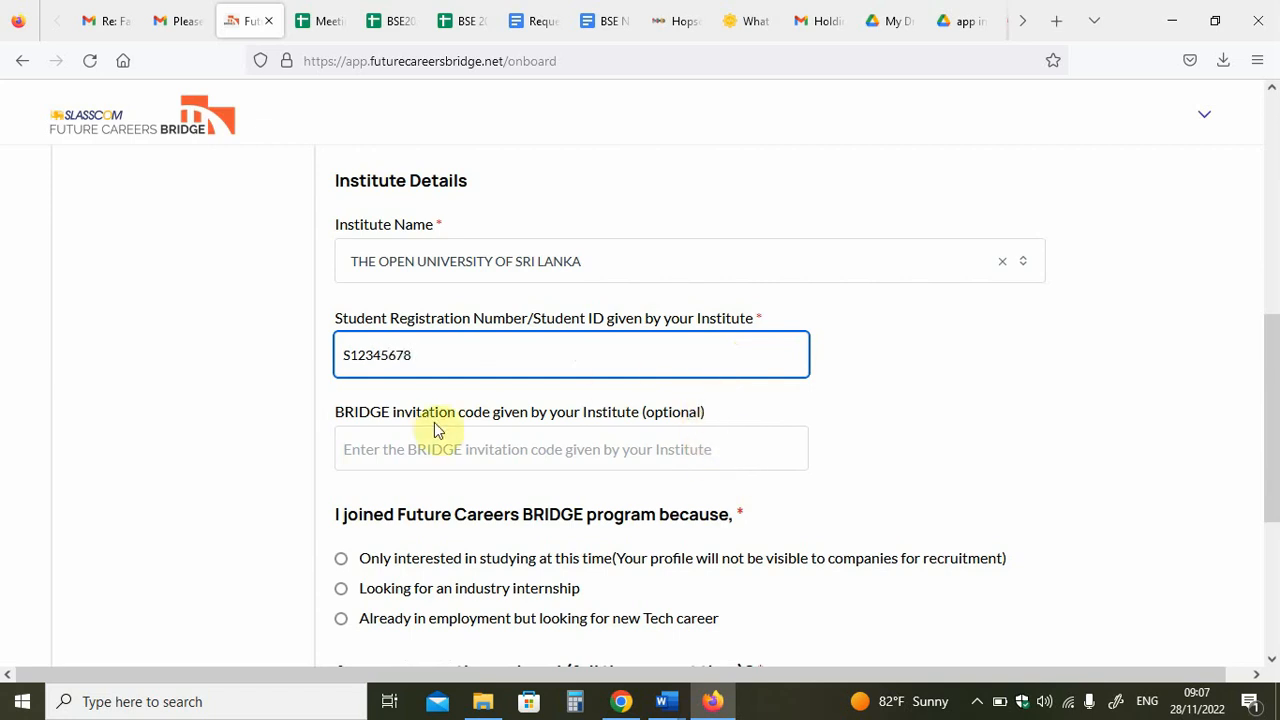
pyautogui.moveTo(728, 440)
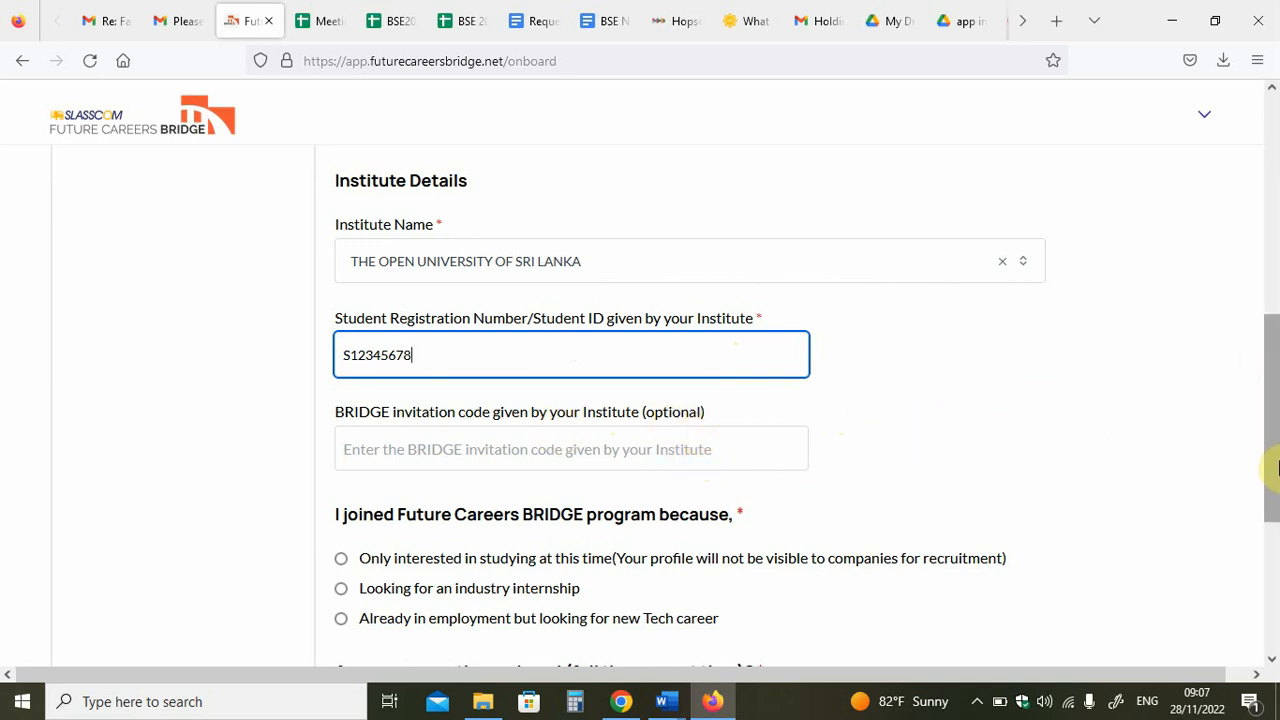
# - Give 'Only interested in studying' as motivation, employment No, and continue to Interests and Skills
pyautogui.scroll(-3)
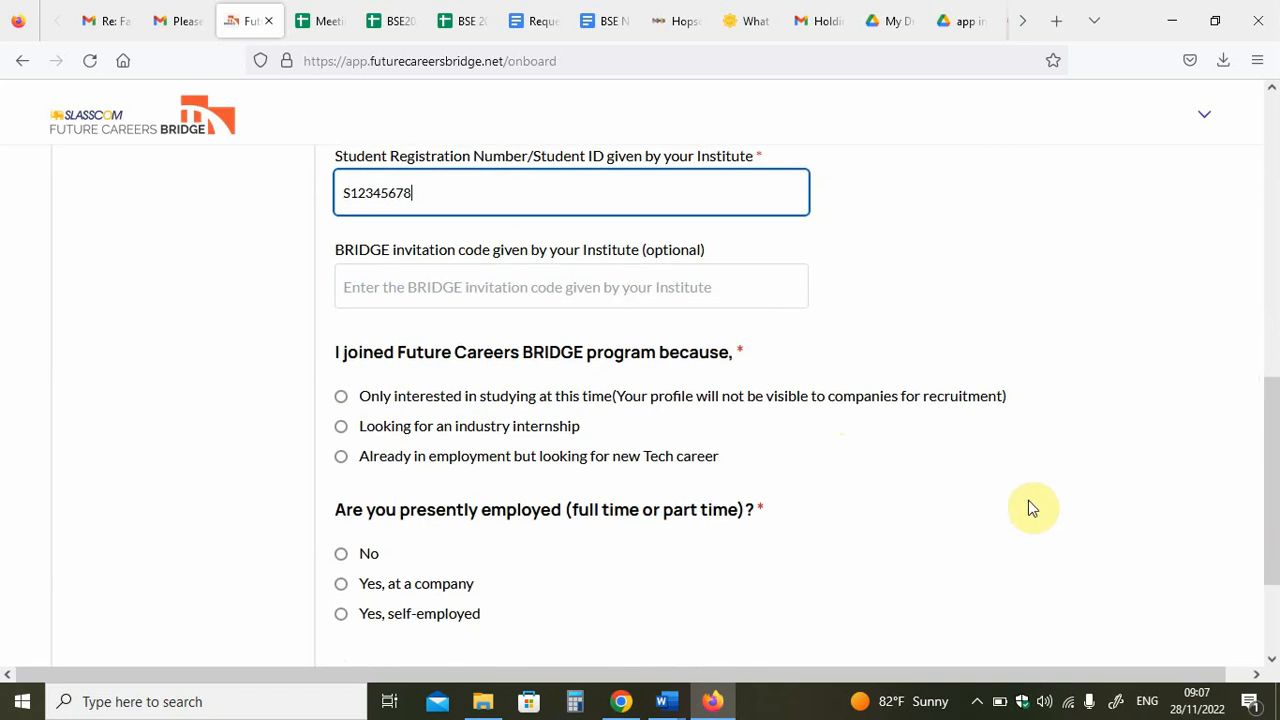
pyautogui.moveTo(758, 366)
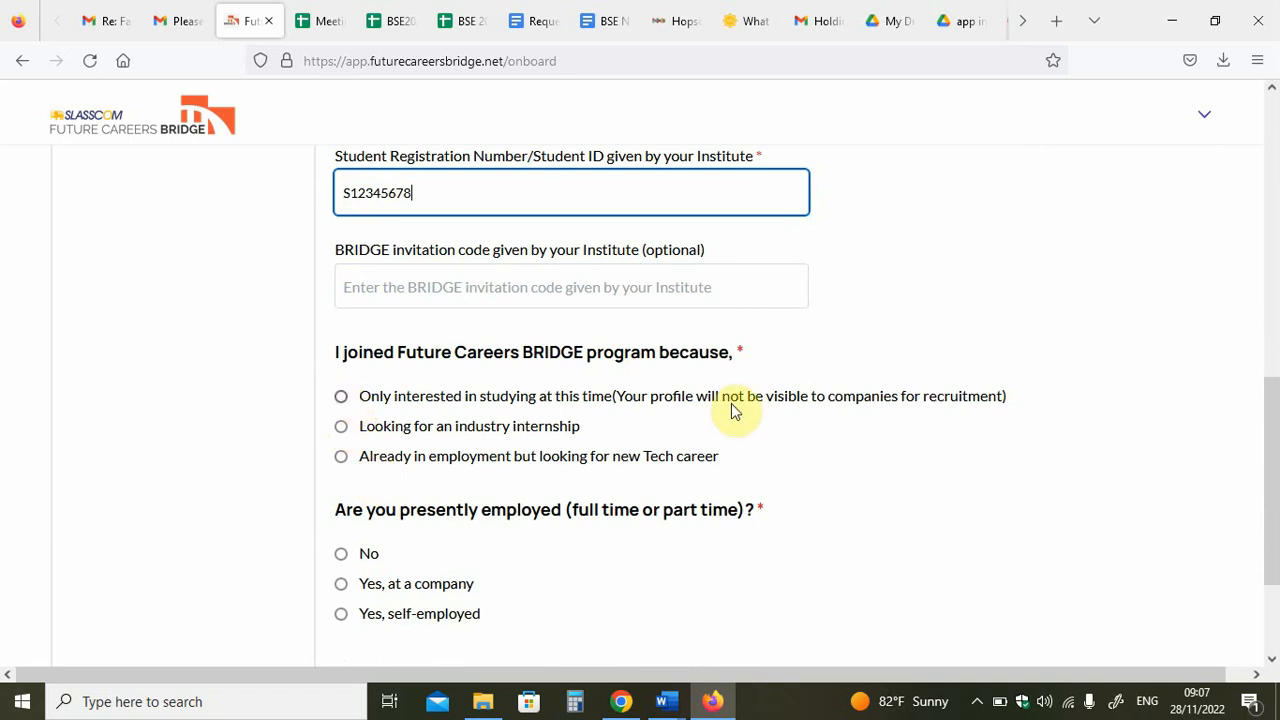
pyautogui.moveTo(1010, 408)
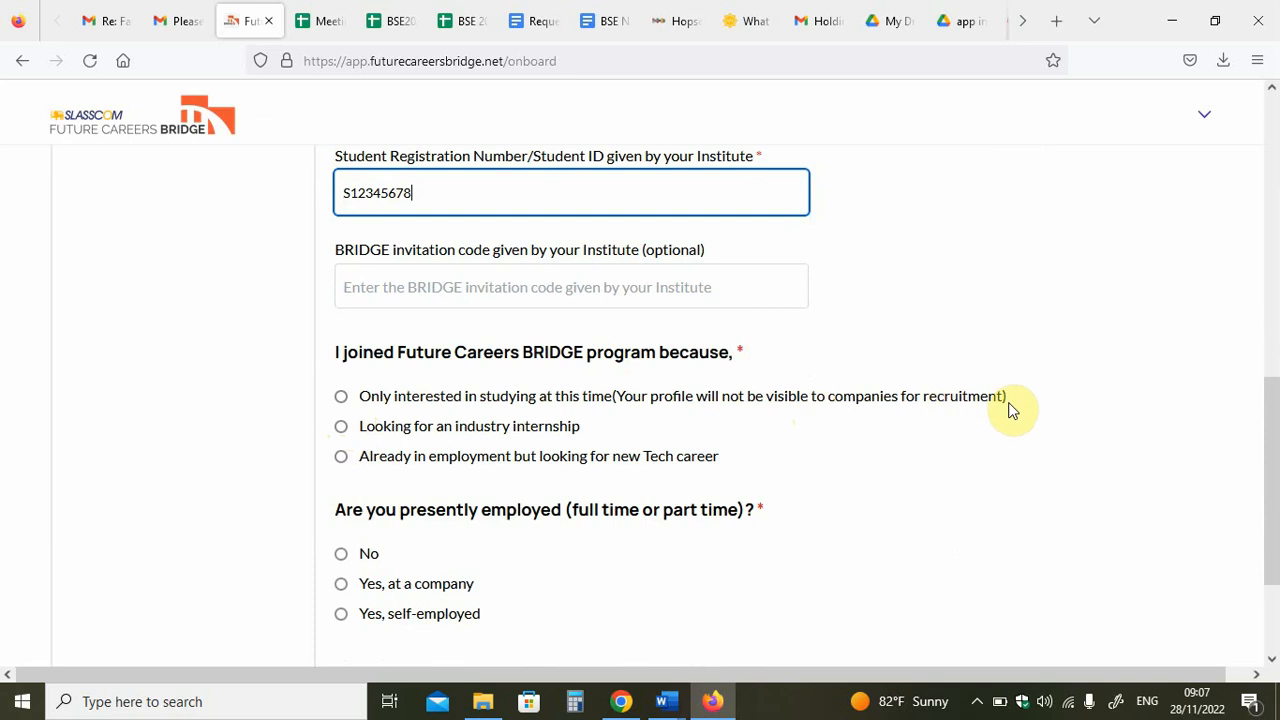
pyautogui.moveTo(464, 448)
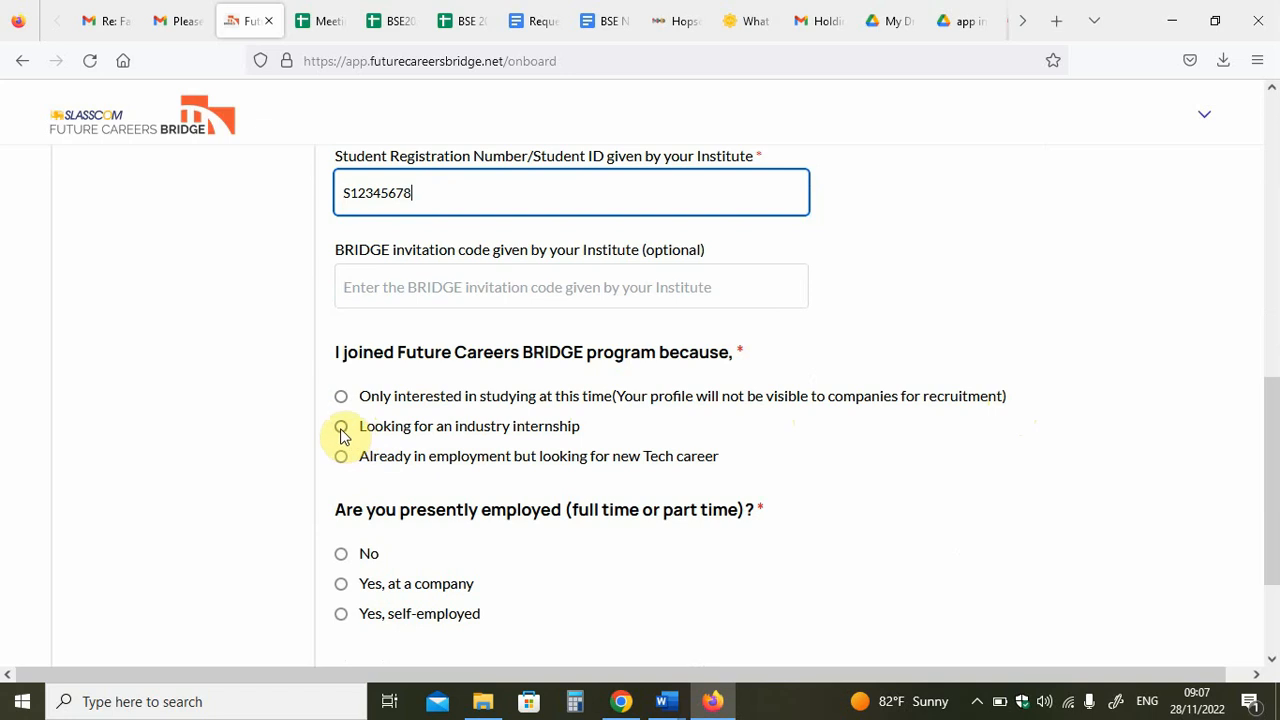
pyautogui.moveTo(510, 396)
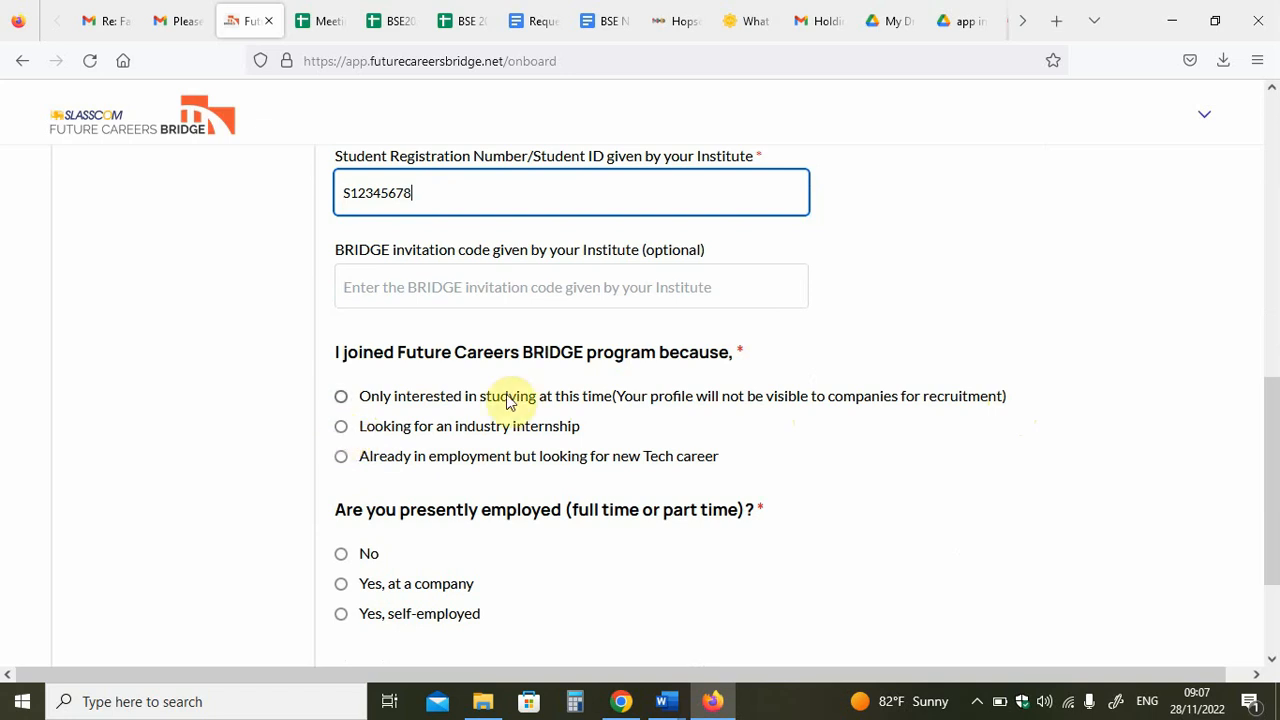
pyautogui.moveTo(590, 400)
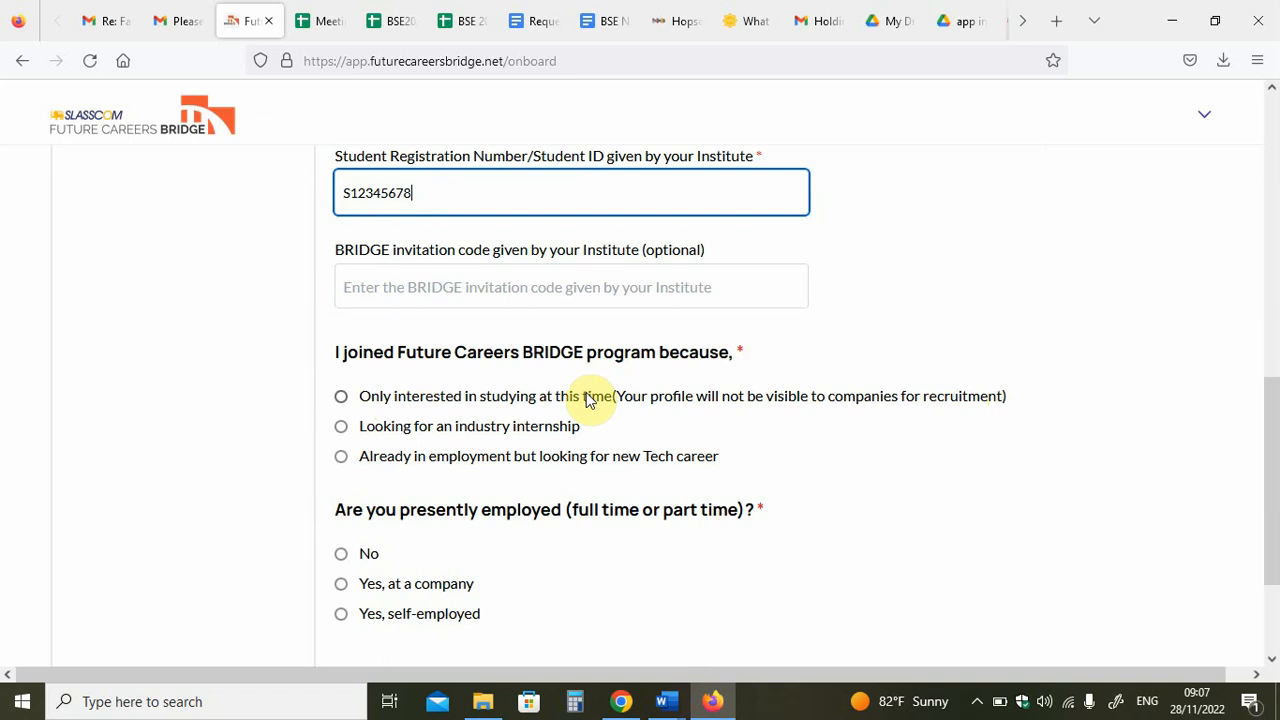
pyautogui.moveTo(584, 400)
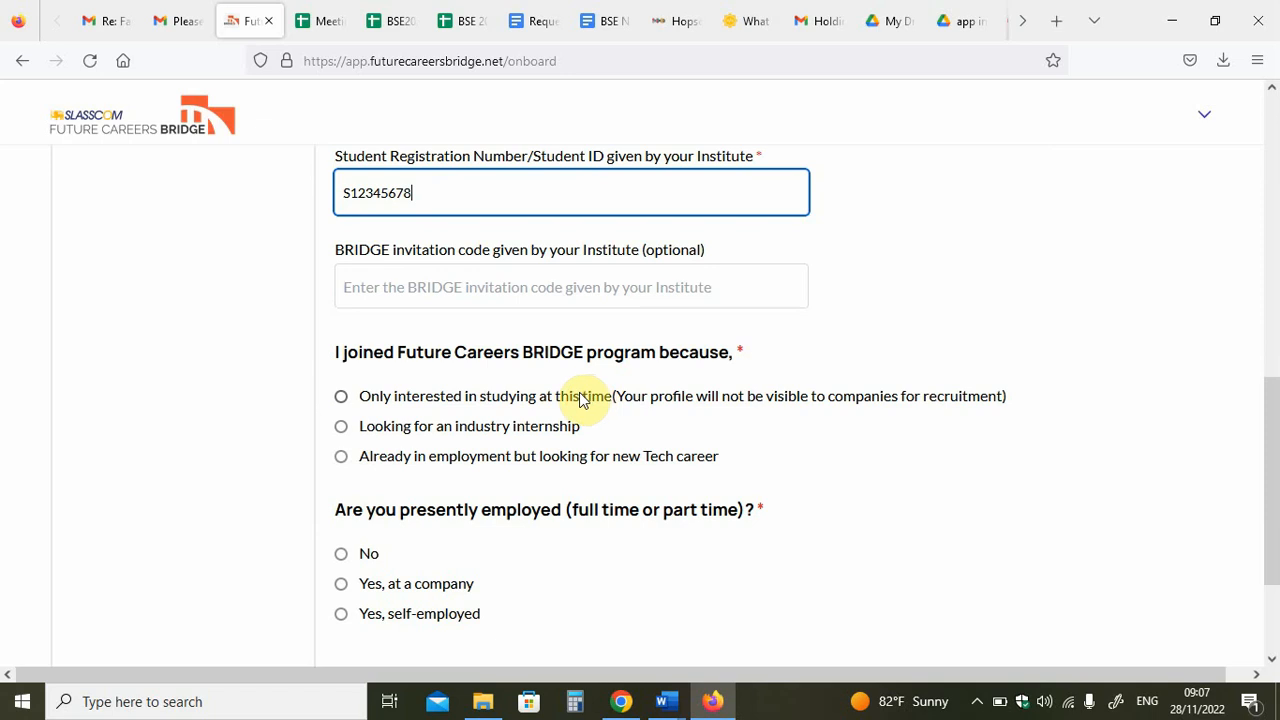
pyautogui.click(340, 396)
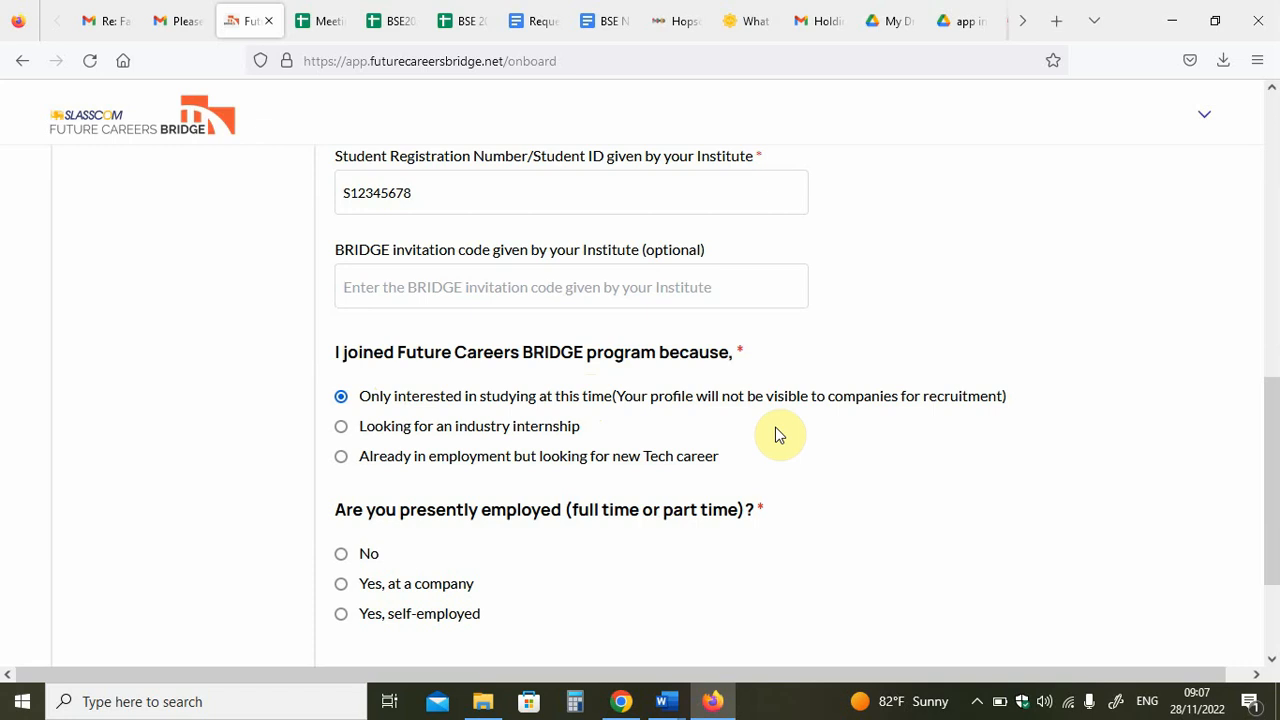
pyautogui.moveTo(436, 476)
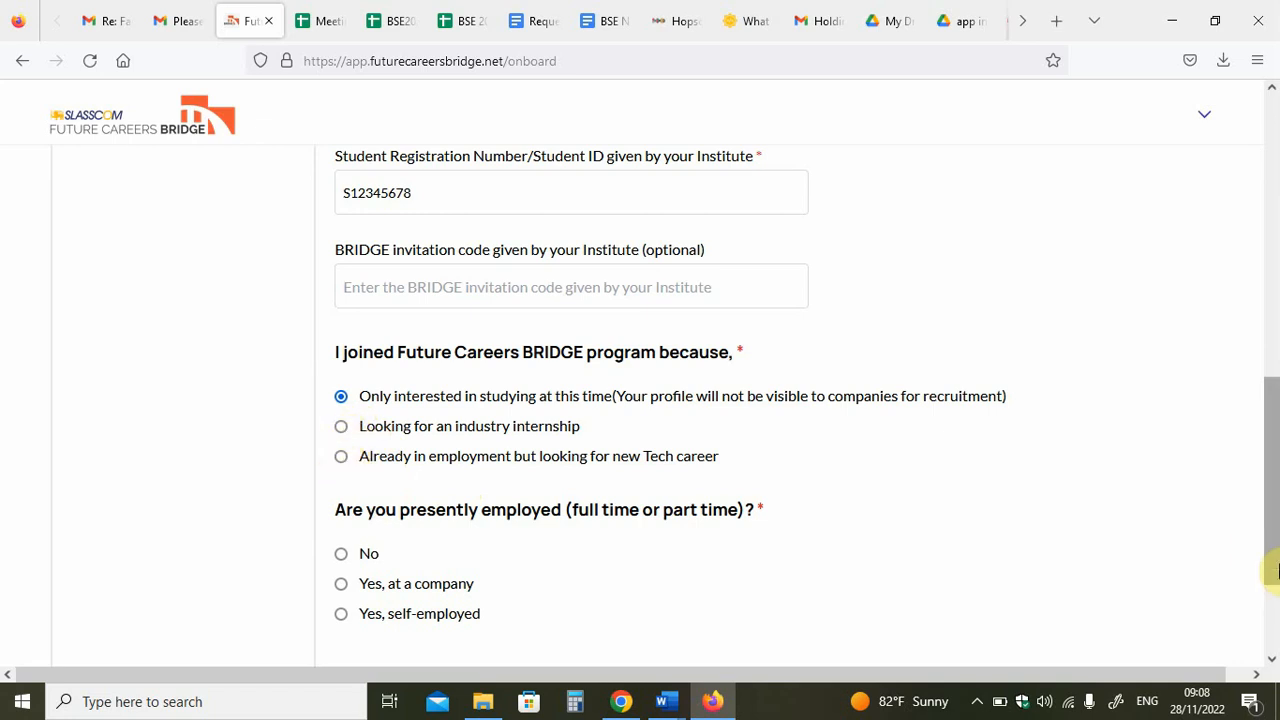
pyautogui.scroll(-3)
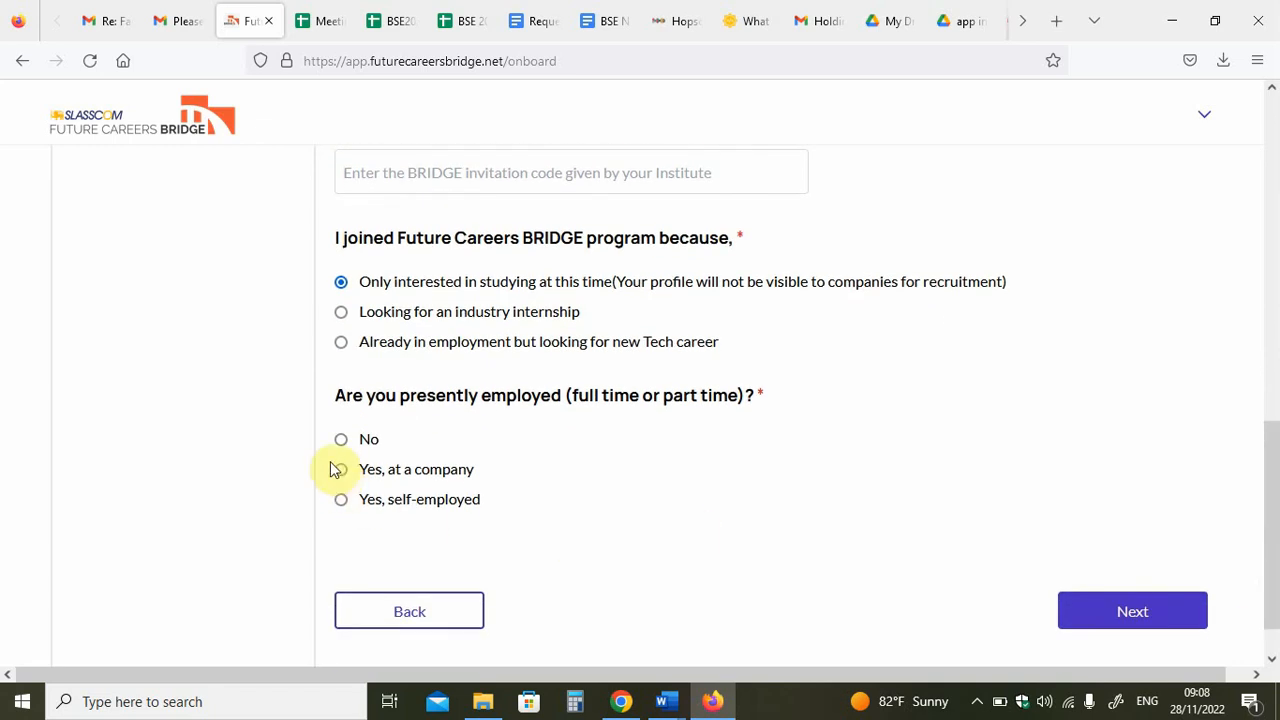
pyautogui.click(340, 440)
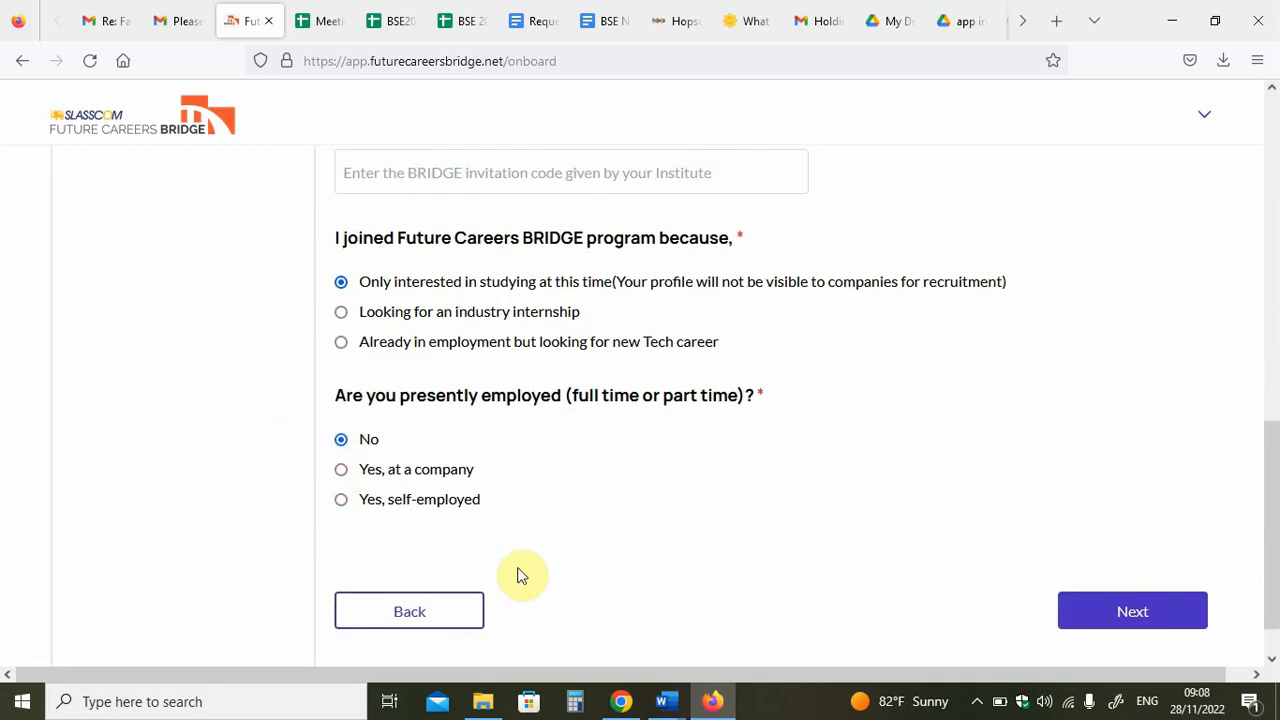
pyautogui.click(1132, 612)
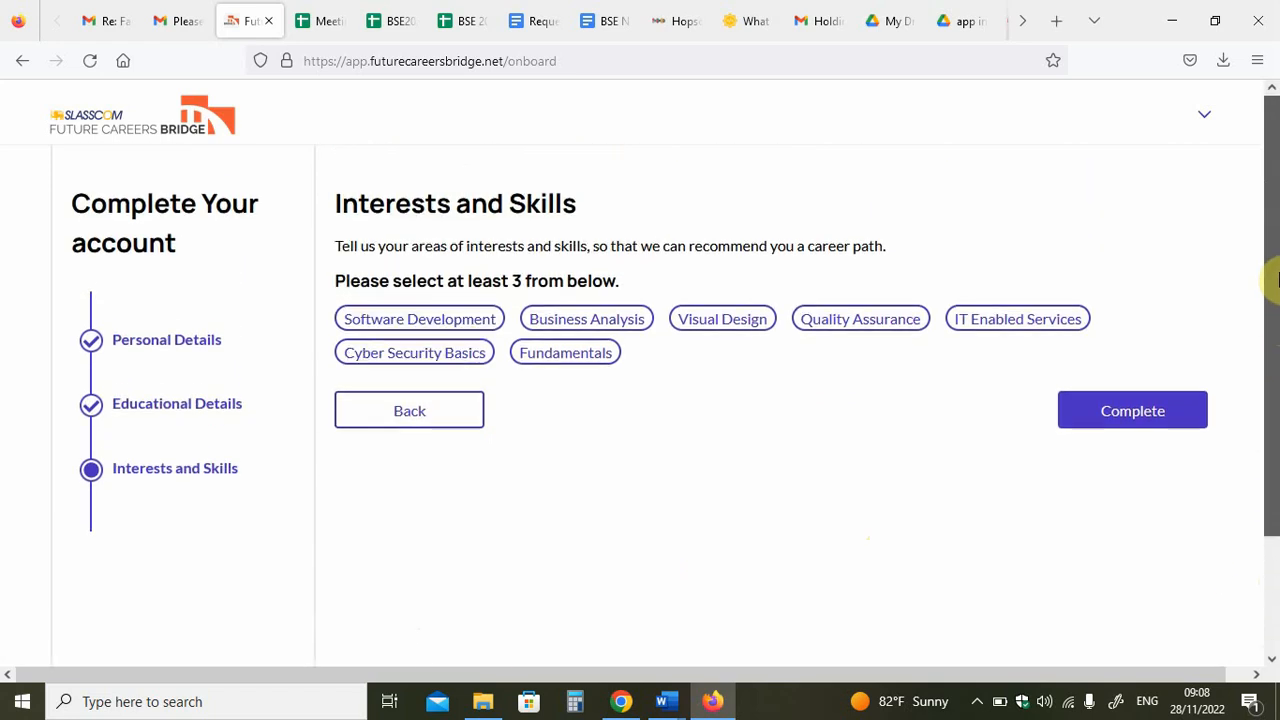
pyautogui.moveTo(716, 460)
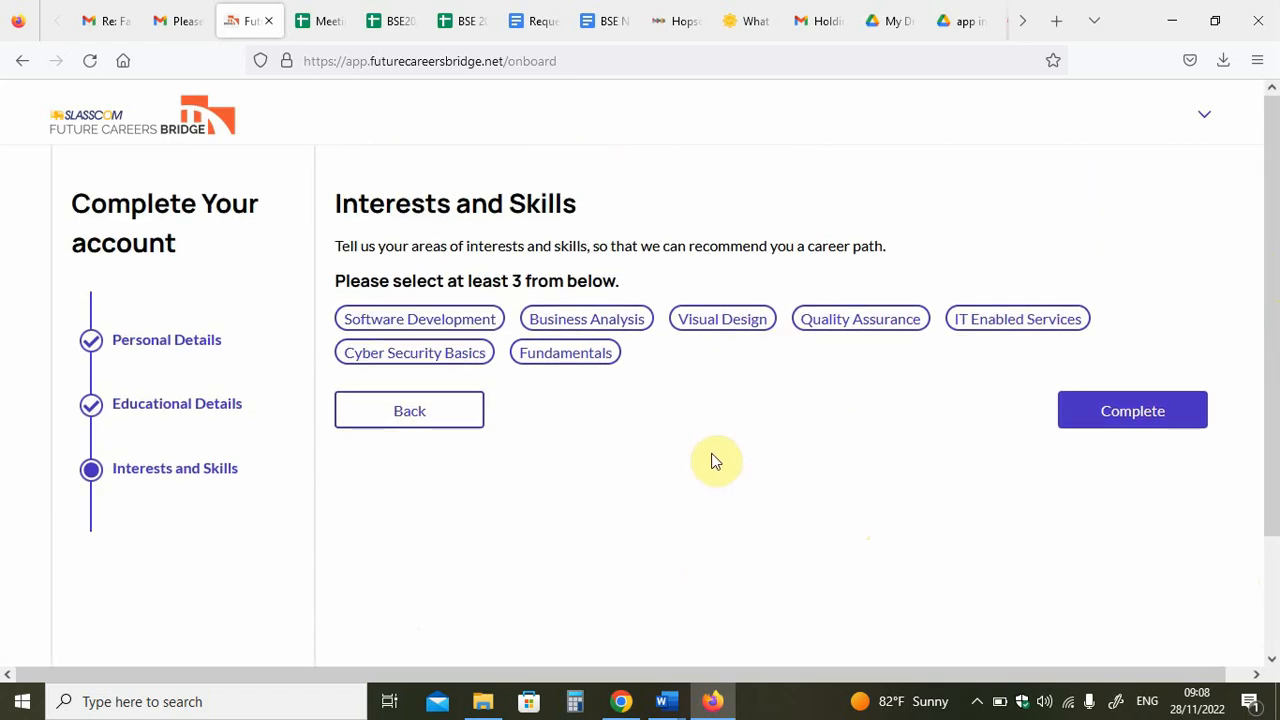
pyautogui.moveTo(564, 352)
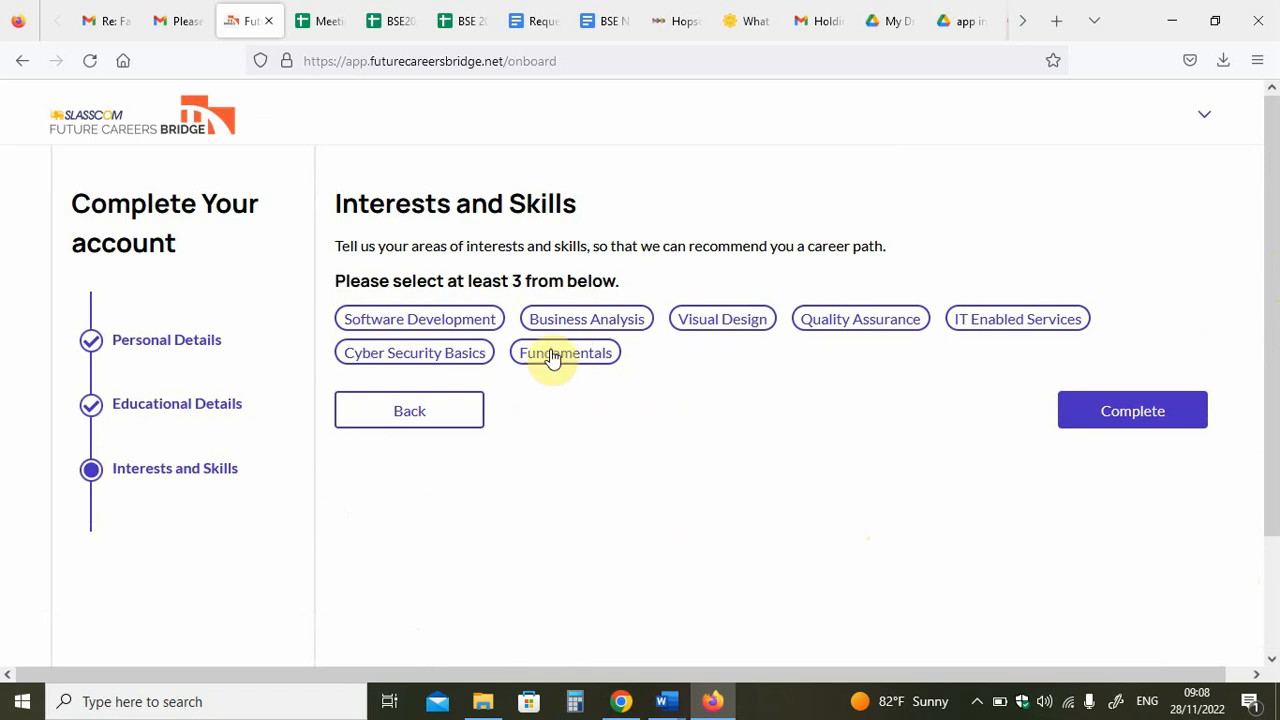
# - Select Fundamentals and Visual Design interest chips alongside Software Development and complete account setup
pyautogui.click(564, 352)
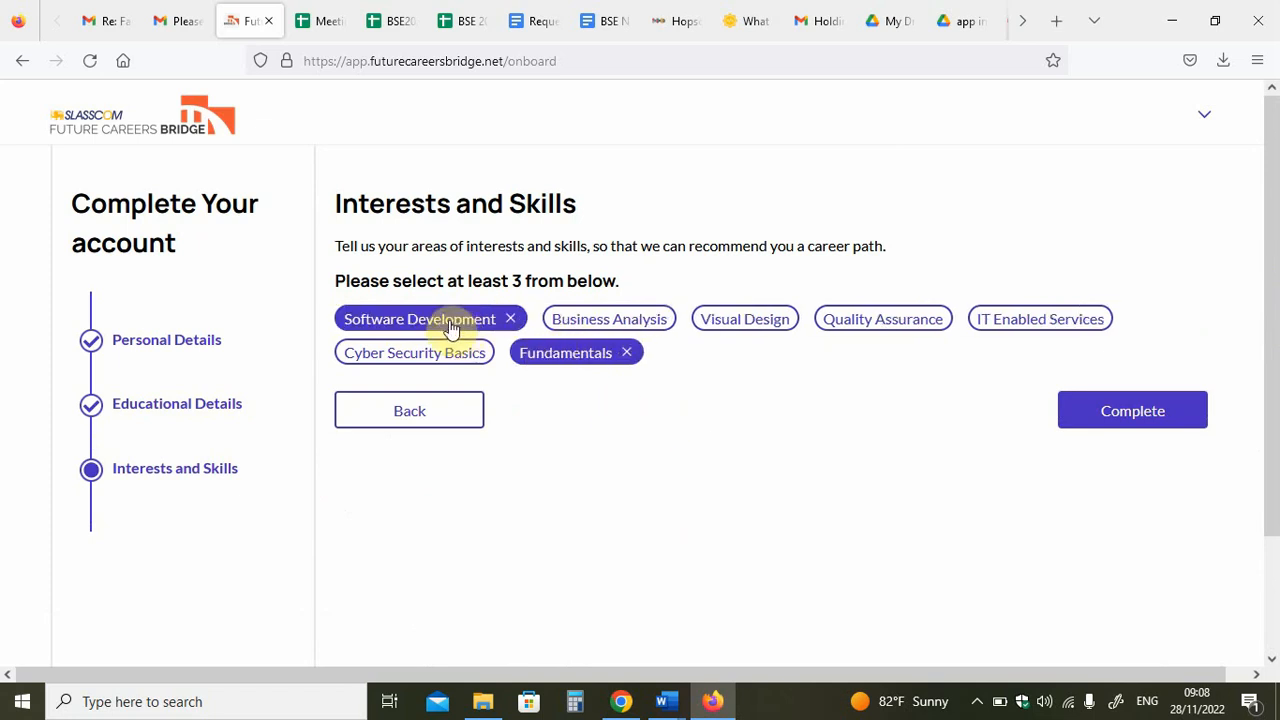
pyautogui.moveTo(890, 362)
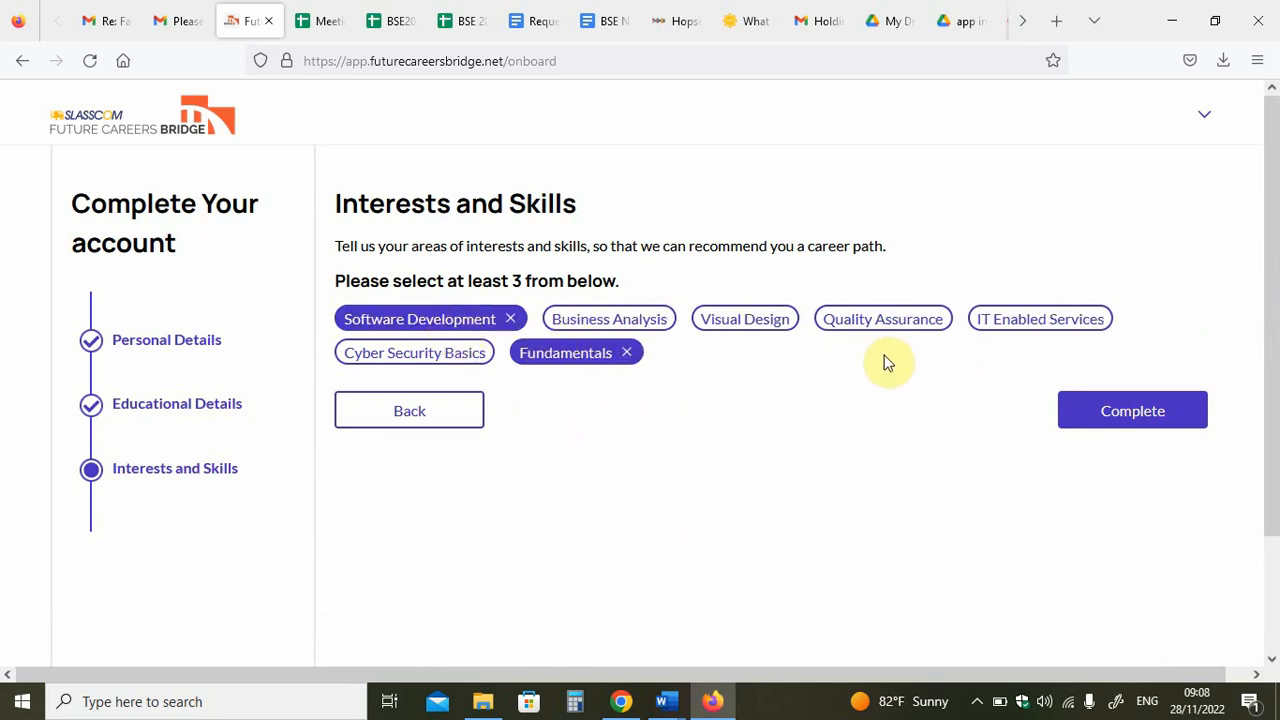
pyautogui.click(744, 318)
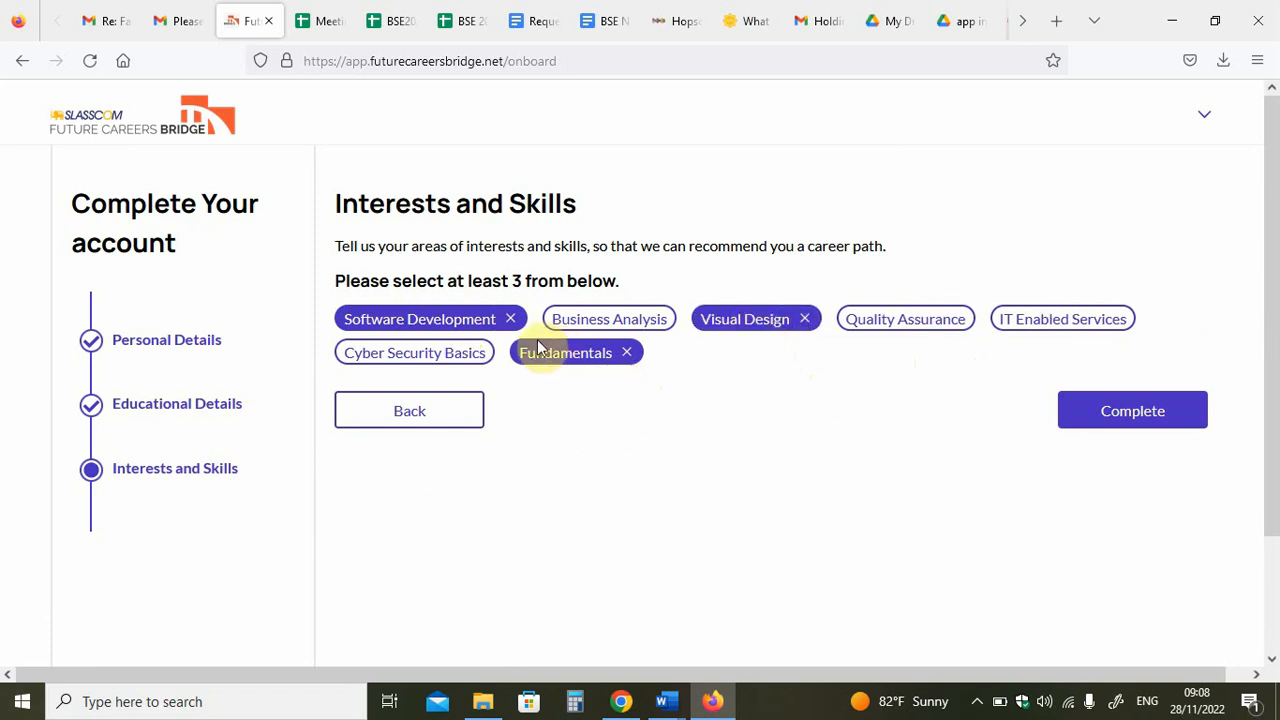
pyautogui.moveTo(736, 376)
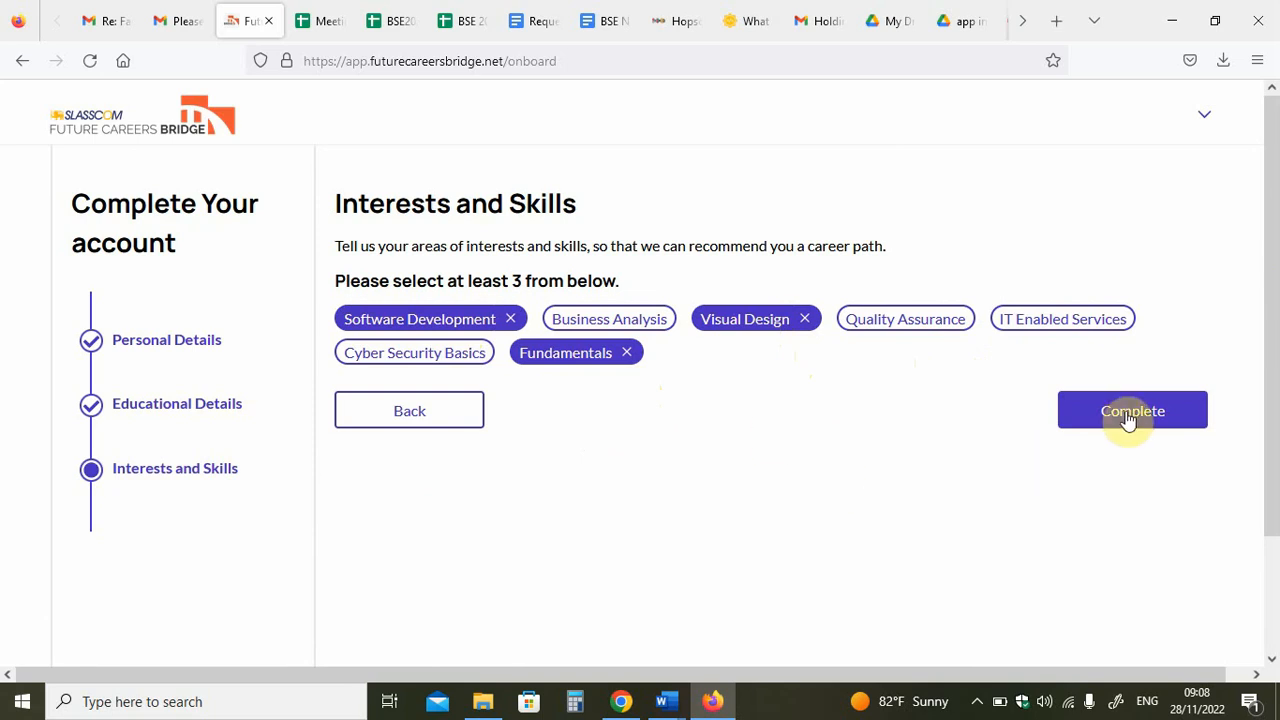
pyautogui.click(1132, 410)
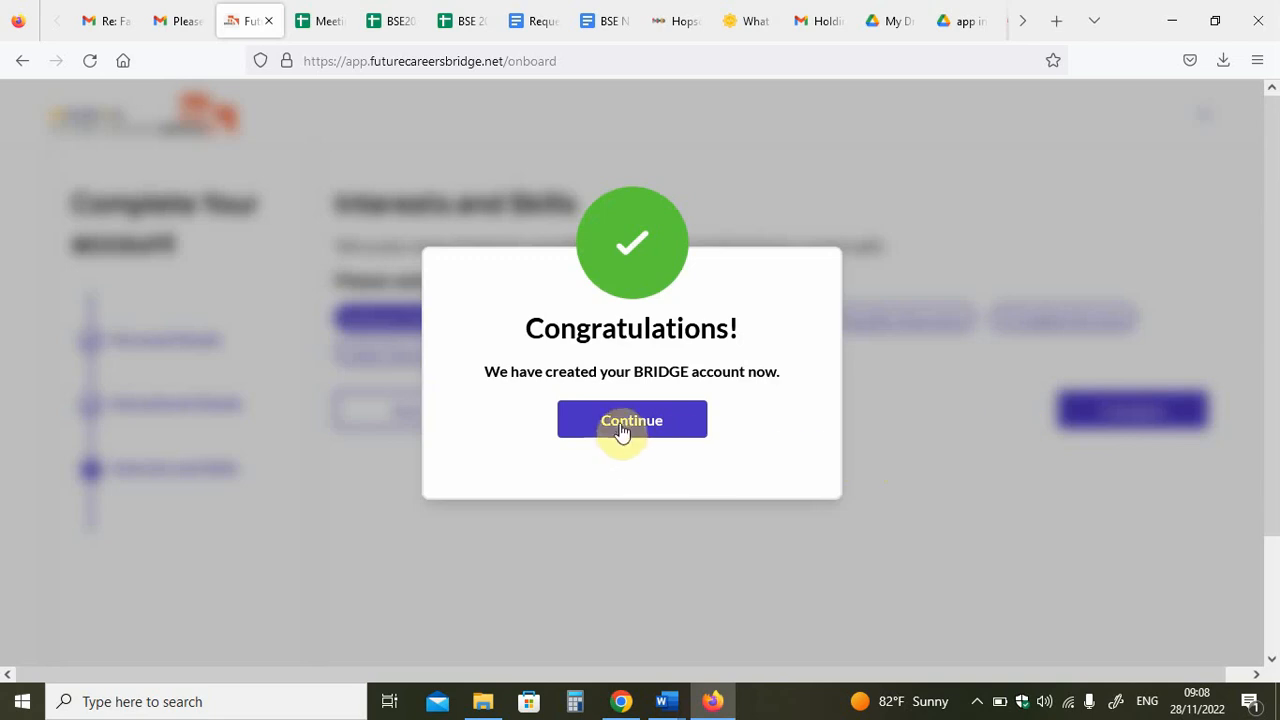
# - Dismiss the Congratulations dialog and Learn tour, then reach the Recommended Tracks section
pyautogui.click(632, 420)
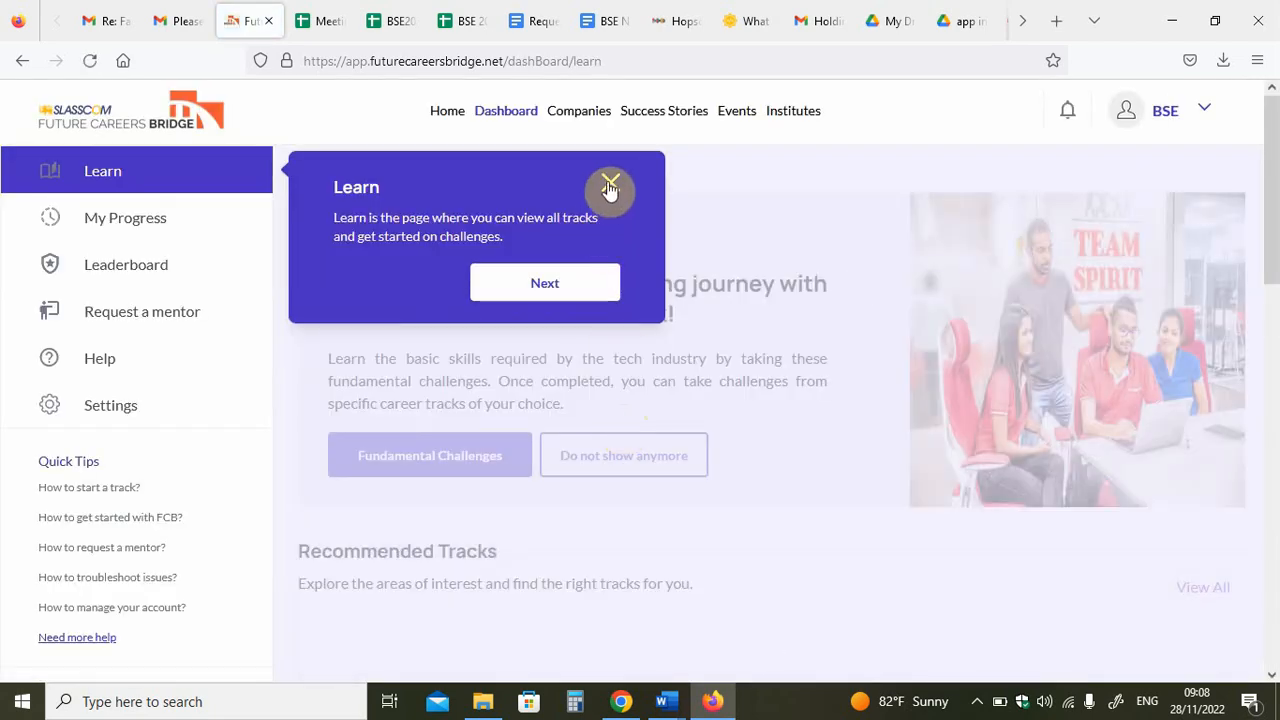
pyautogui.click(612, 188)
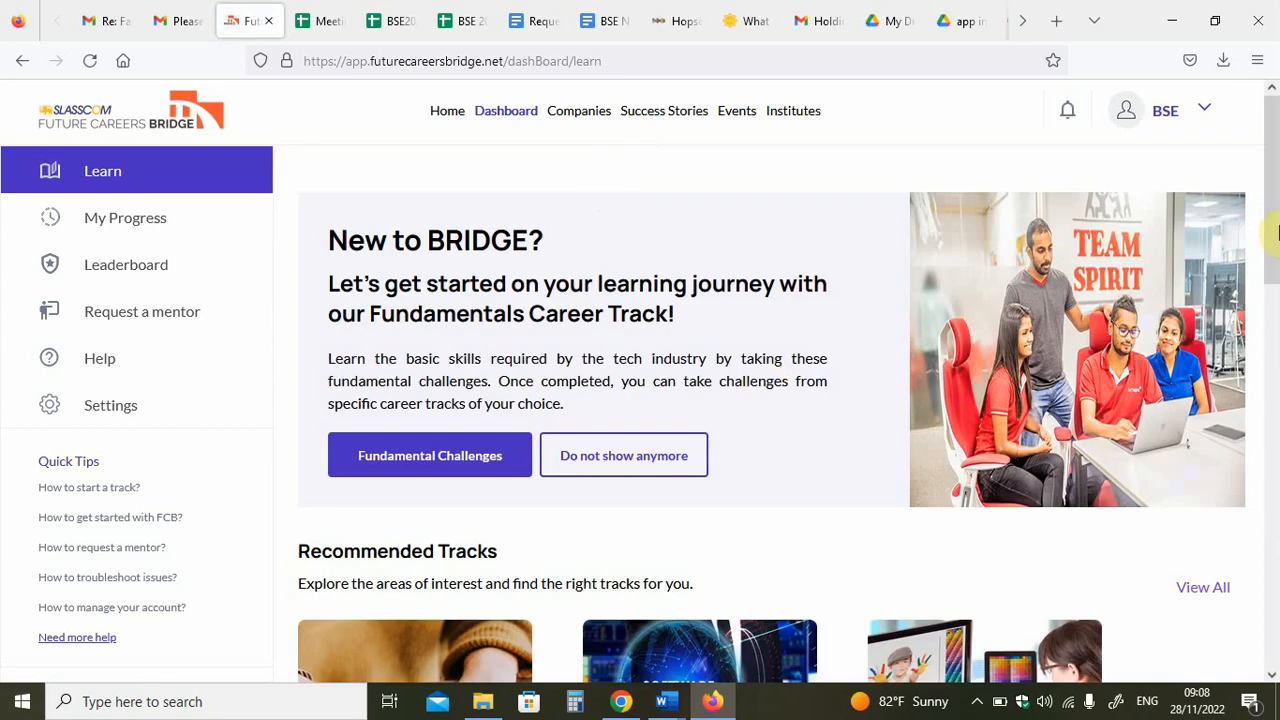
pyautogui.scroll(-3)
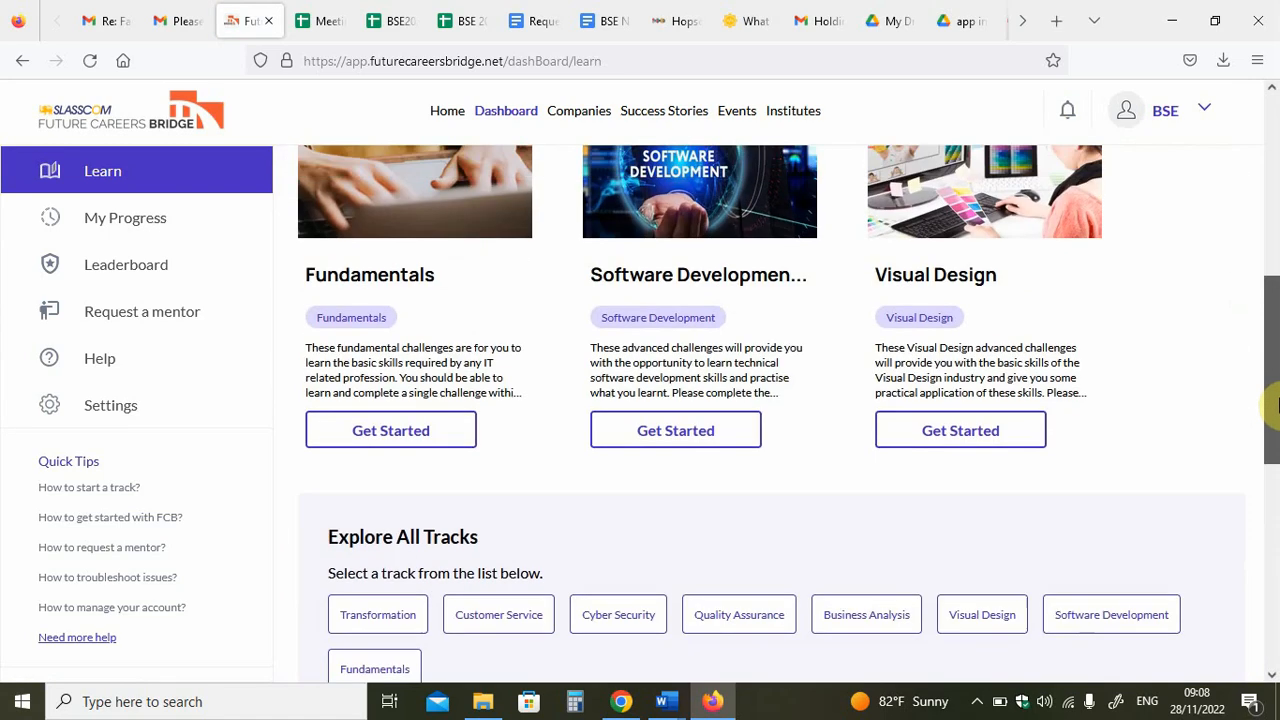
pyautogui.scroll(-3)
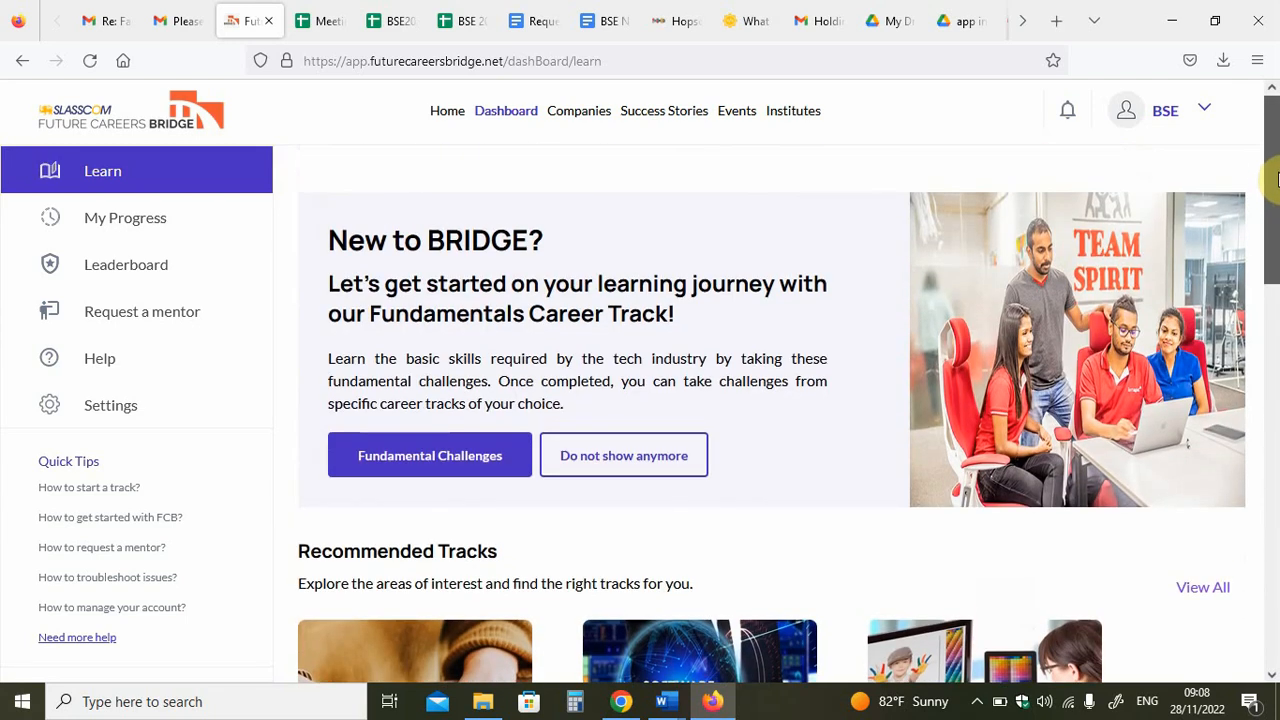
pyautogui.moveTo(888, 182)
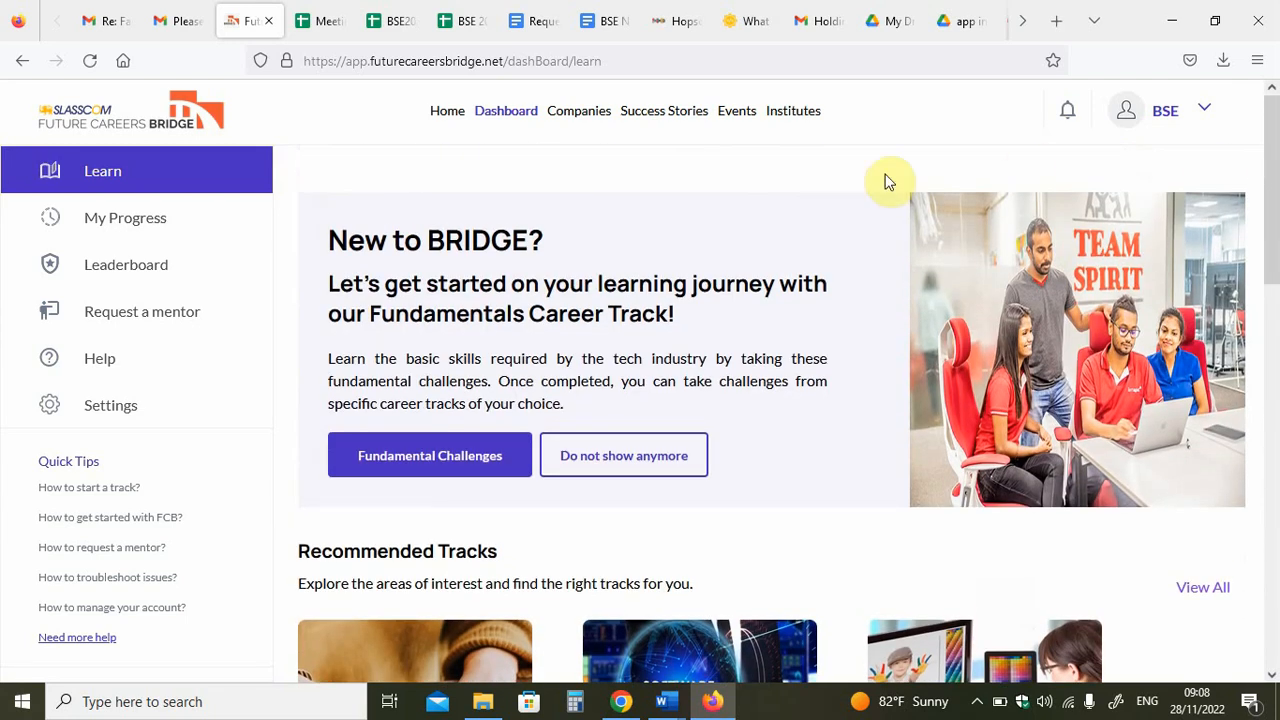
pyautogui.moveTo(1236, 184)
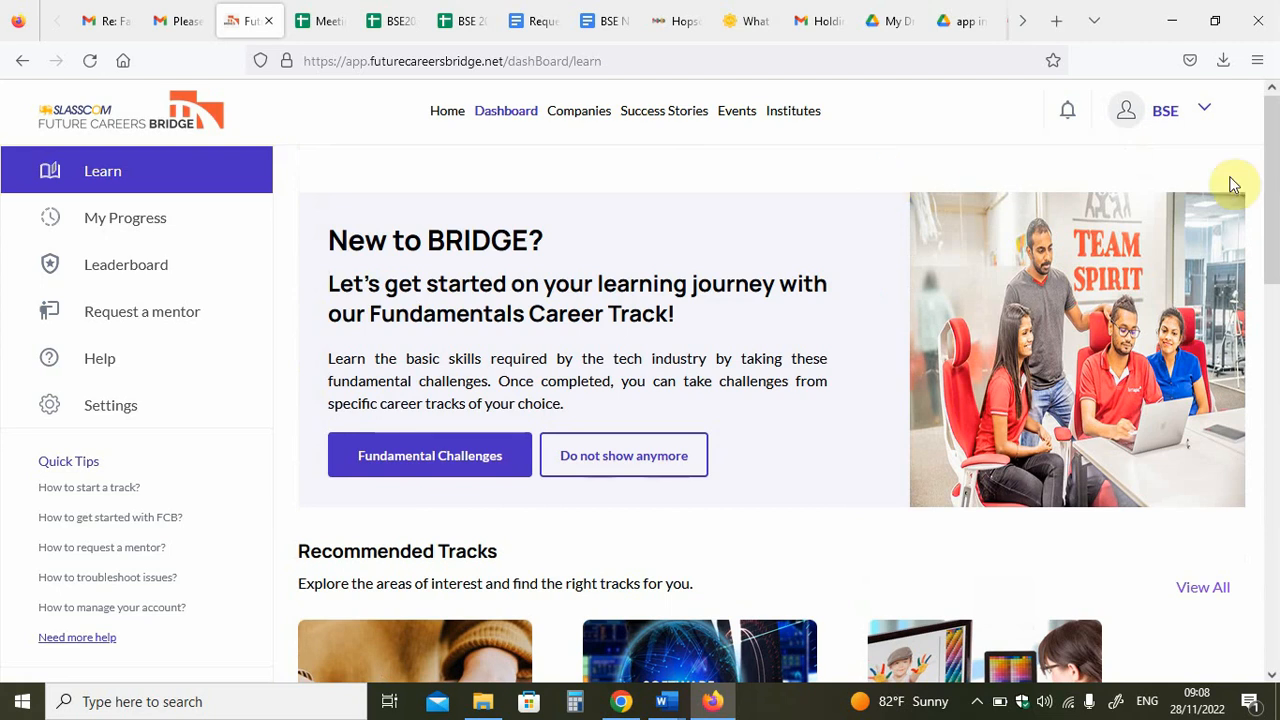
pyautogui.scroll(-3)
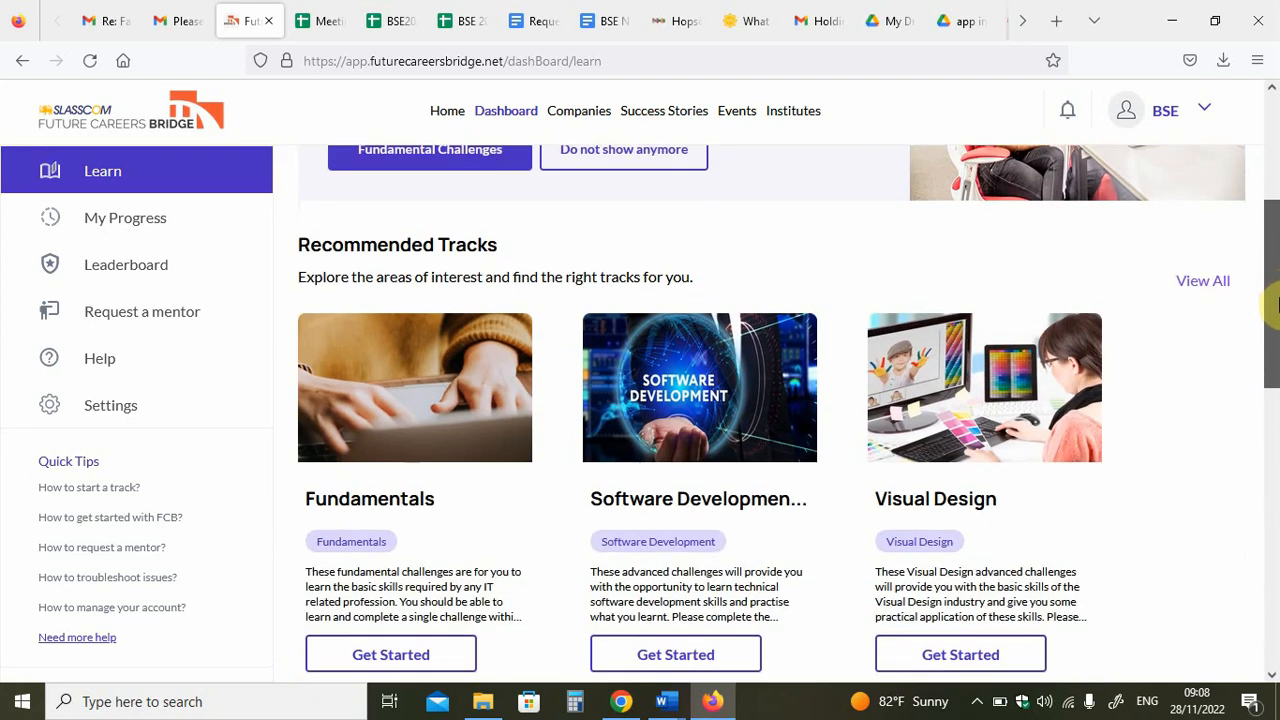
pyautogui.scroll(-3)
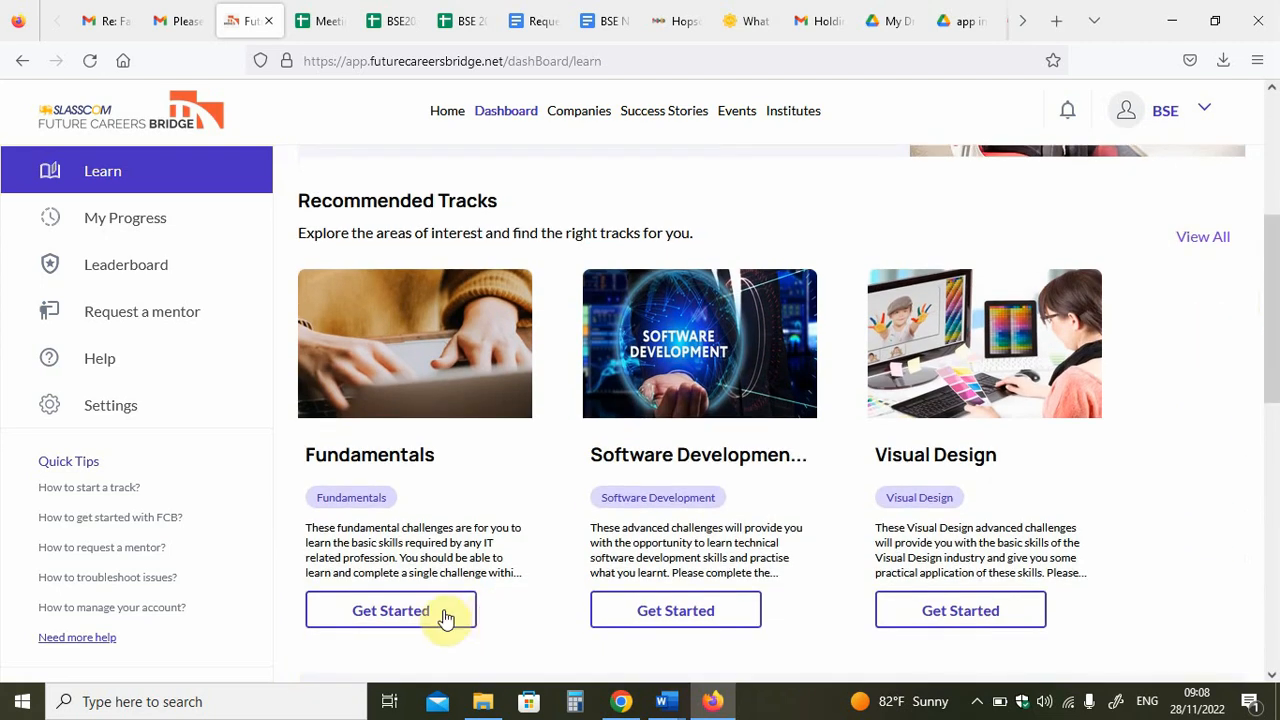
# - Start the Fundamentals track to list its challenges, beginning with Use email and create a blog
pyautogui.click(390, 610)
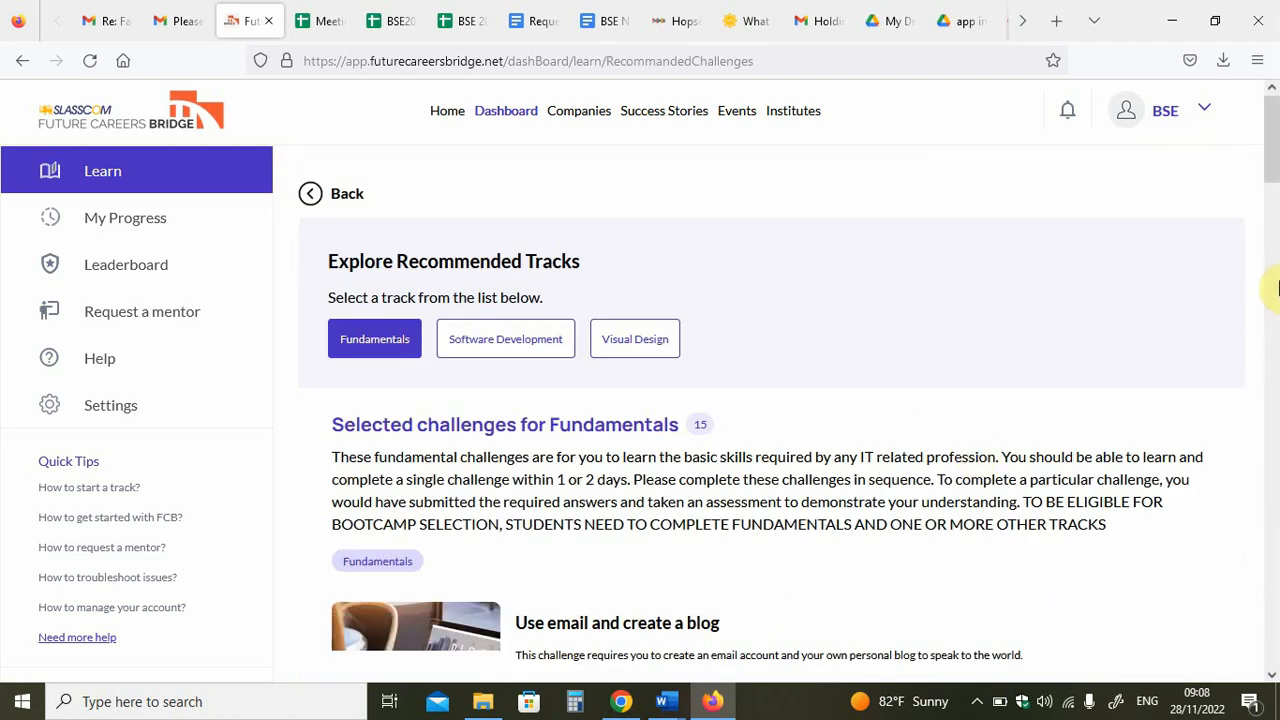
pyautogui.scroll(-3)
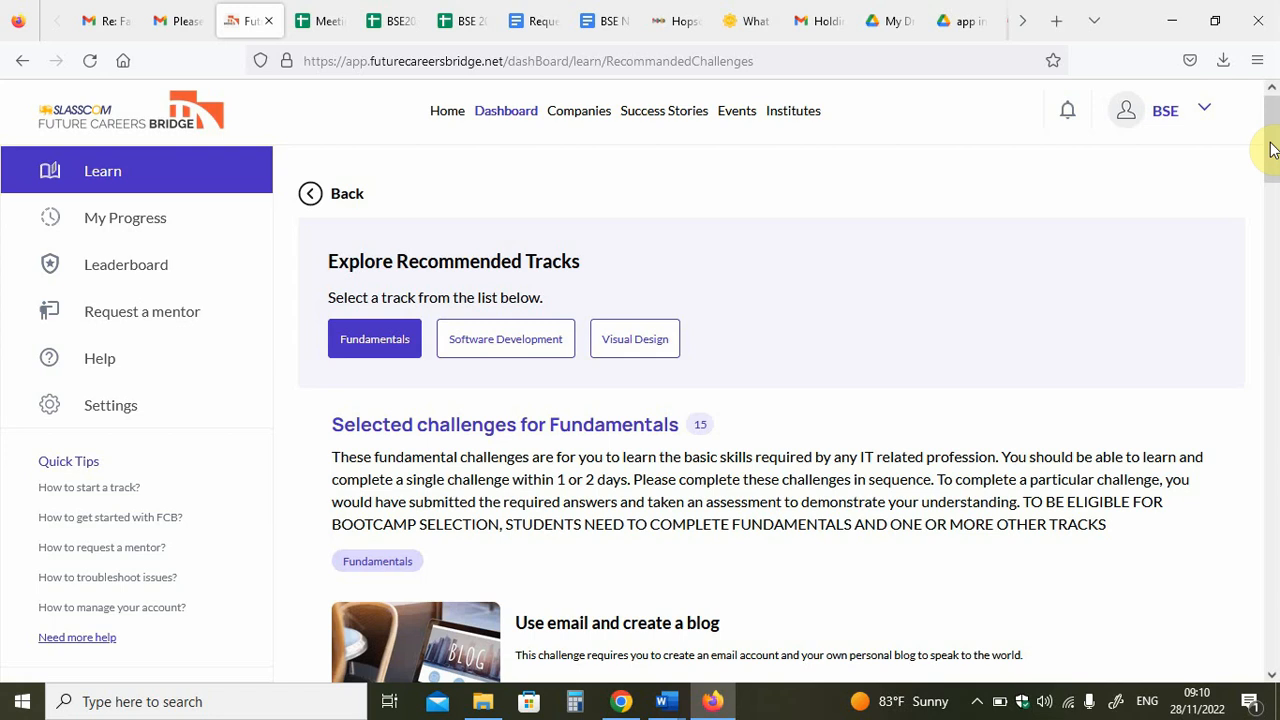
pyautogui.moveTo(904, 408)
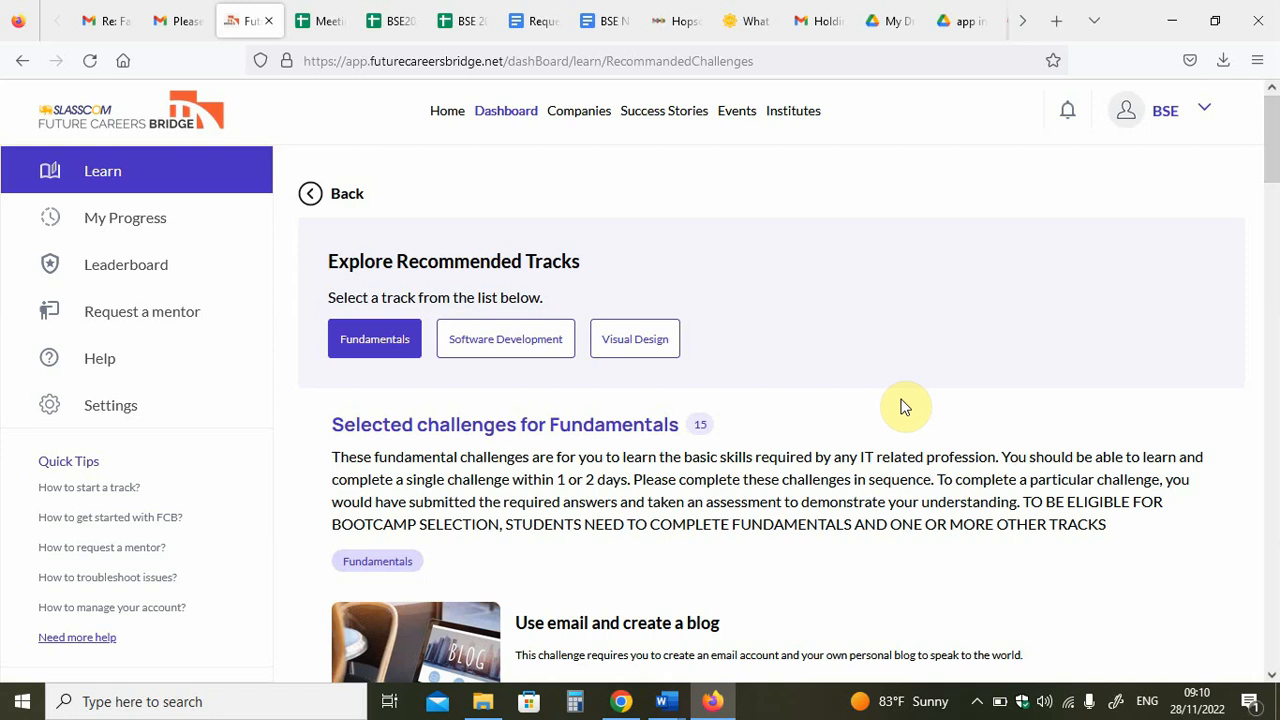
pyautogui.moveTo(992, 330)
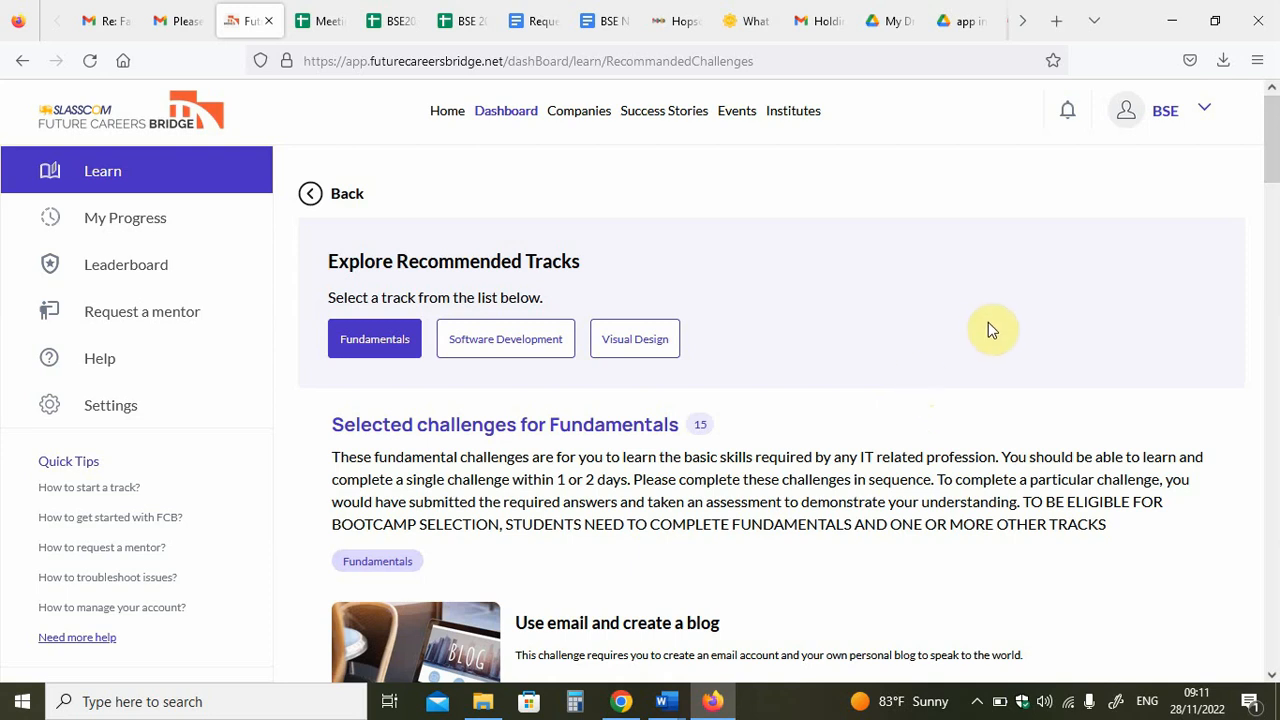